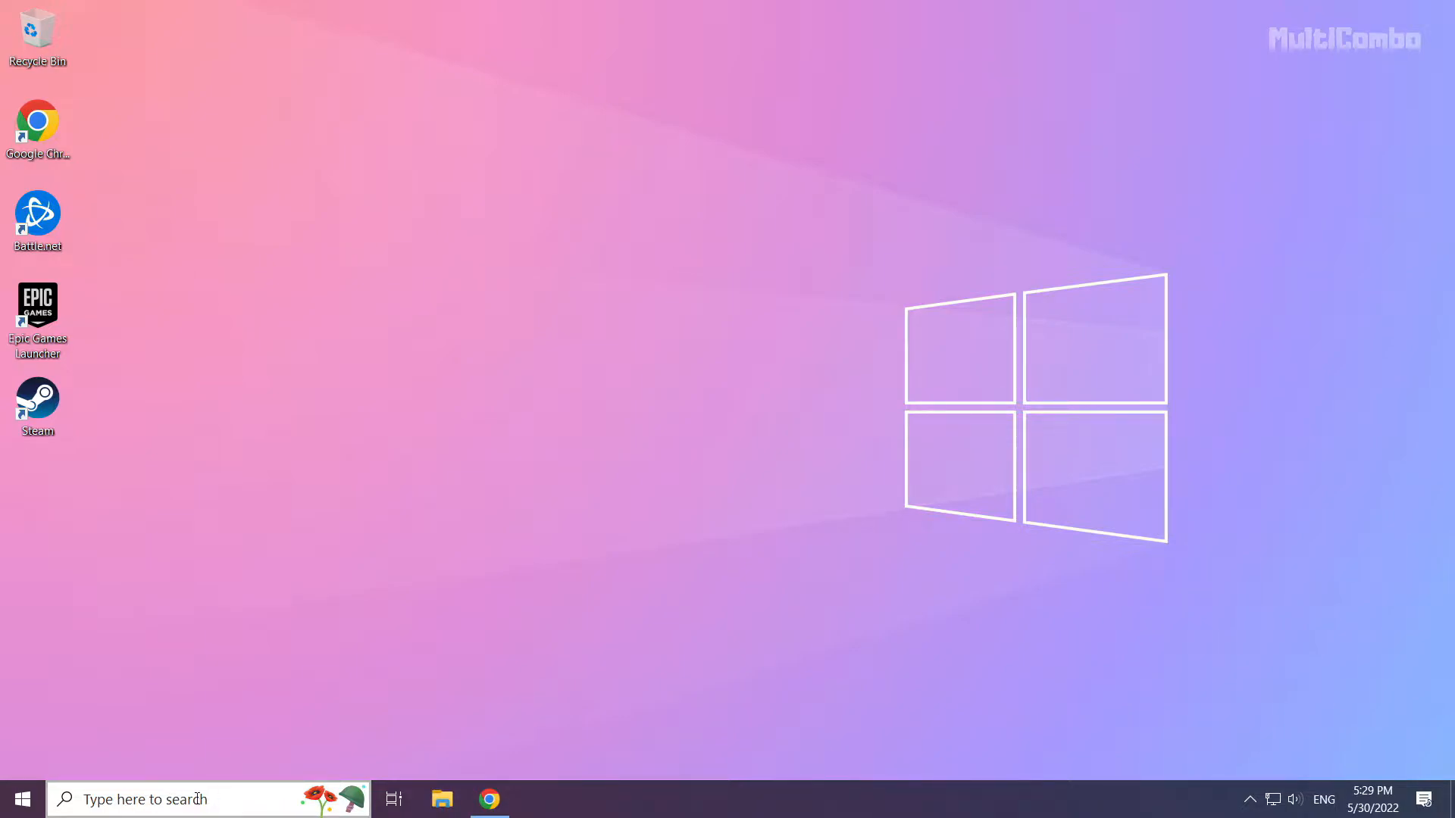
Find Device Manager via Windows Search and launch it.
left_click(139, 798)
type("device manager")
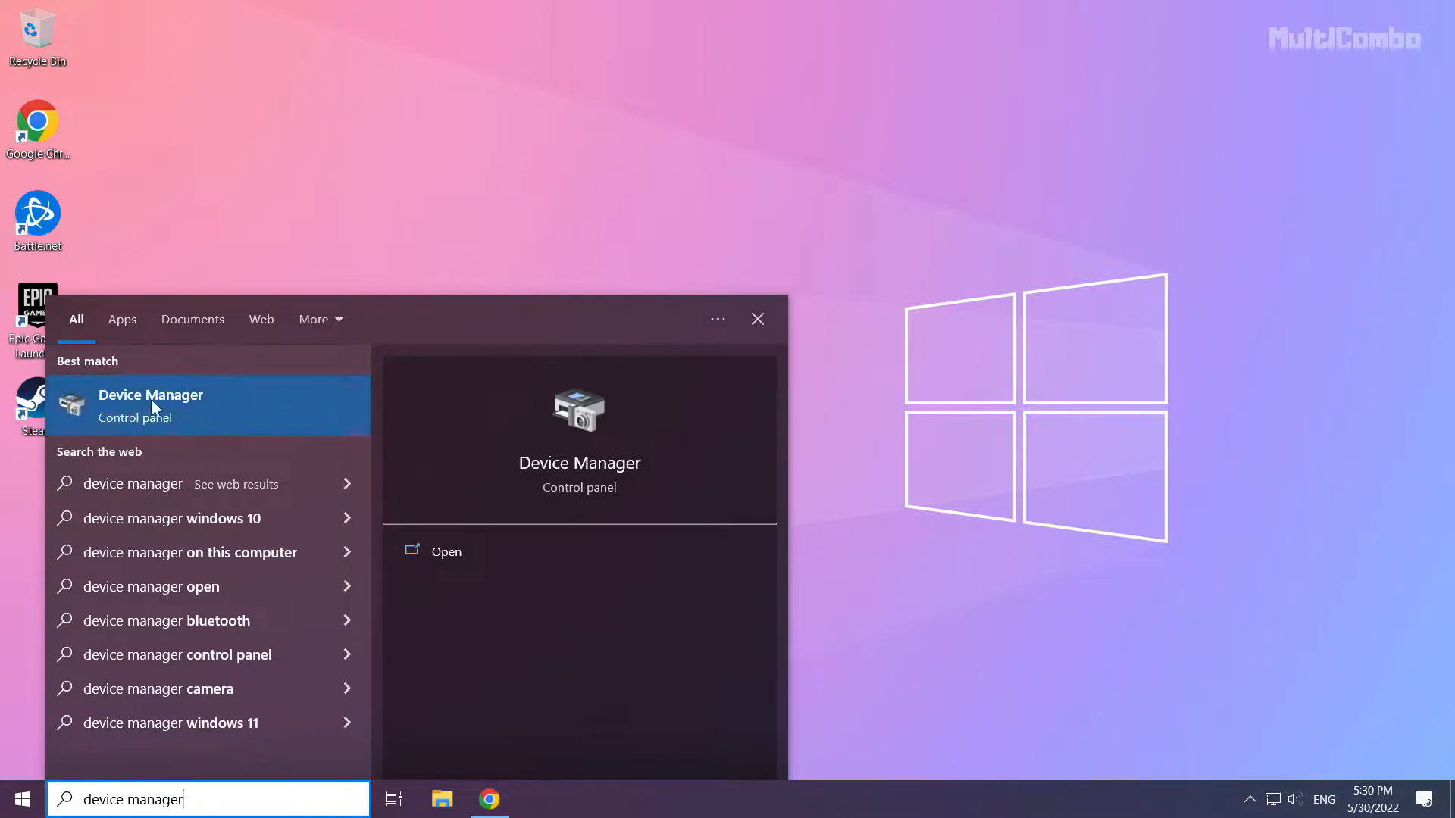
left_click(150, 406)
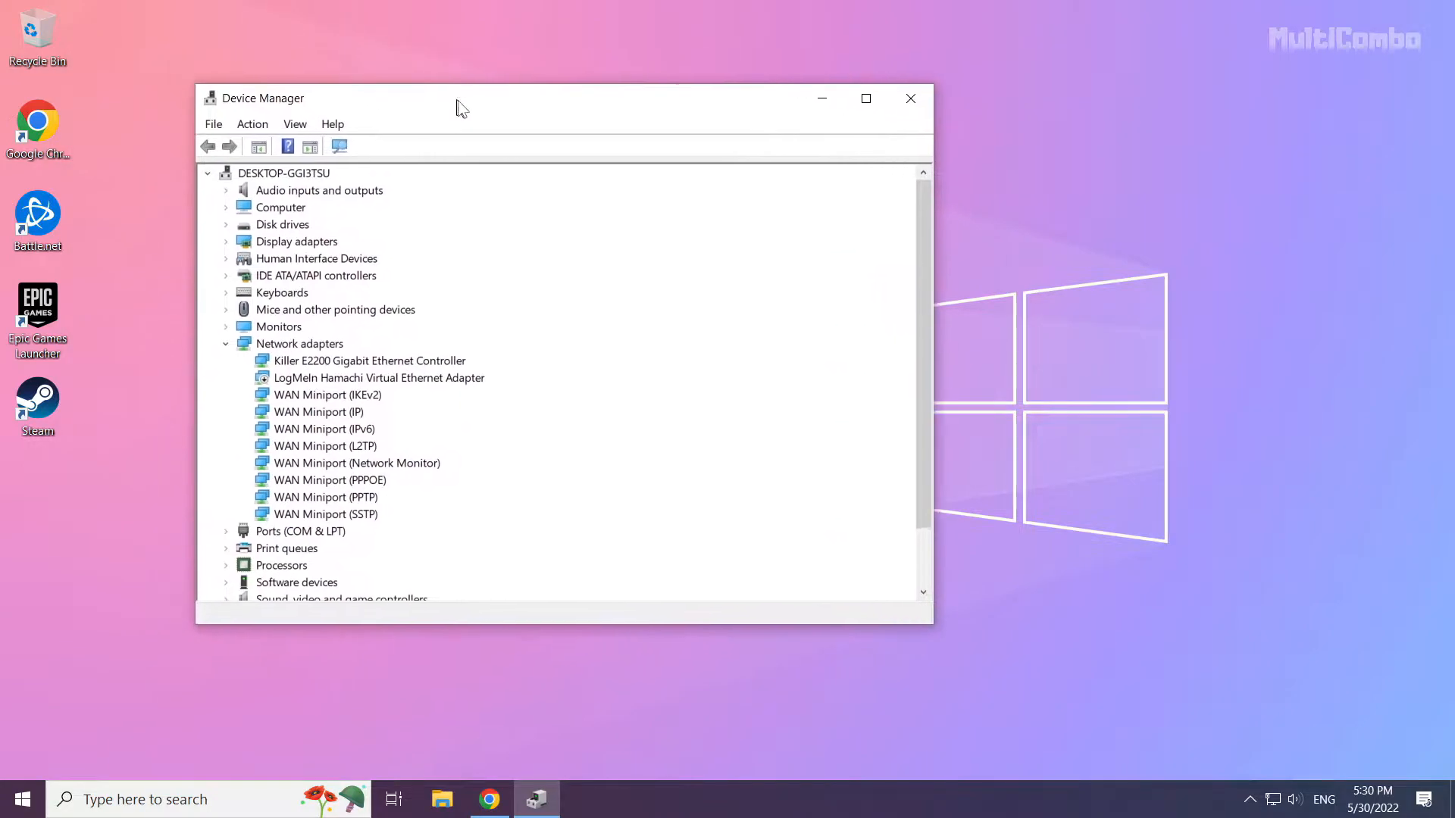
Expand Display adapters and select the NVIDIA GeForce GTX 1050 Ti.
left_click_drag(455, 97, 610, 130)
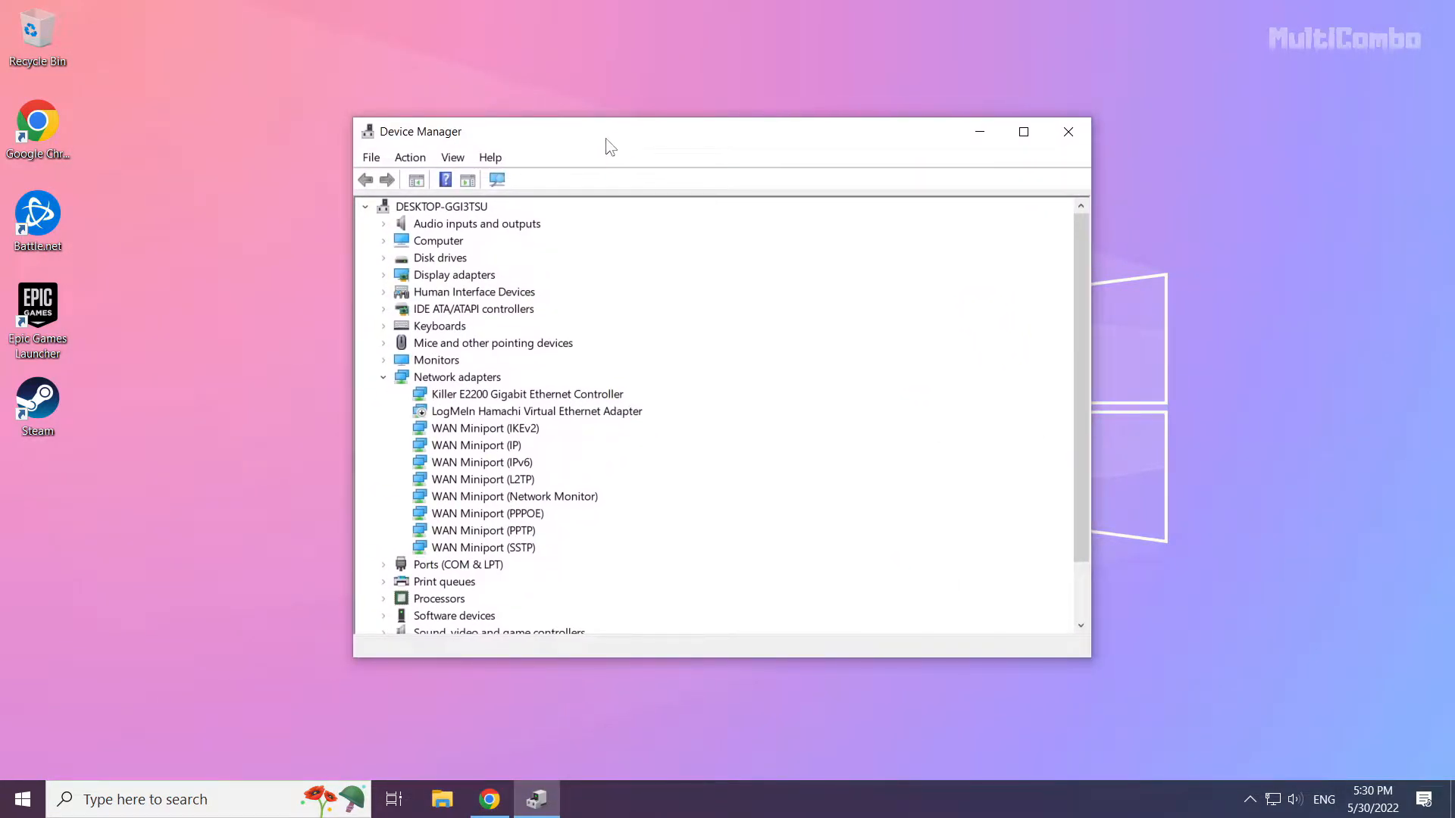
left_click(453, 274)
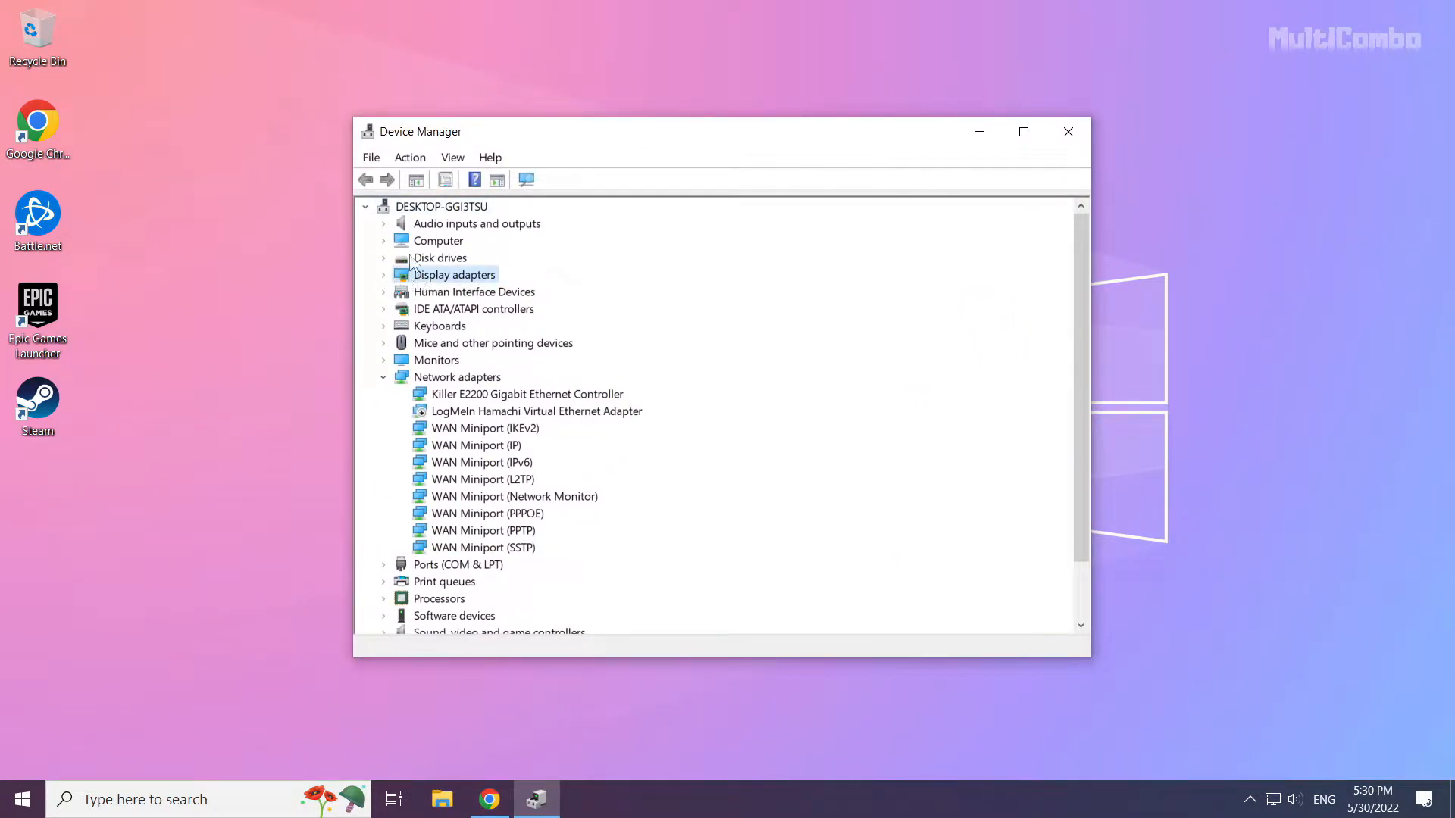
mouse_move(488, 291)
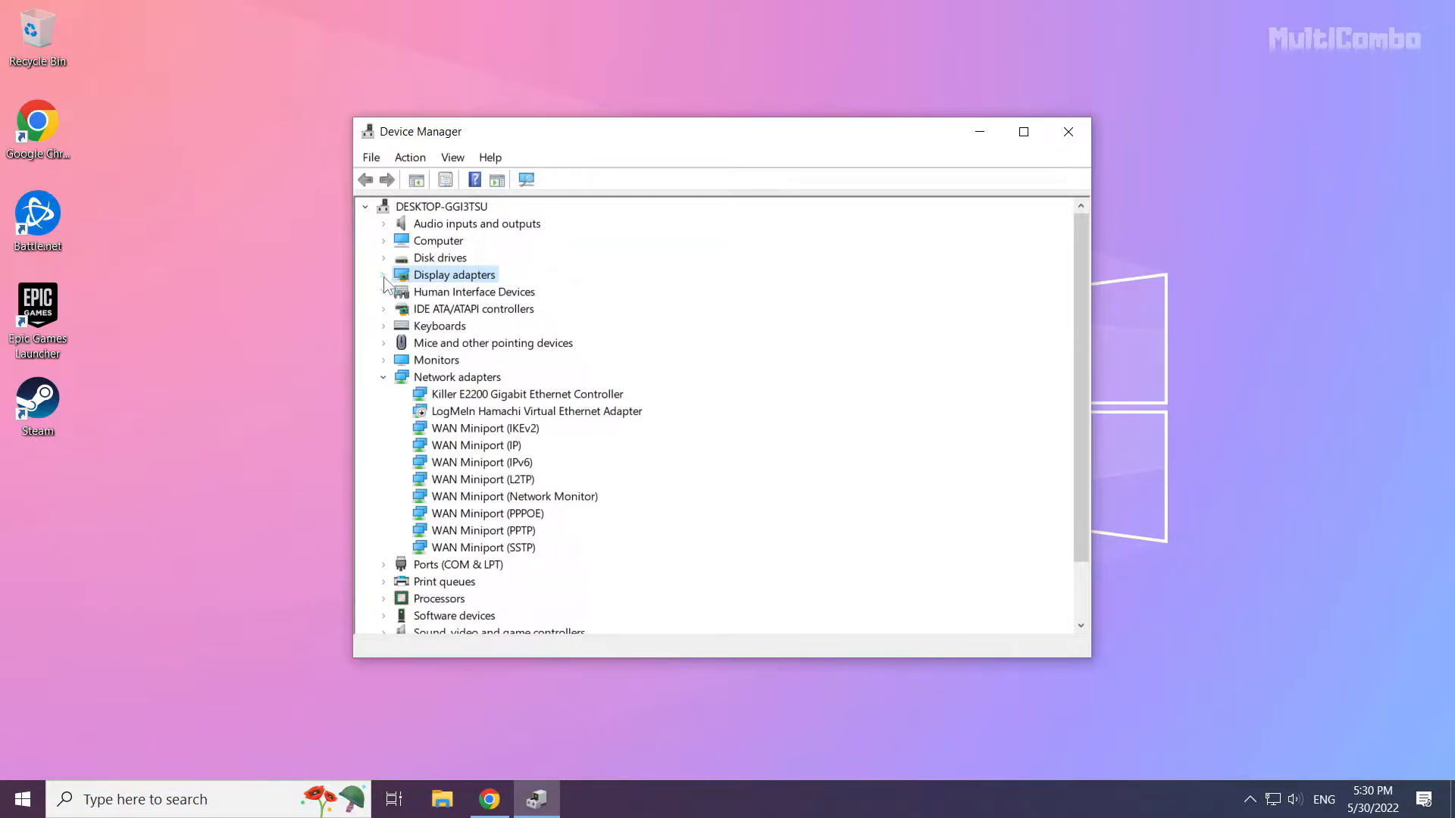
left_click(384, 275)
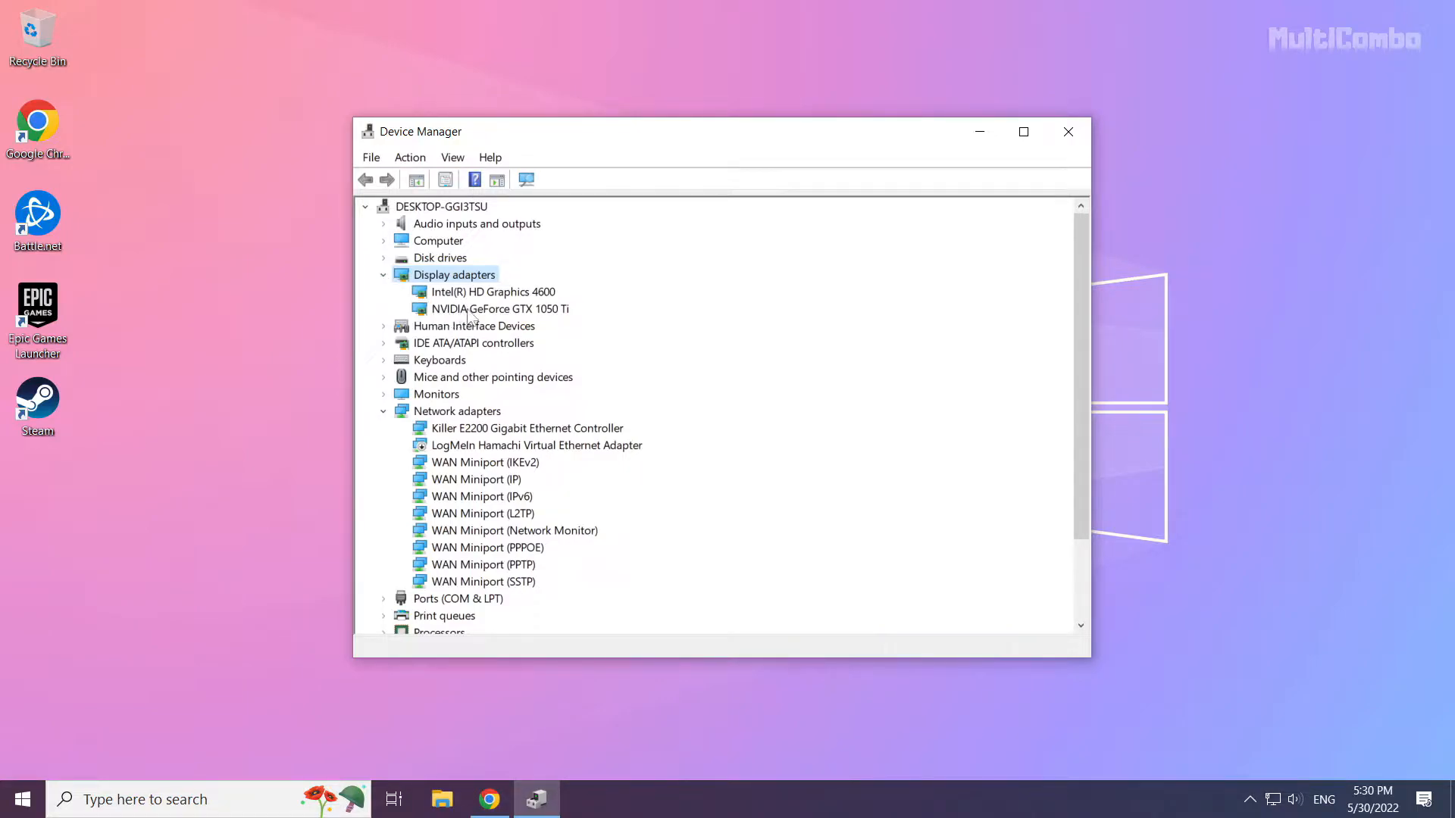
left_click(494, 307)
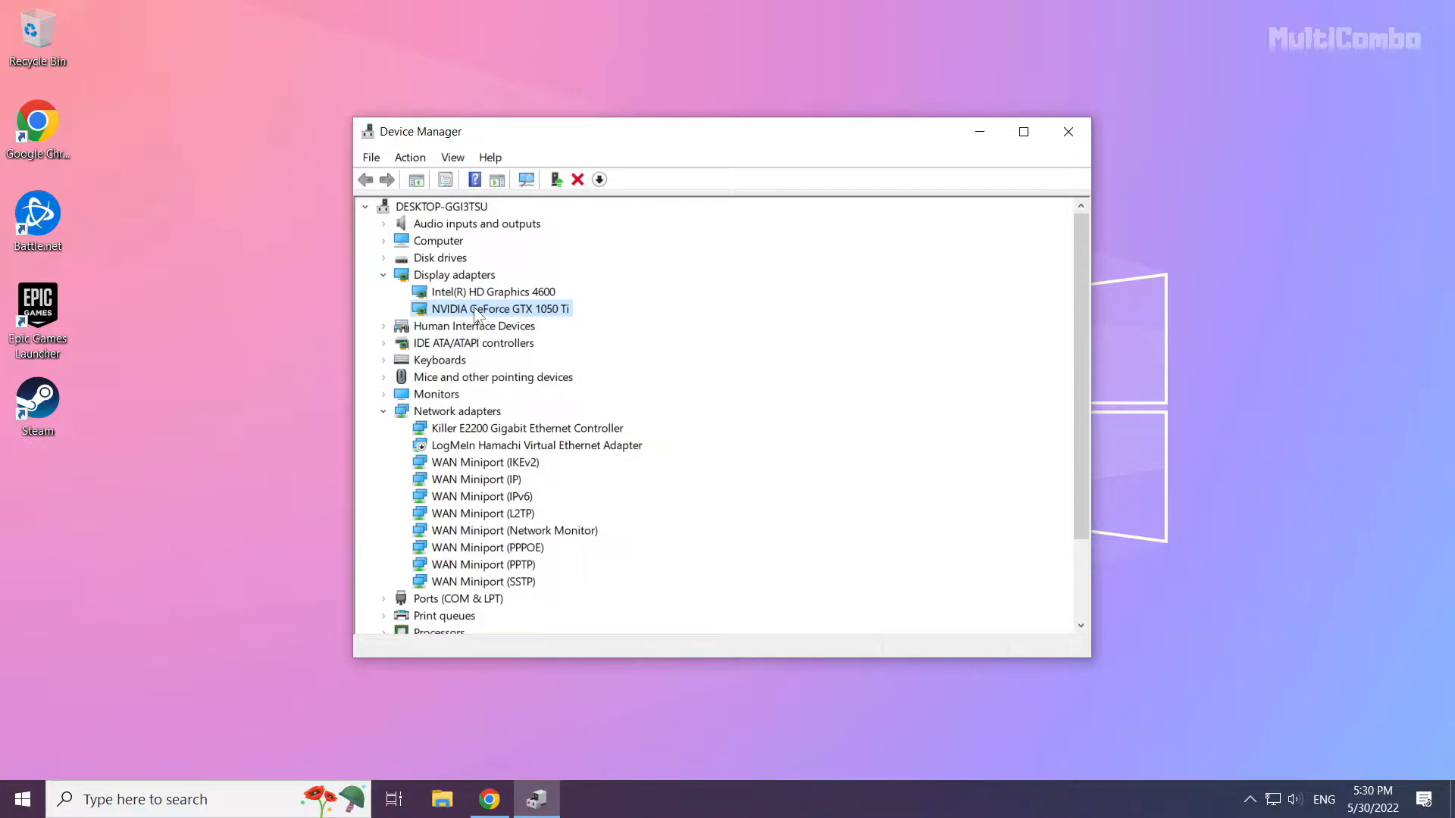
Update the NVIDIA card's driver with an automatic search; best driver already installed.
right_click(494, 308)
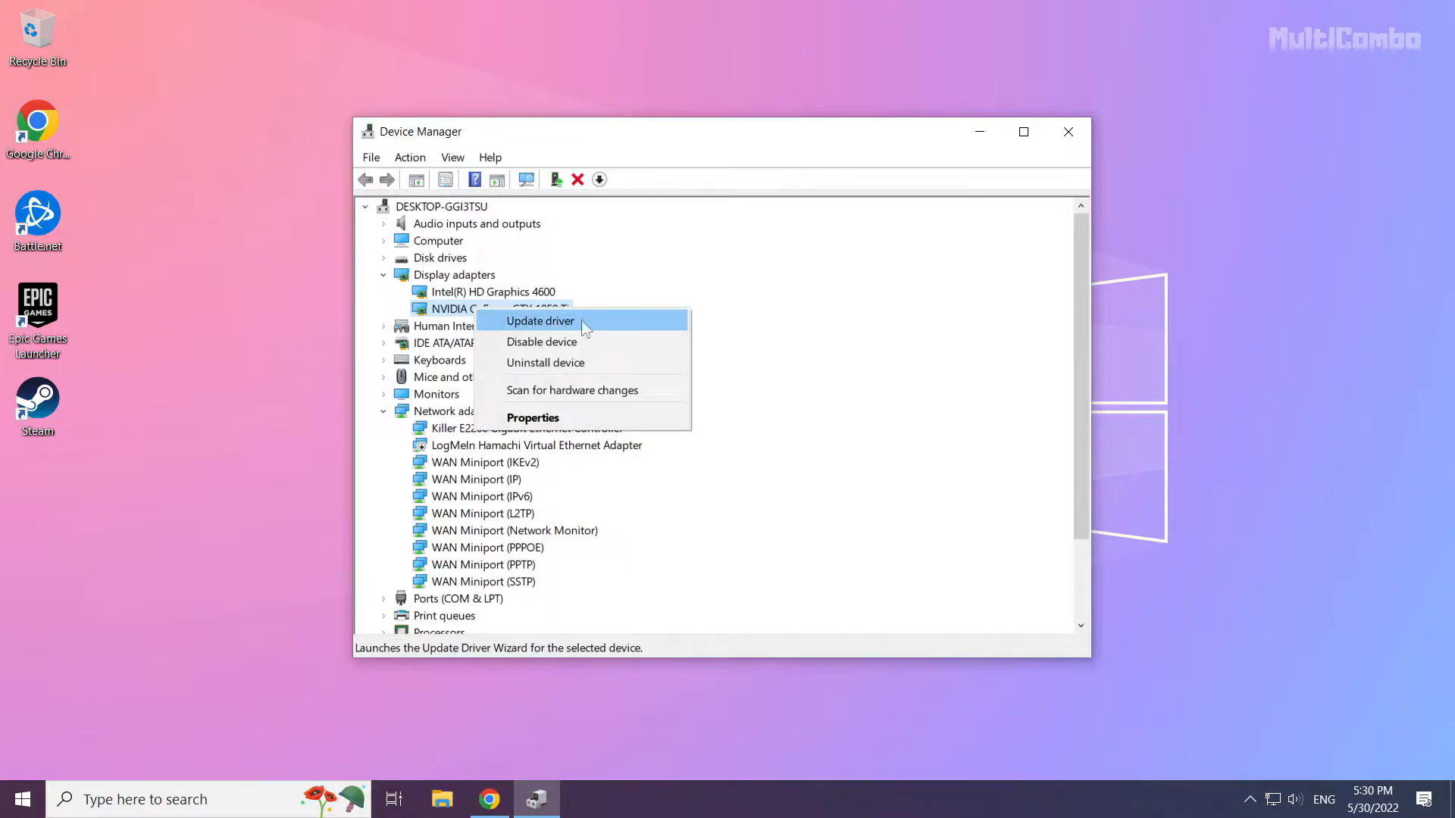
left_click(539, 319)
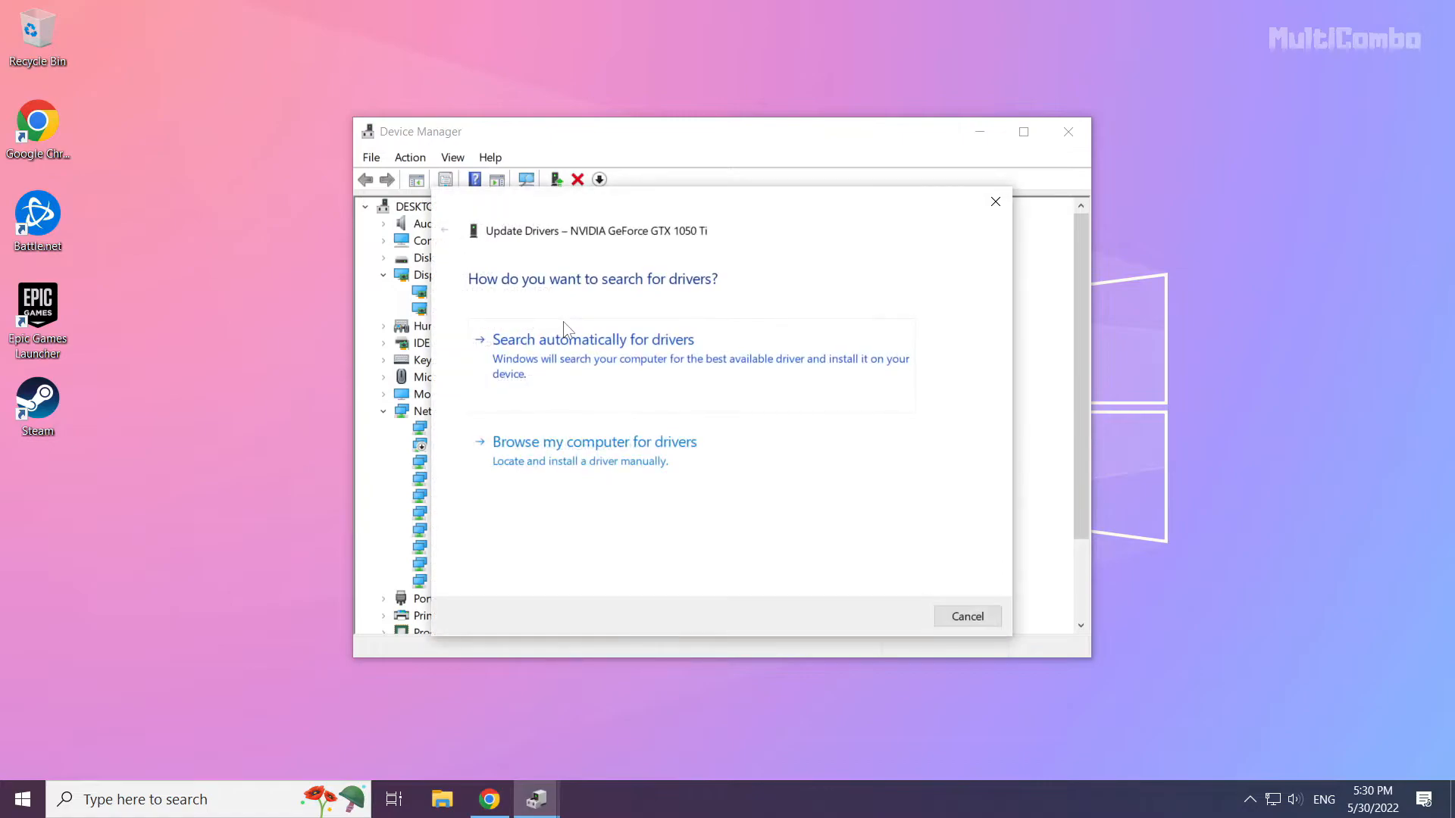
mouse_move(497, 332)
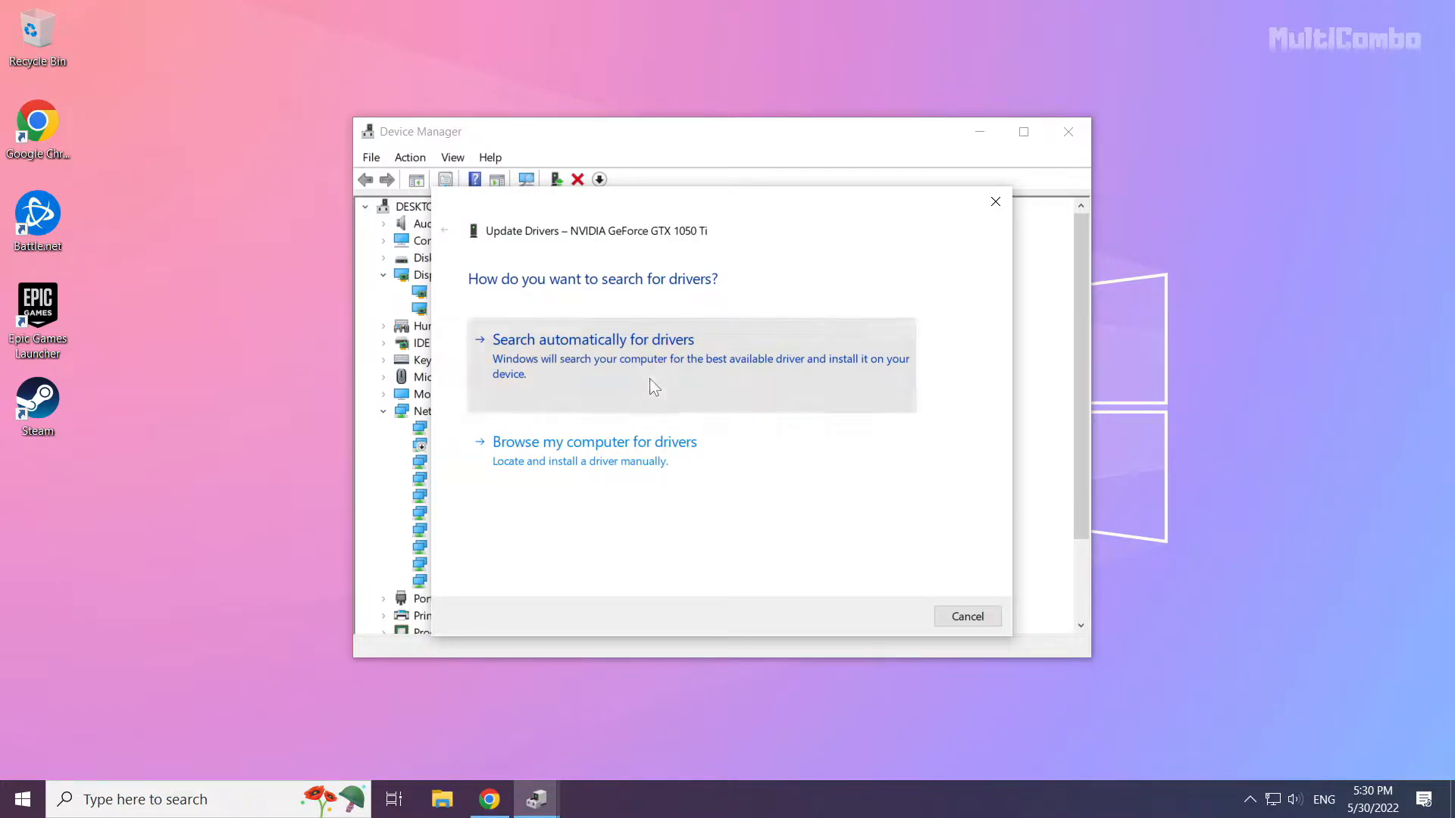
left_click(593, 338)
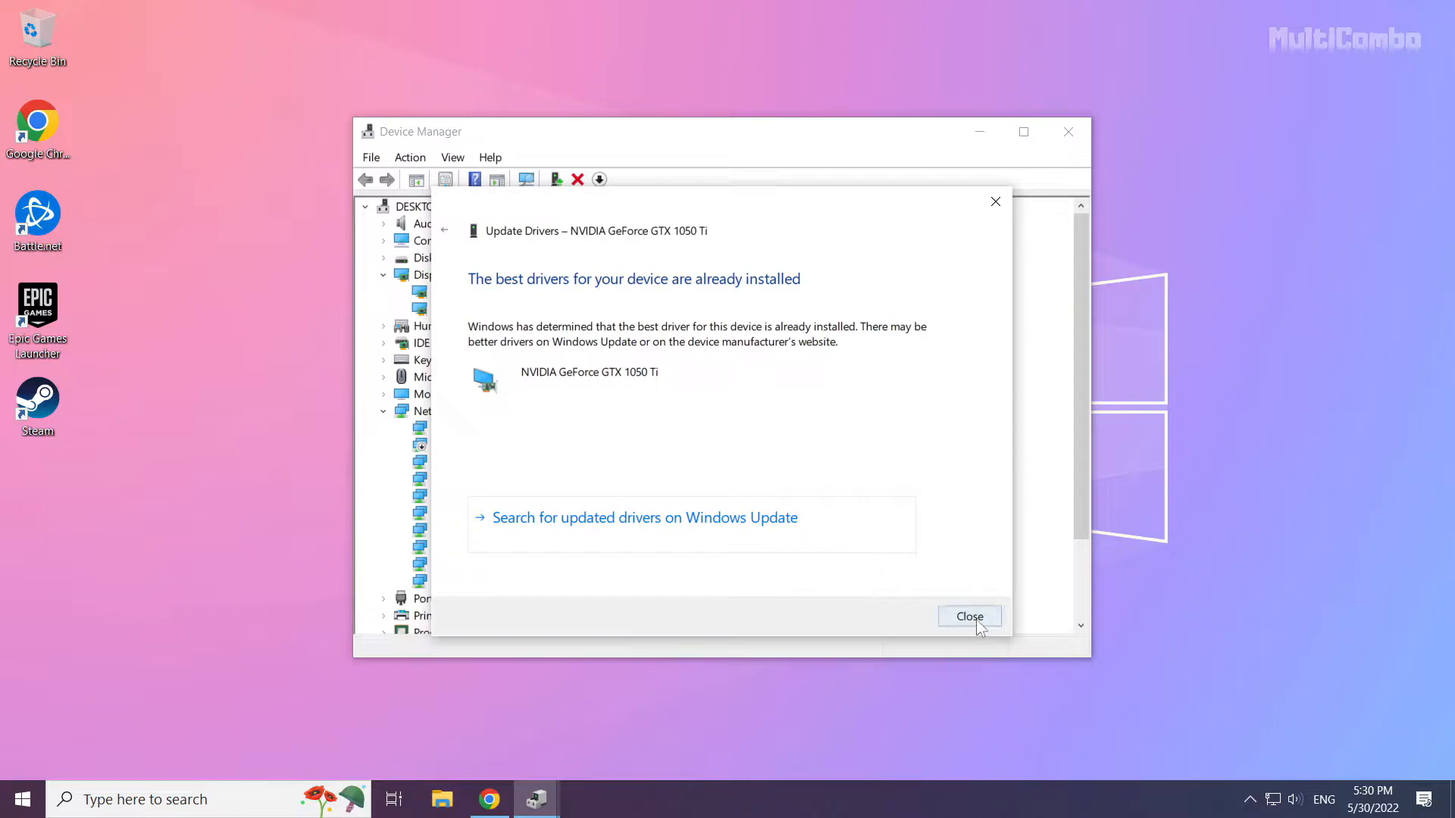
left_click(968, 617)
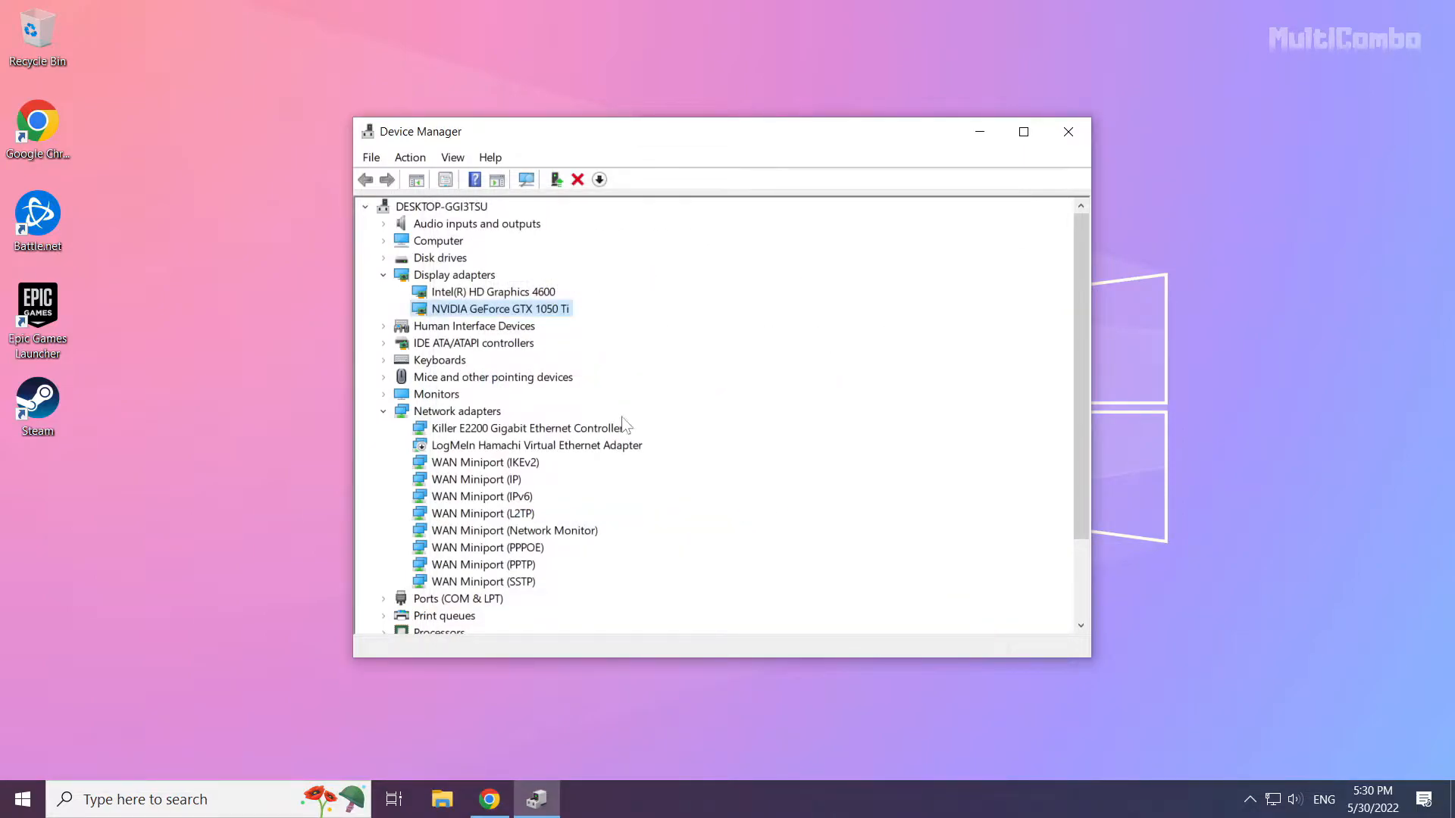
Run an automatic driver search for Intel HD Graphics 4600, then close Device Manager.
left_click(494, 291)
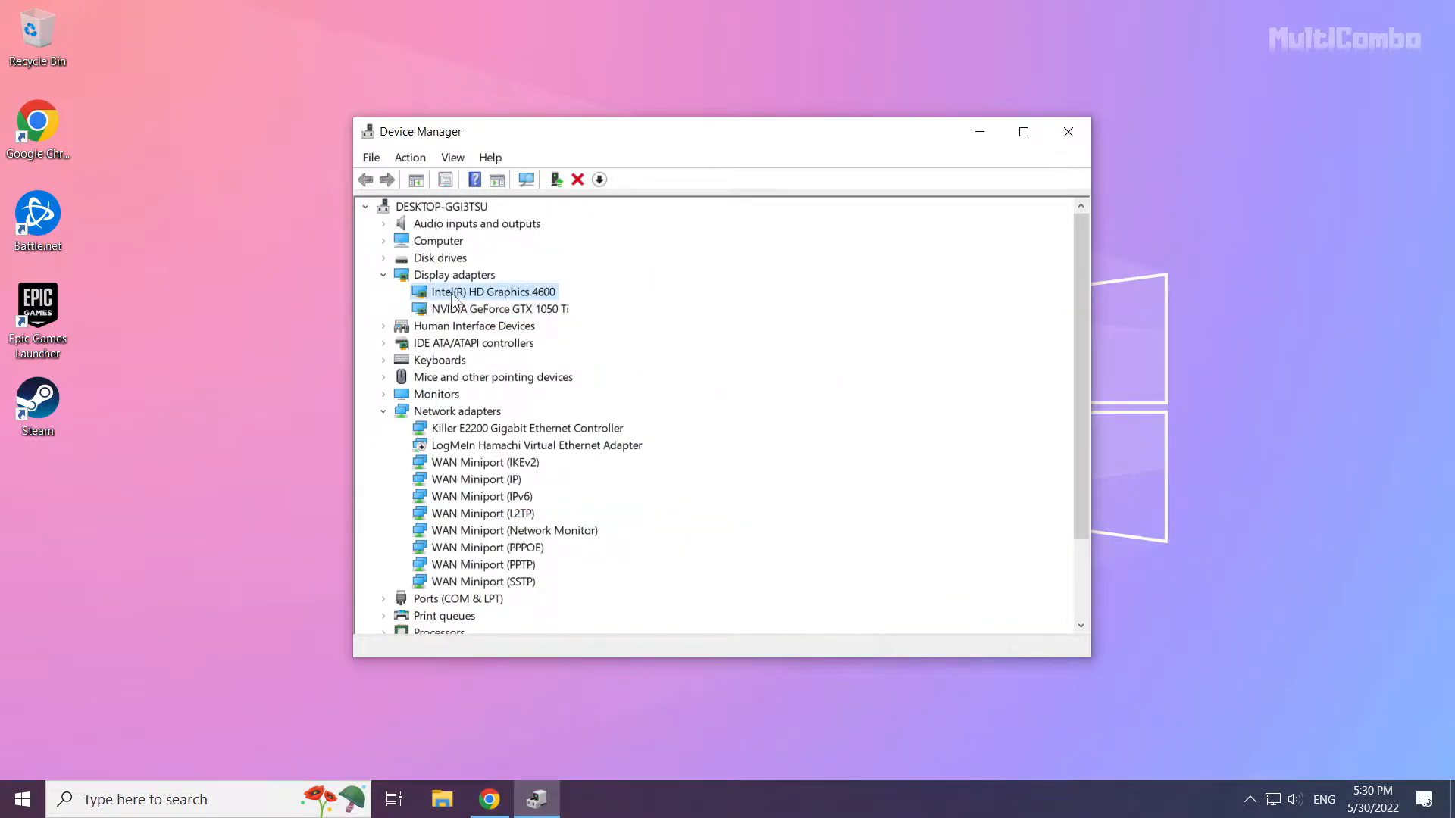
right_click(492, 291)
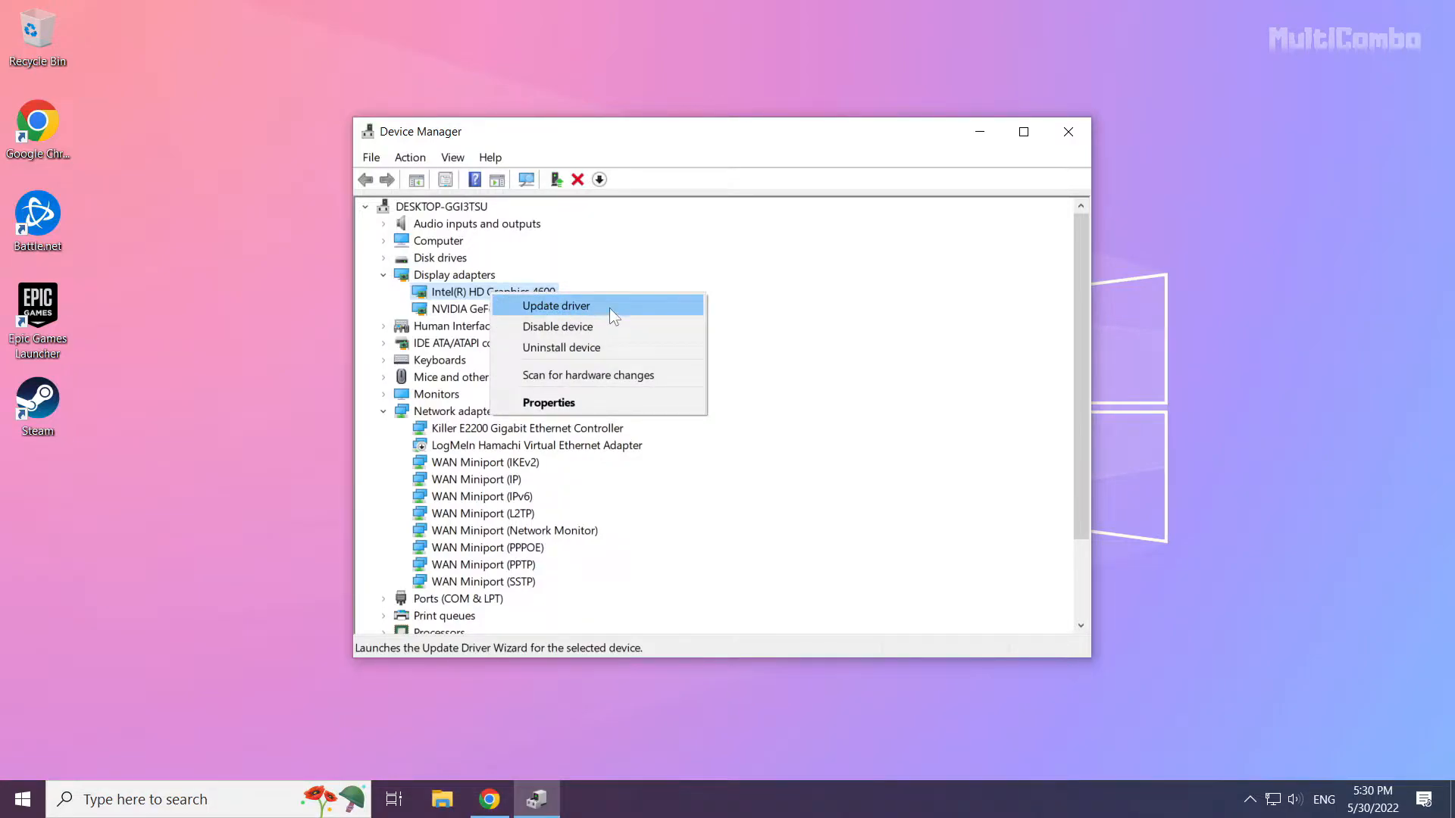
left_click(555, 305)
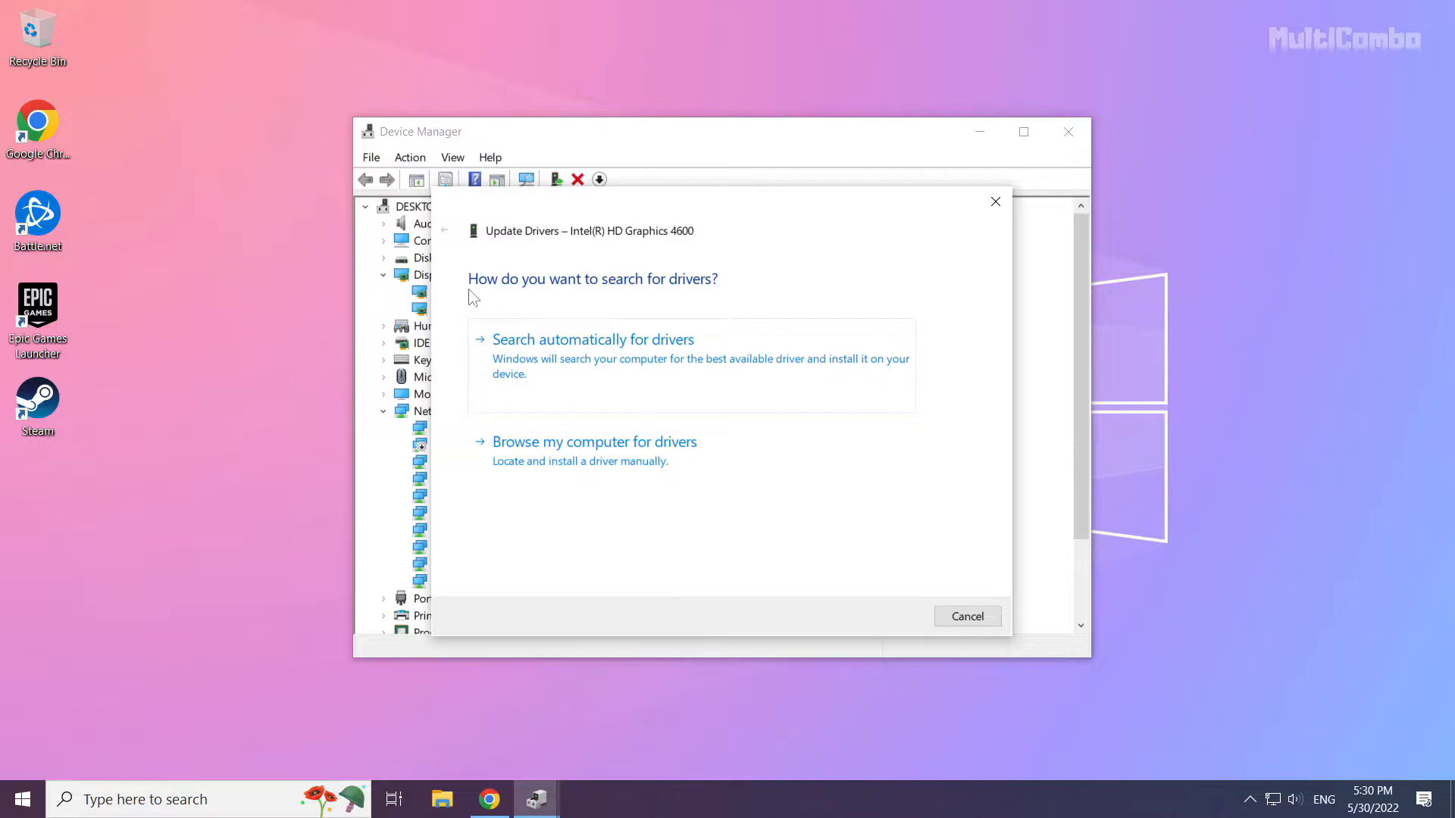
mouse_move(608, 358)
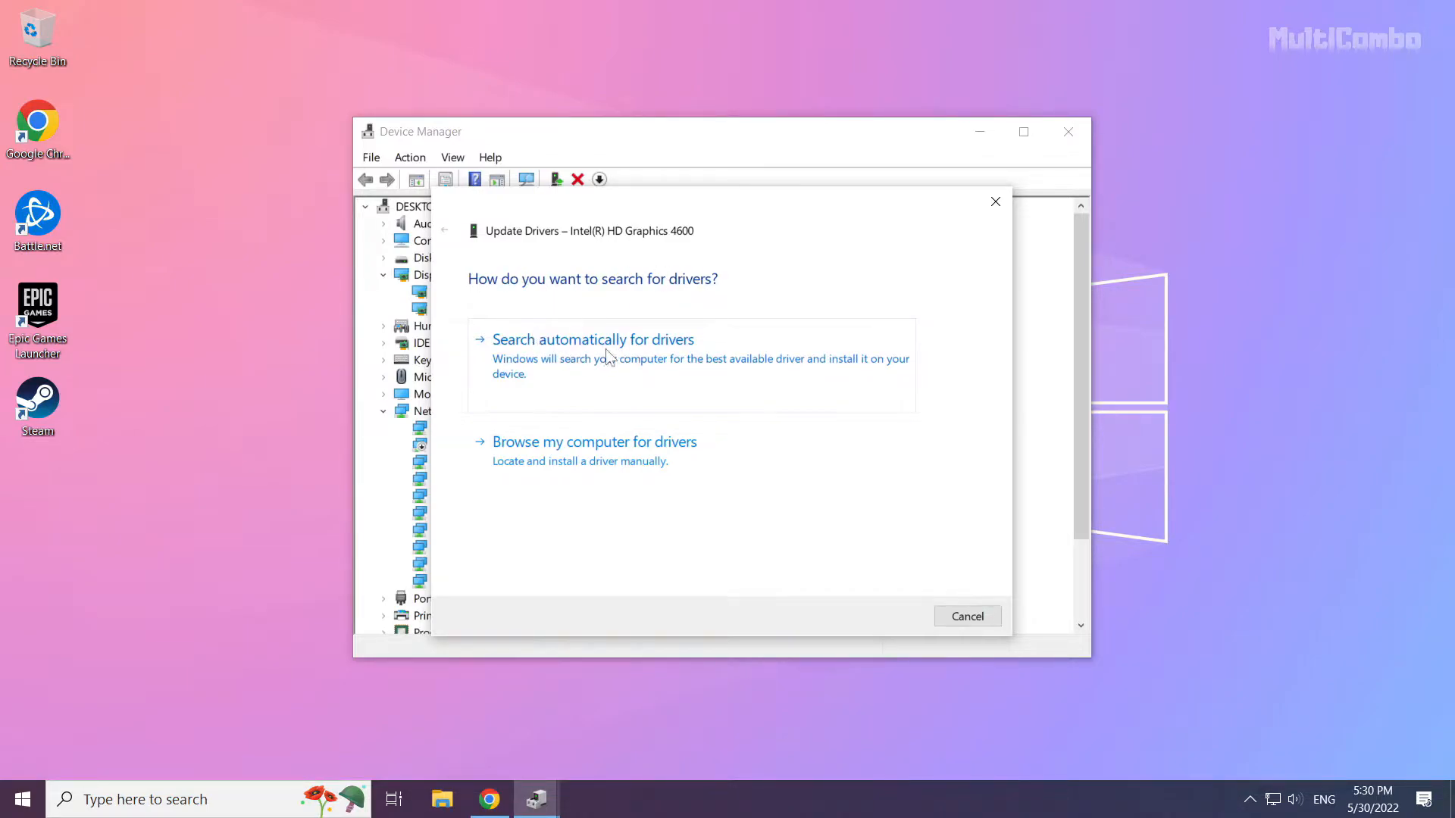
left_click(593, 338)
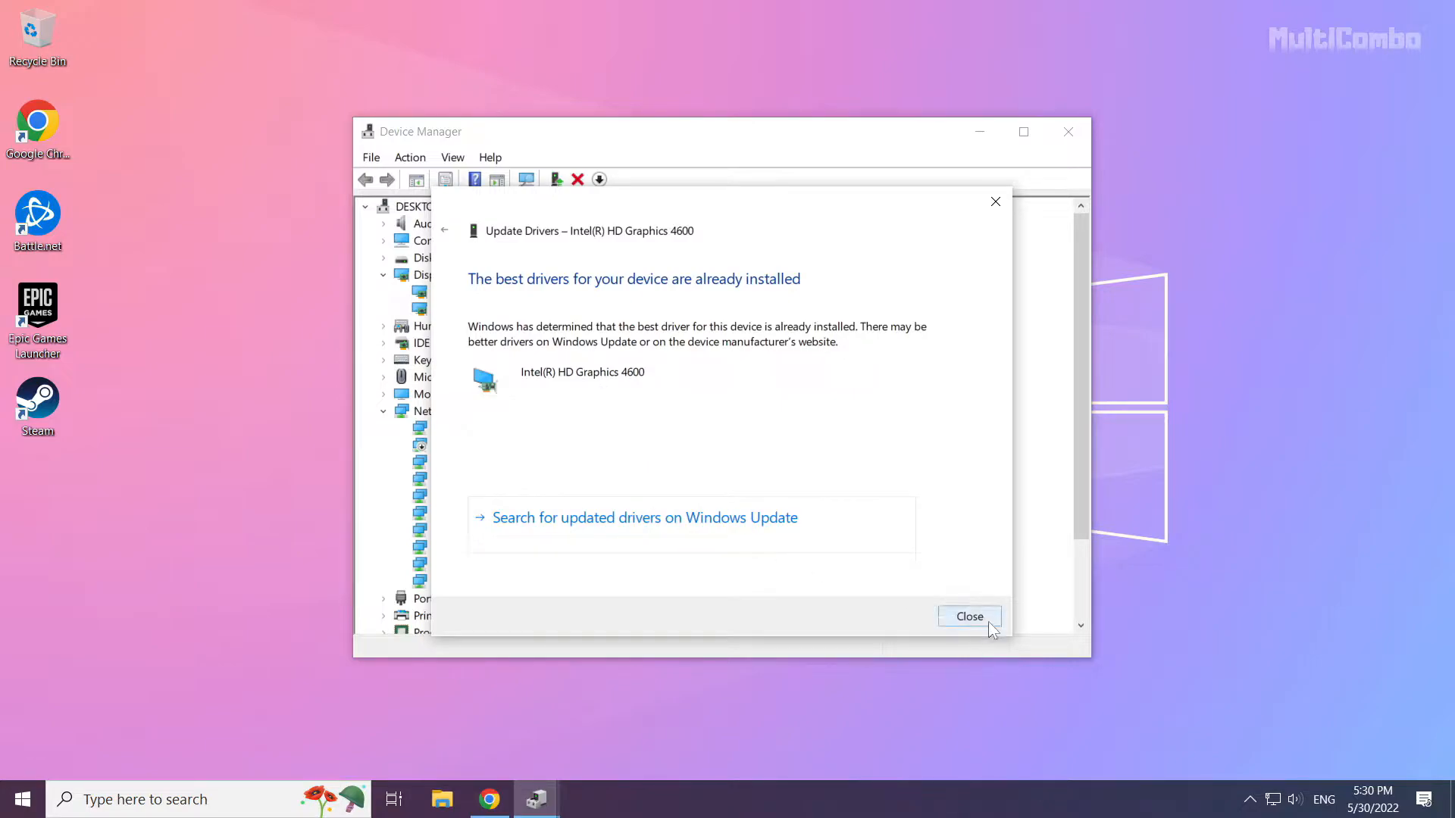
left_click(968, 617)
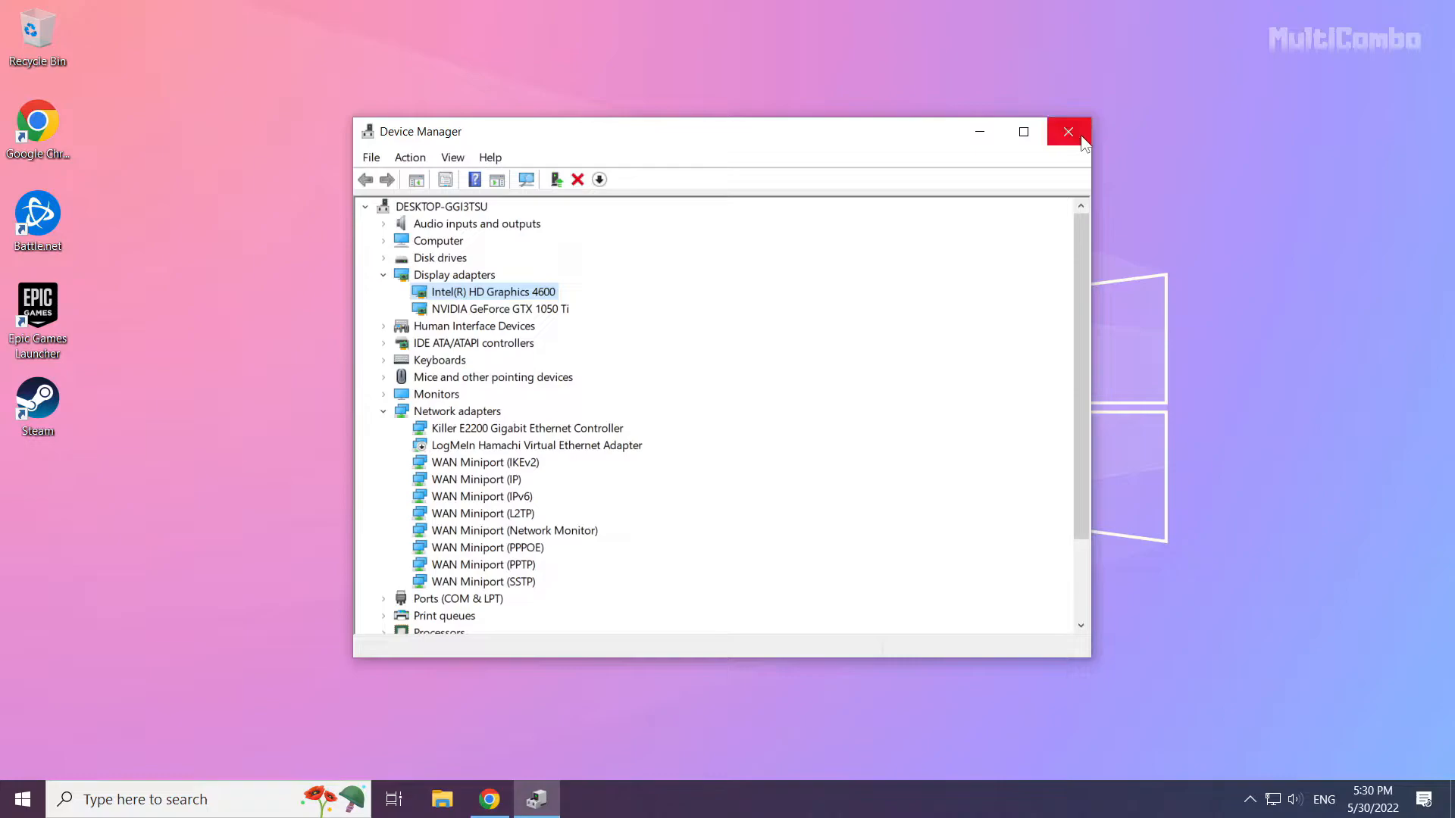
mouse_move(1068, 132)
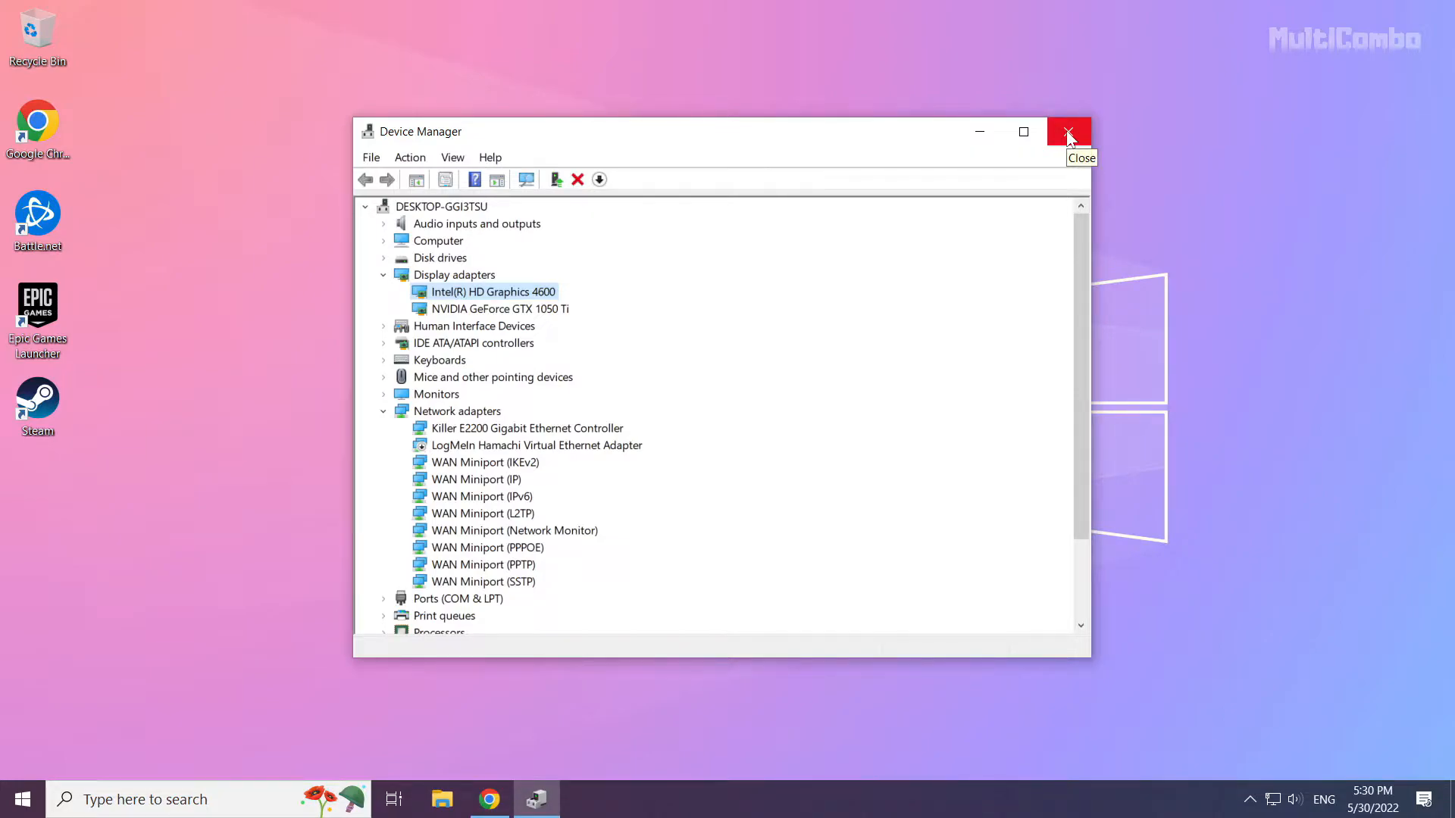
left_click(1069, 131)
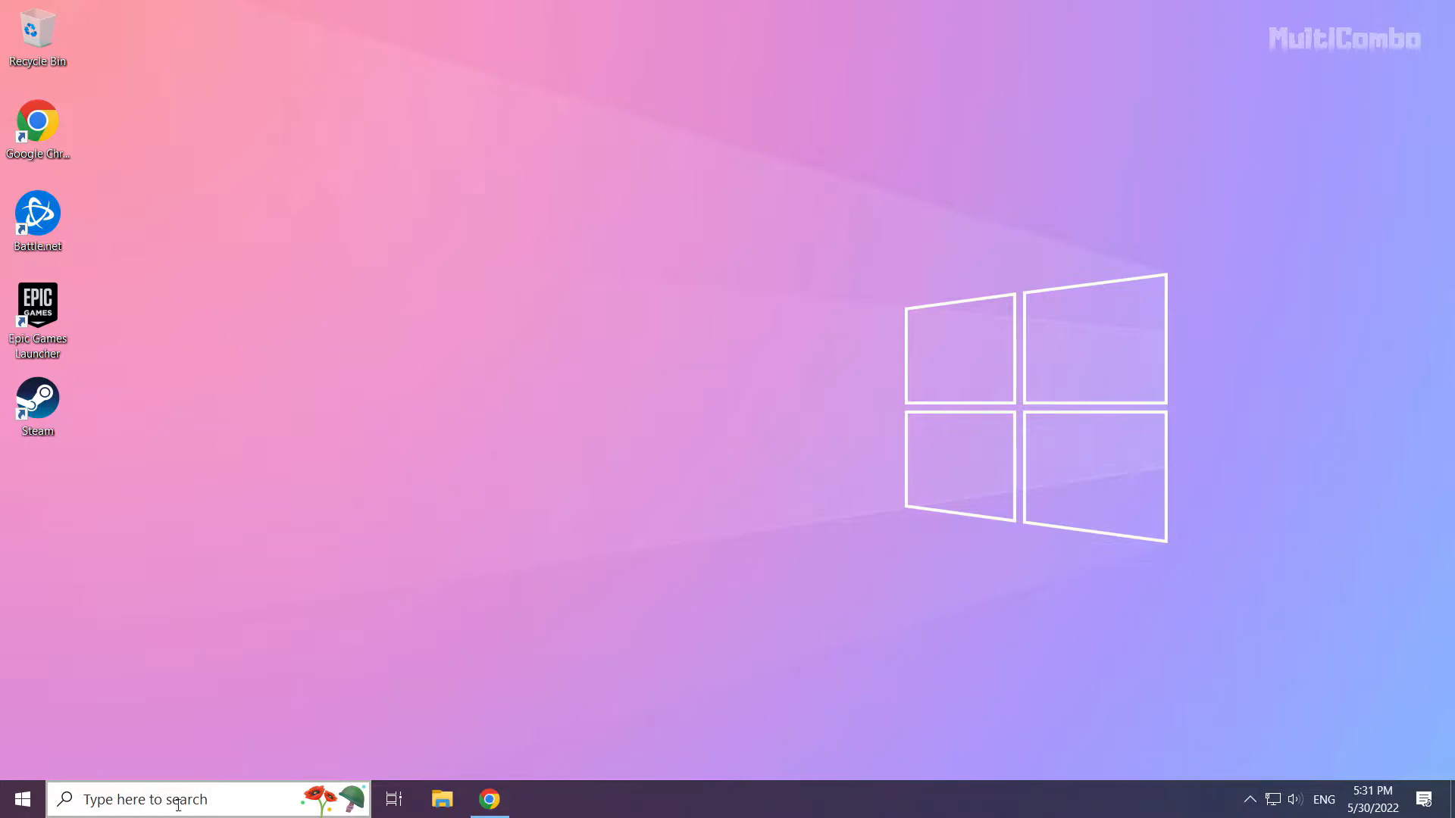
Search Windows for "update" so Check for updates appears as best match.
left_click(176, 798)
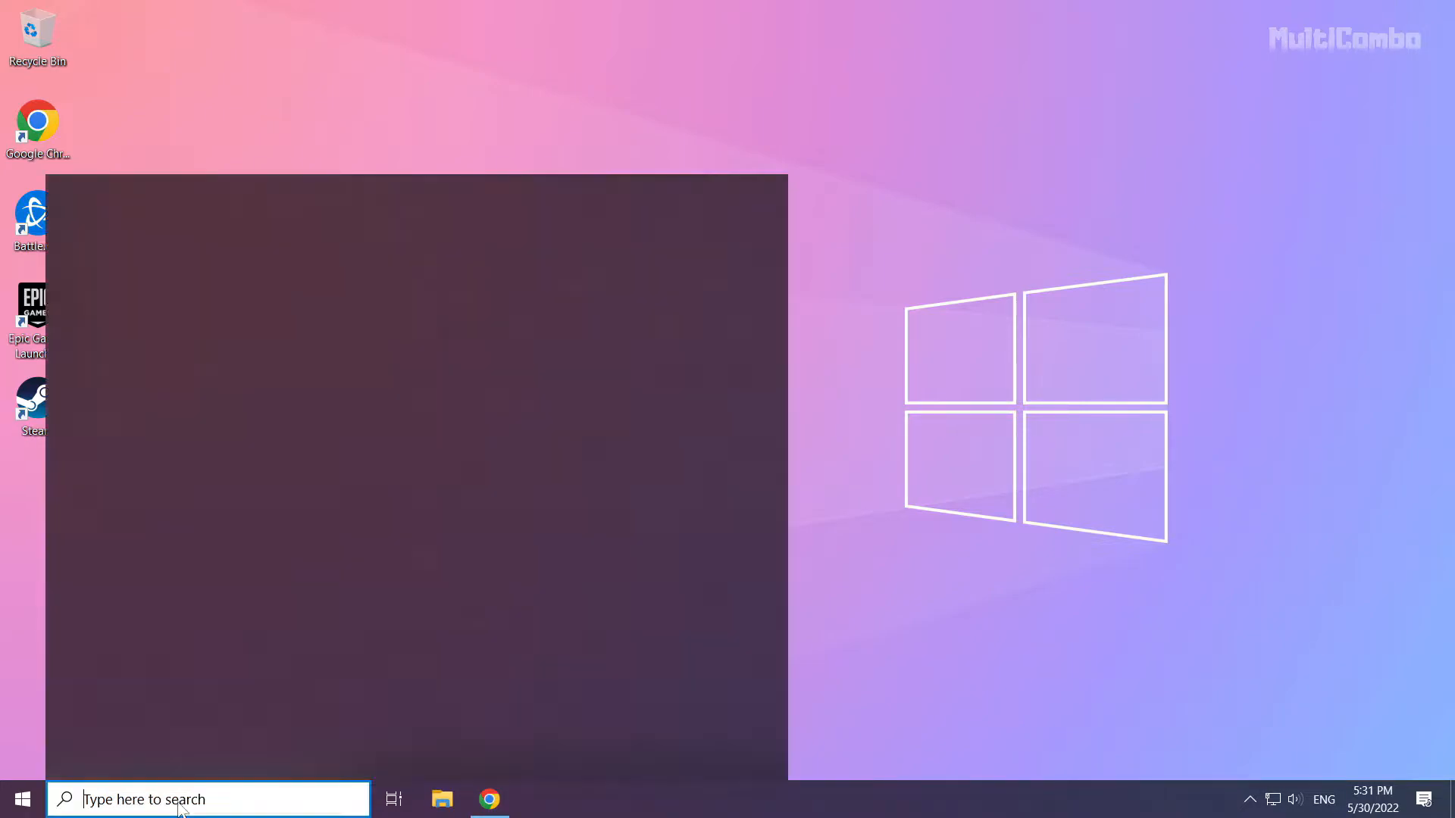
left_click(208, 798)
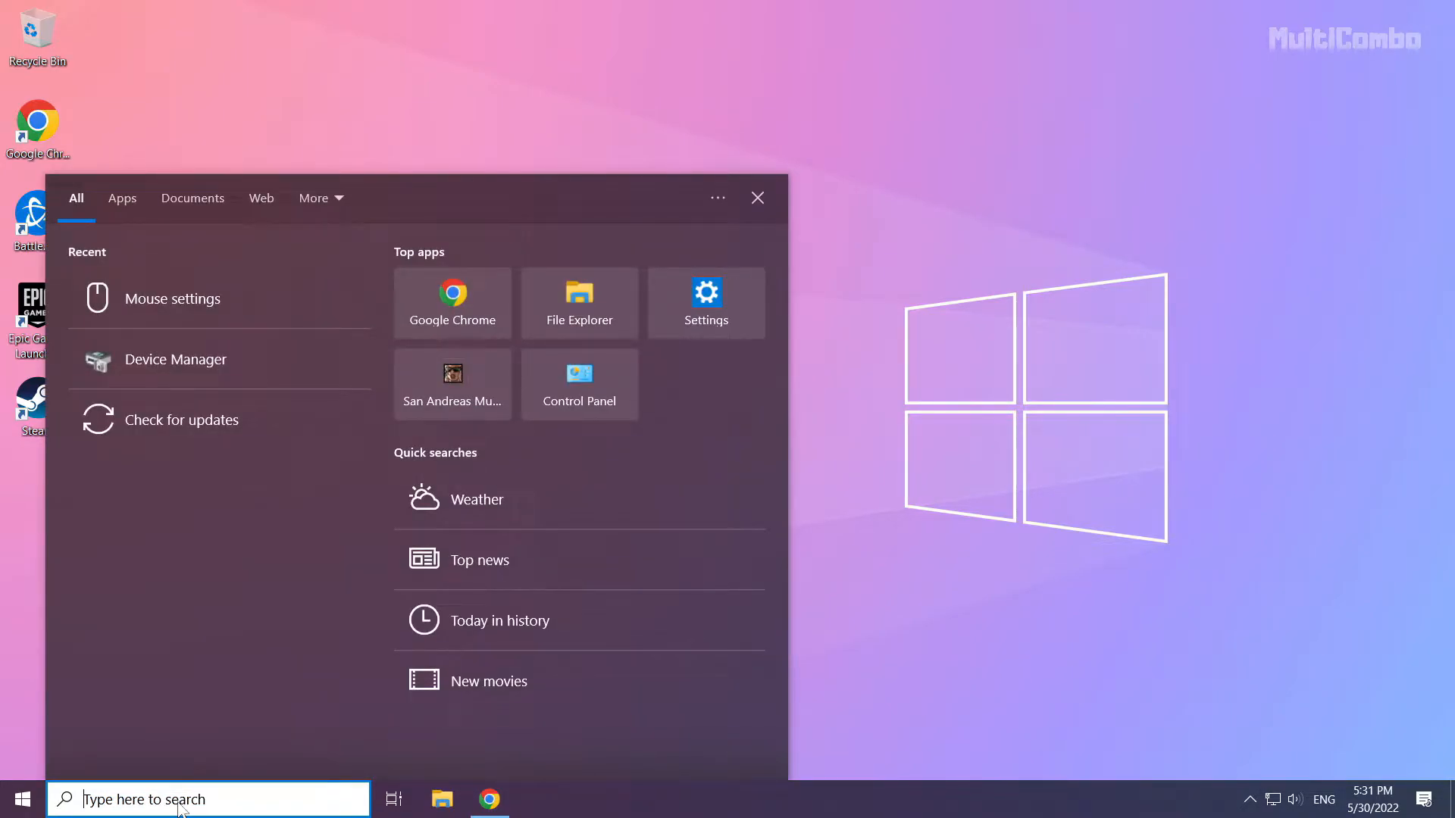
type("update")
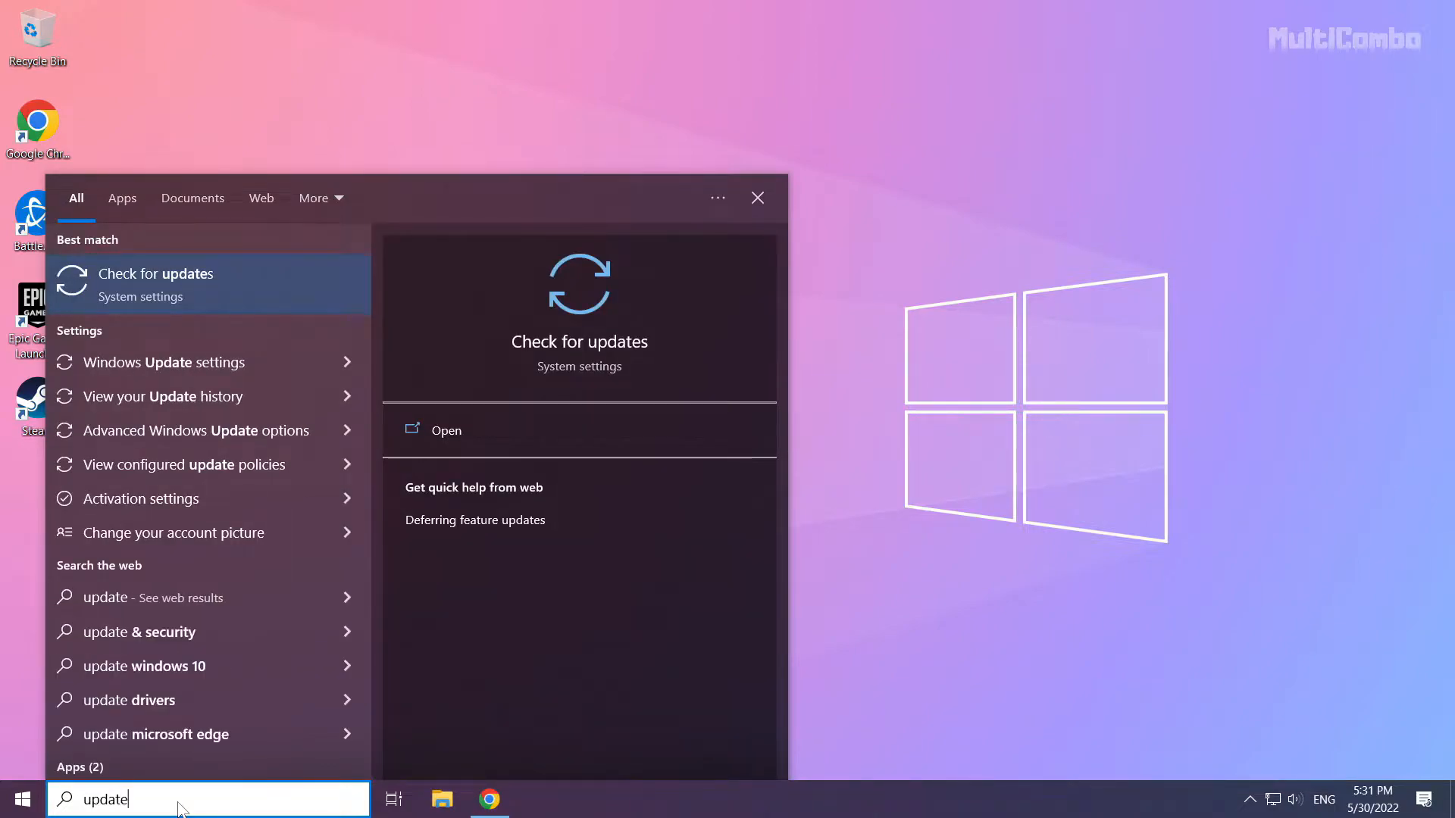
mouse_move(273, 270)
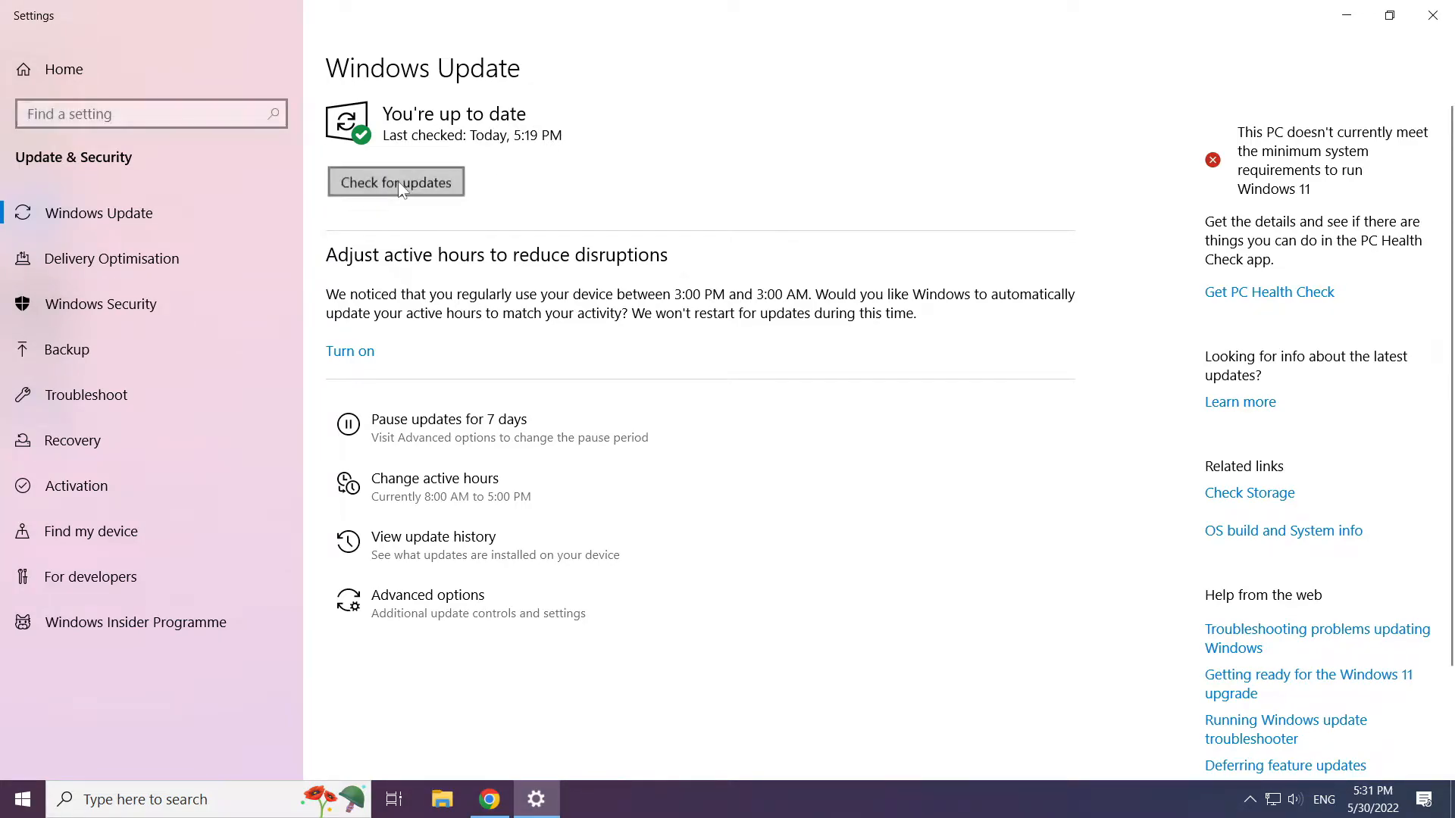
Check for Windows updates, confirm the PC is up to date, and close Settings.
left_click(395, 182)
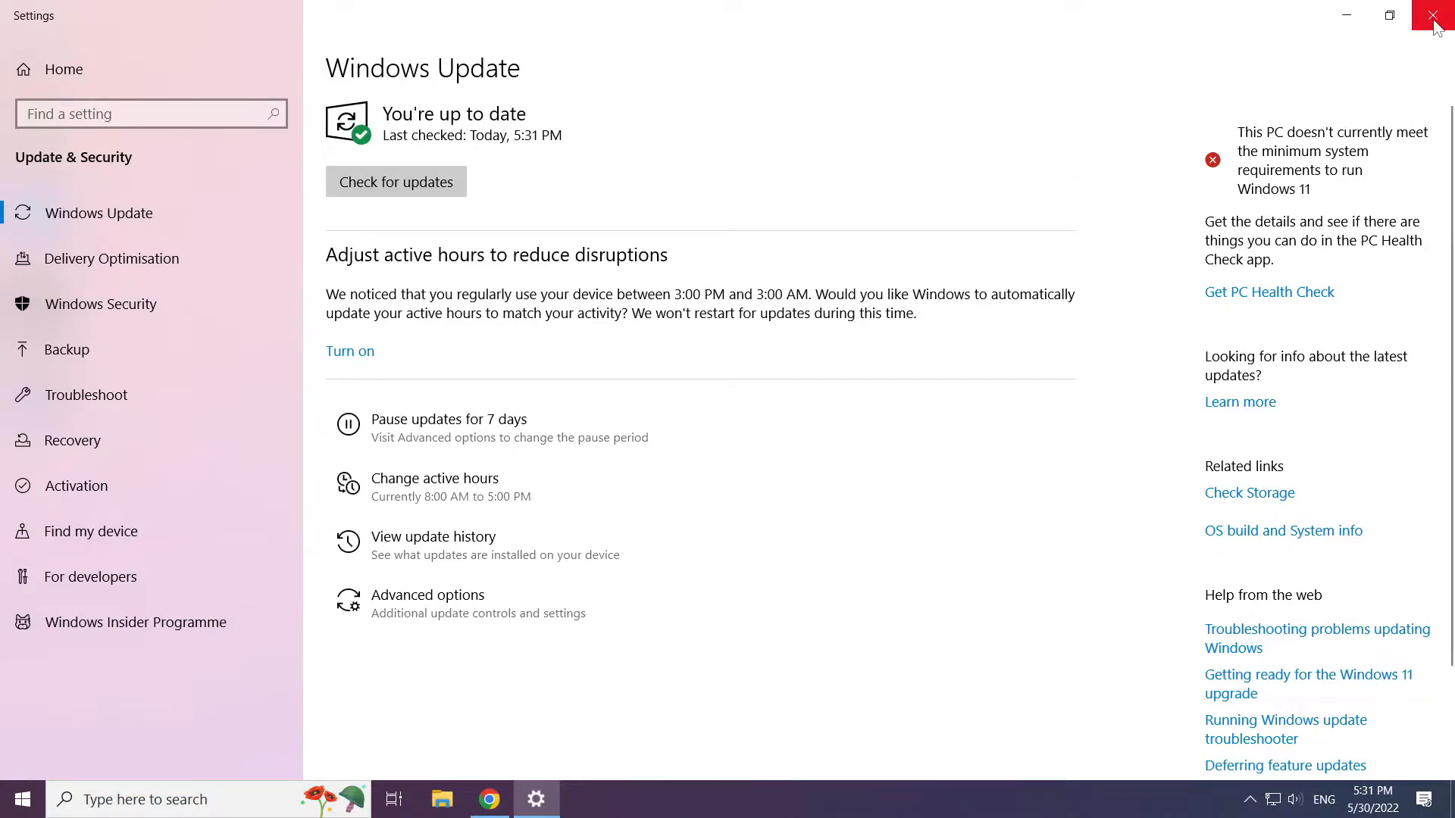
left_click(1437, 15)
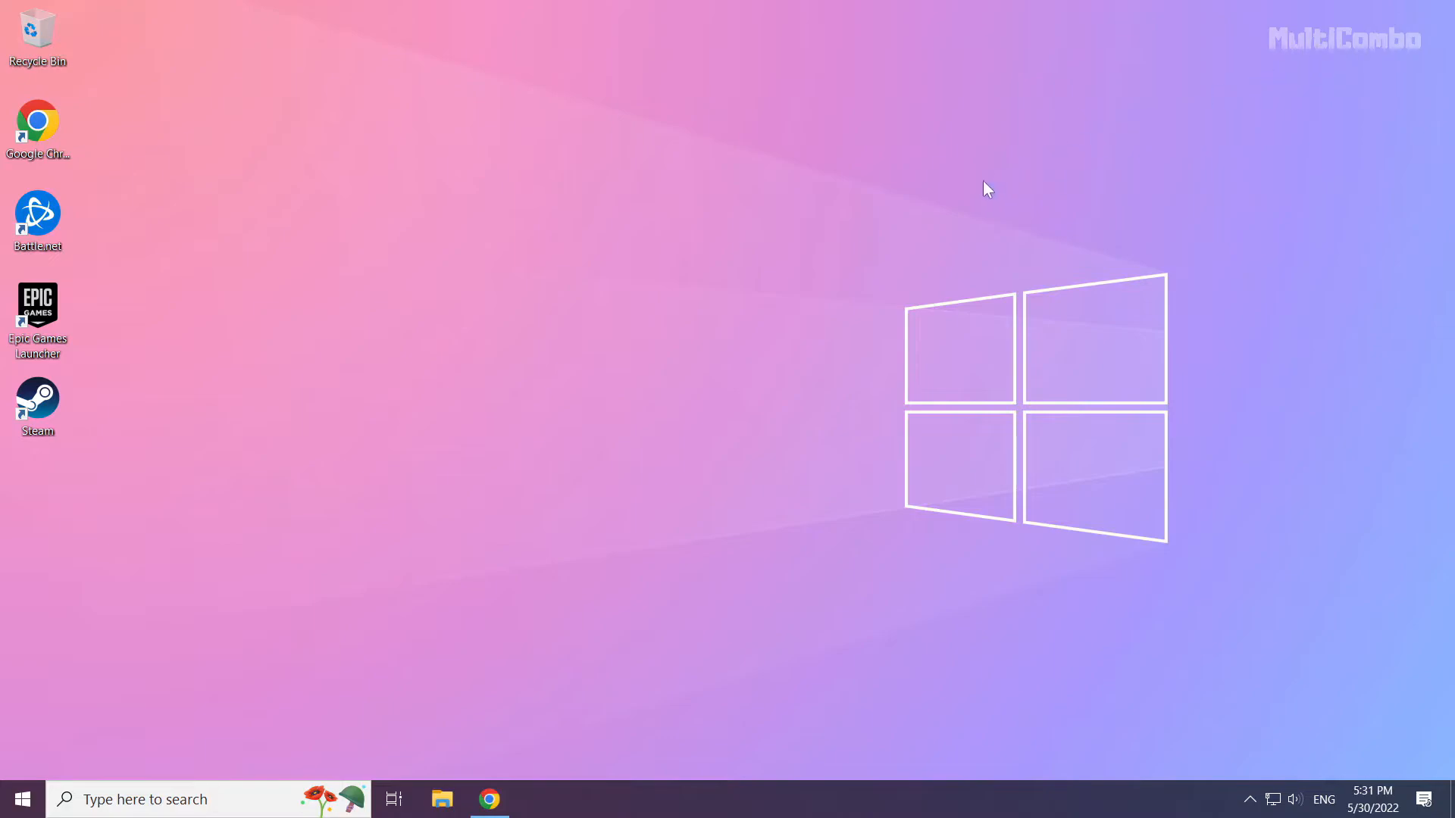
mouse_move(679, 418)
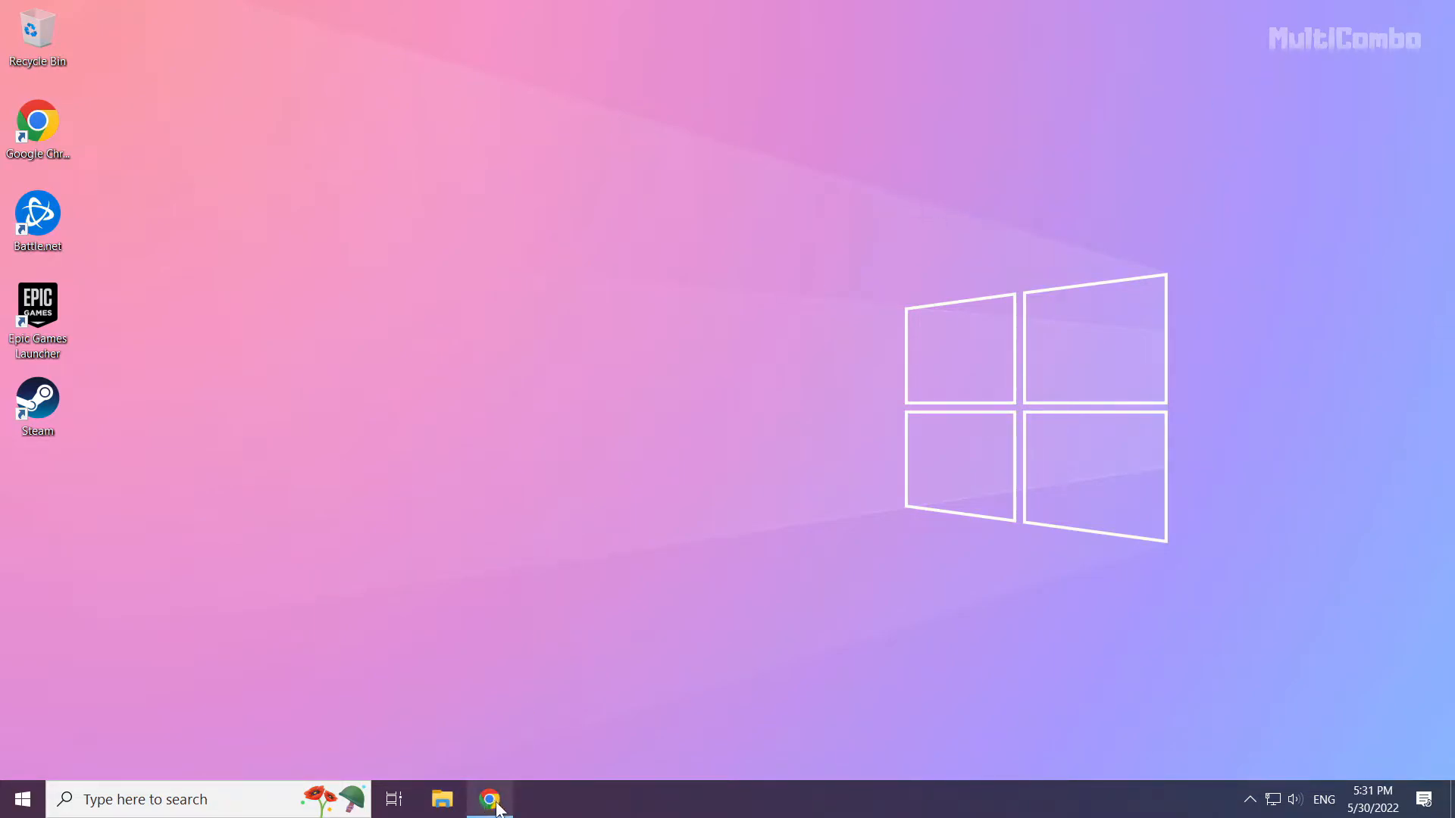
Download the DirectX End-User Runtime Web Installer from Microsoft's page in Chrome.
left_click(490, 798)
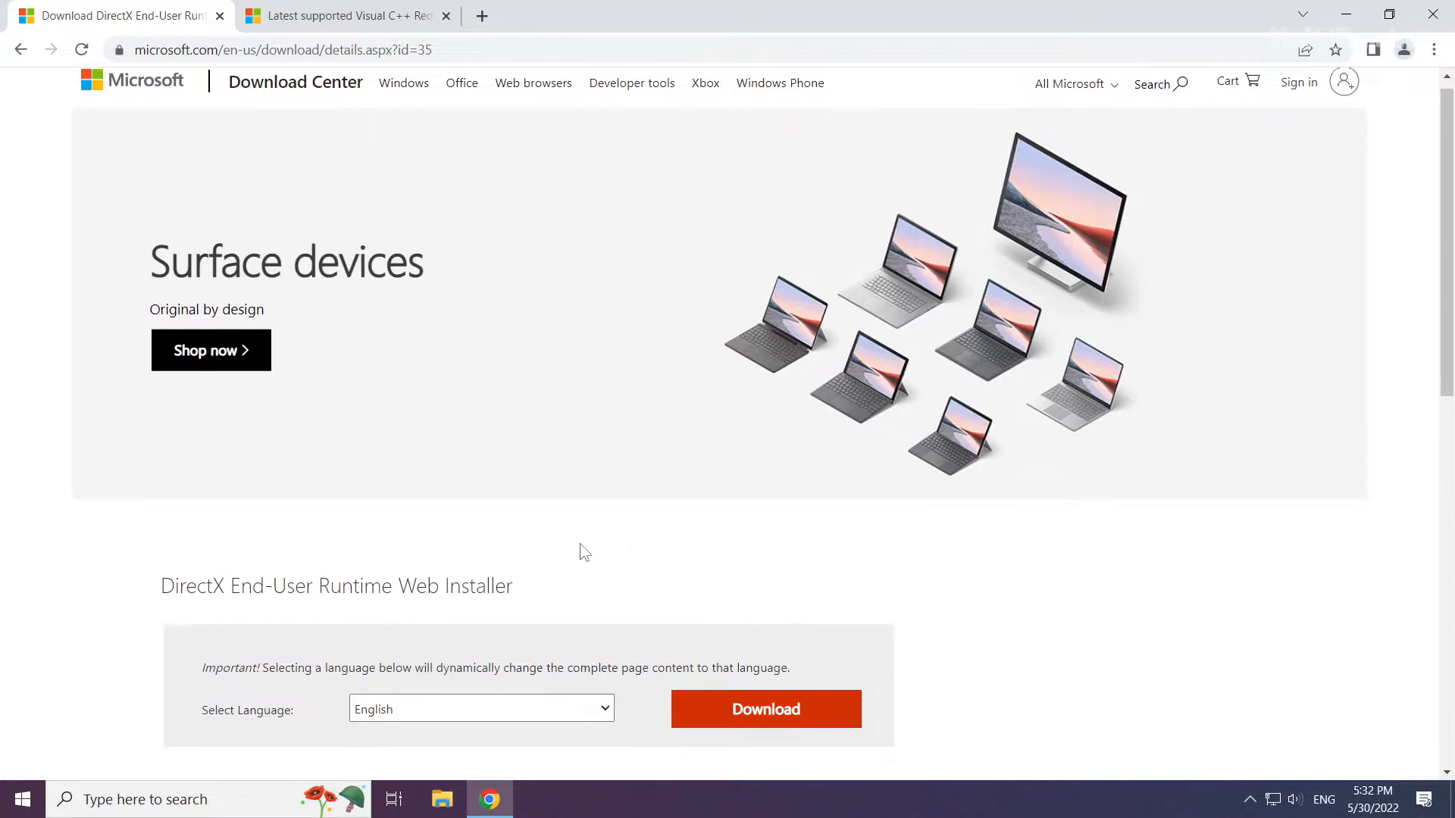
scroll("down", 3)
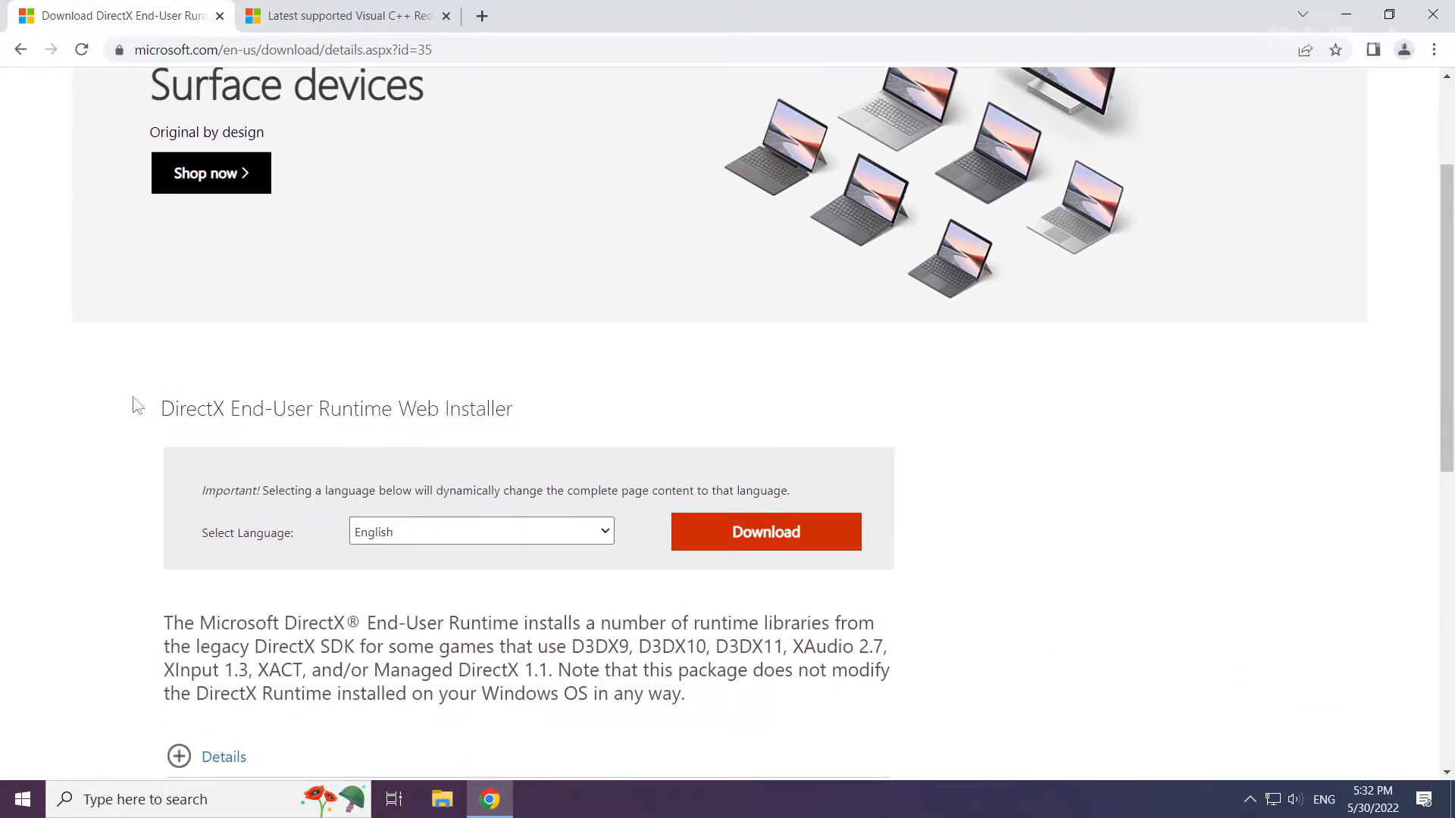
mouse_move(751, 541)
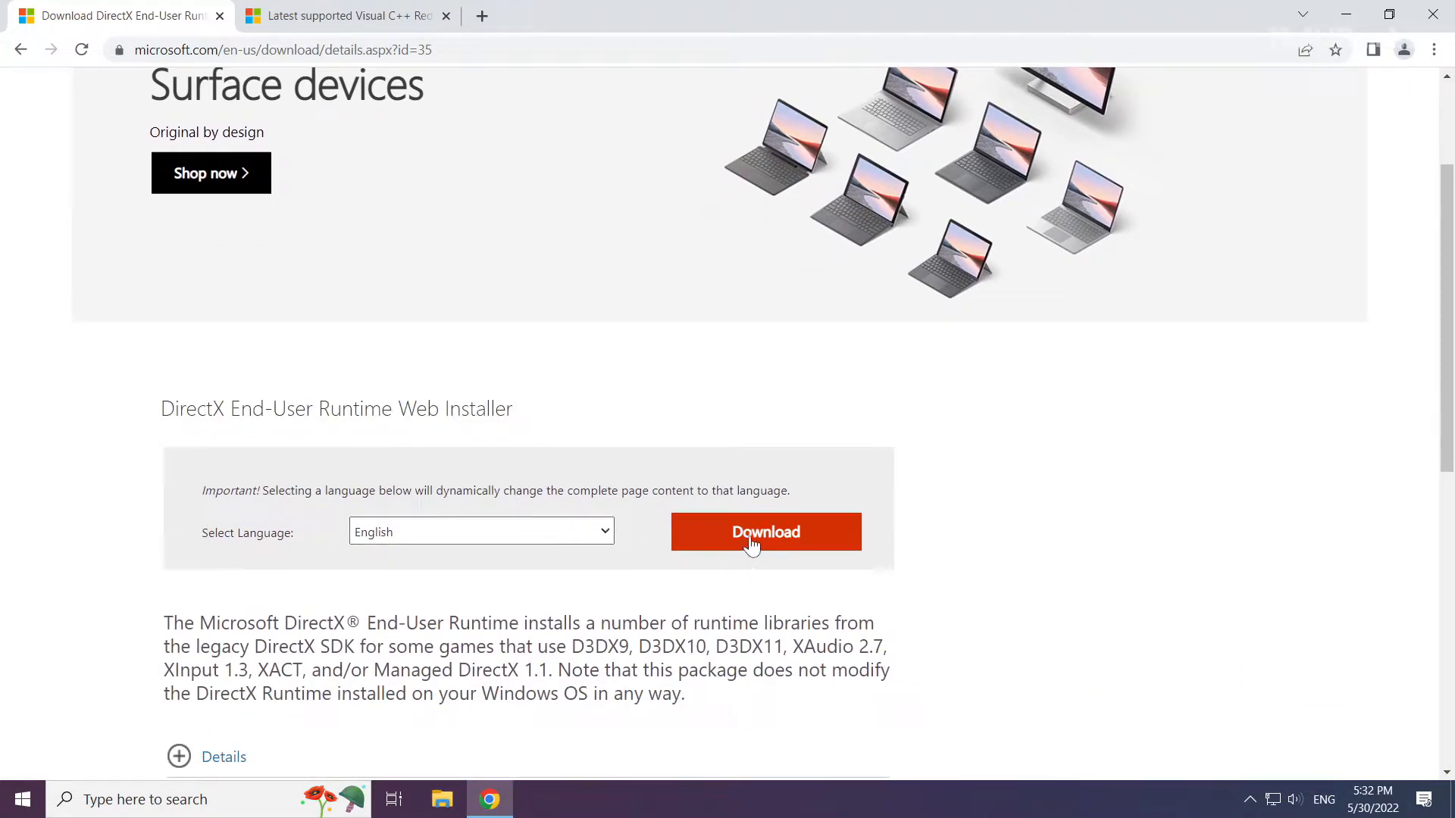
left_click(765, 532)
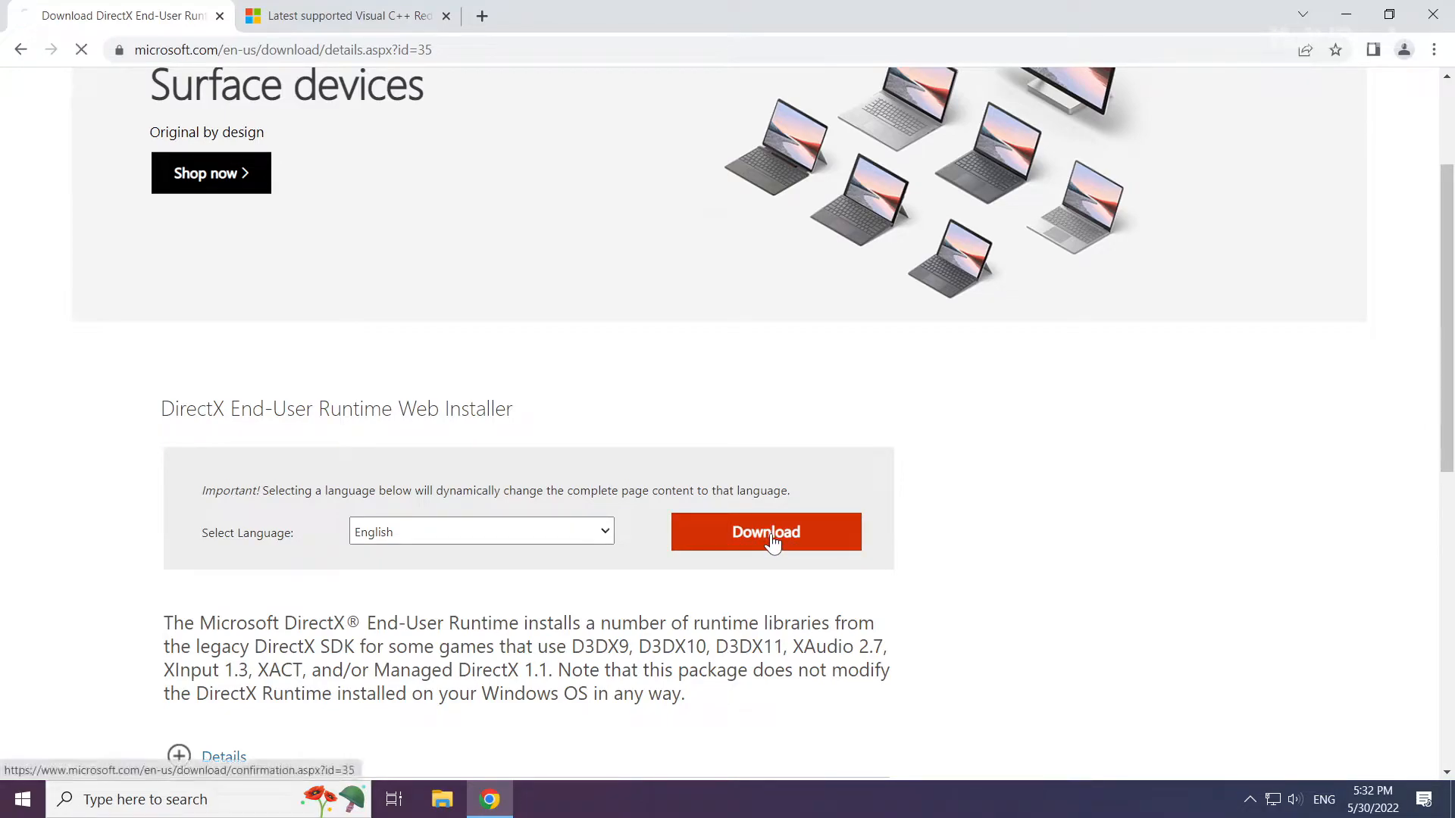
left_click(764, 532)
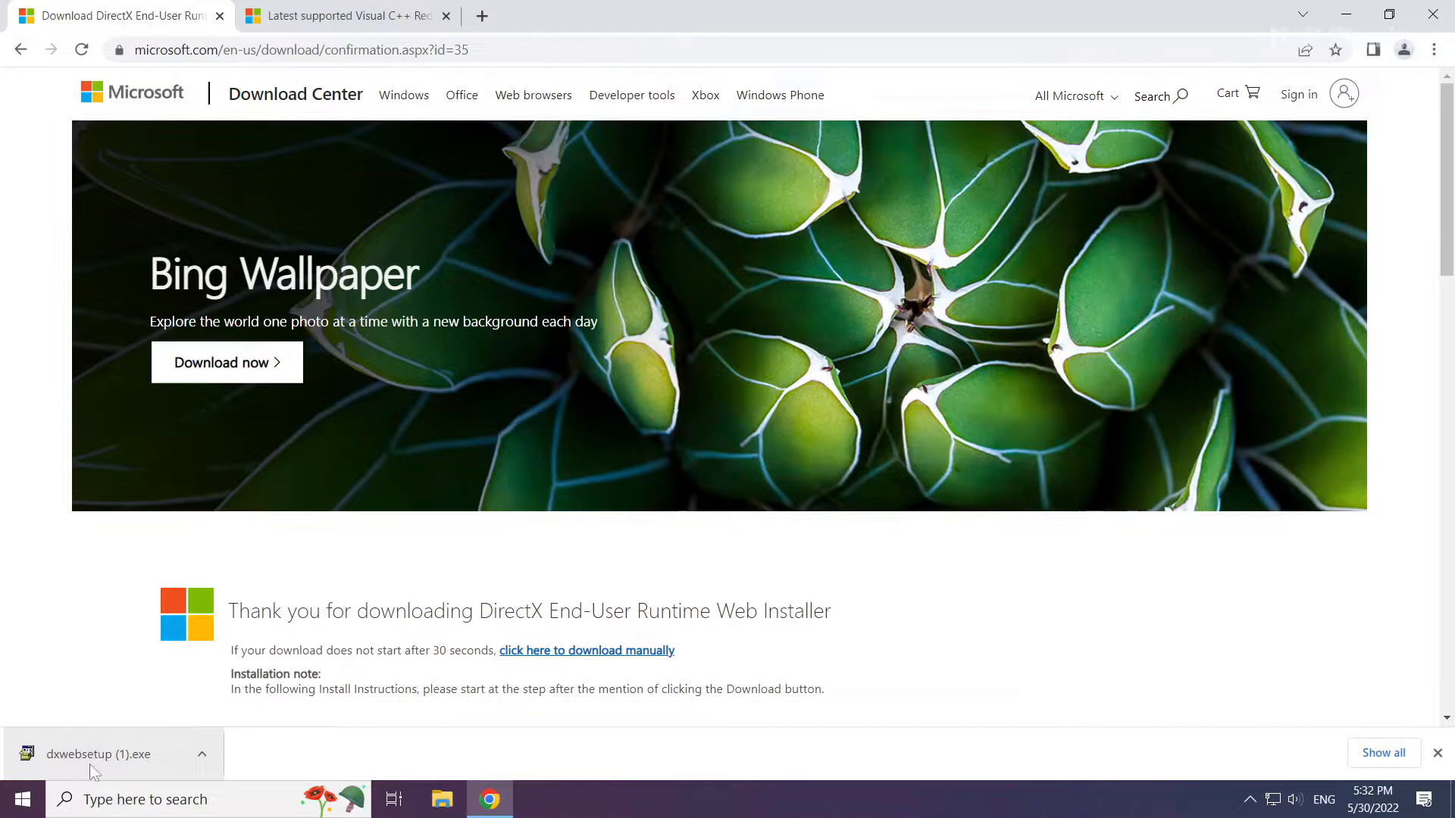
Run dxwebsetup.exe and accept the DirectX licence agreement.
left_click(100, 753)
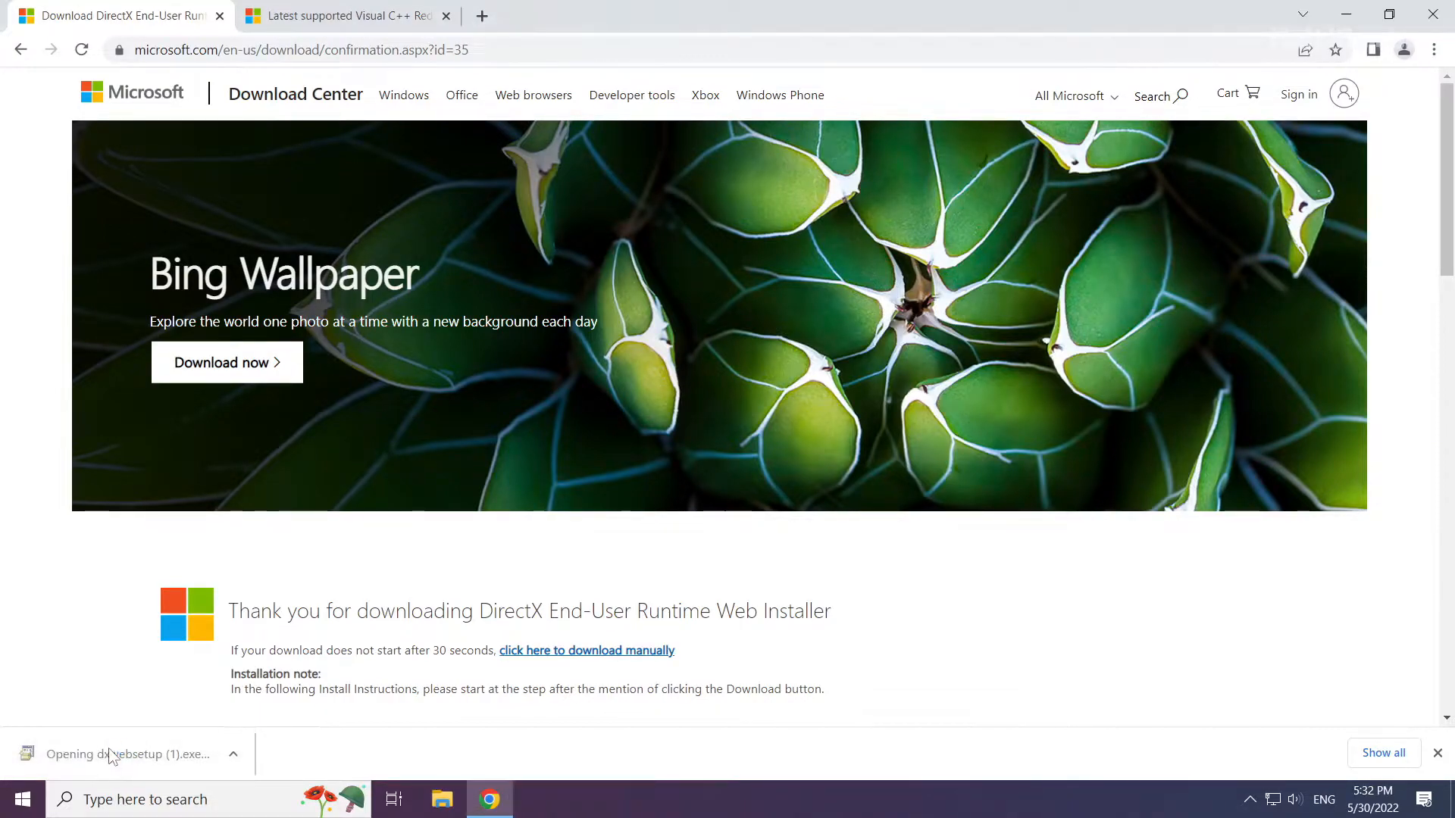
left_click(126, 754)
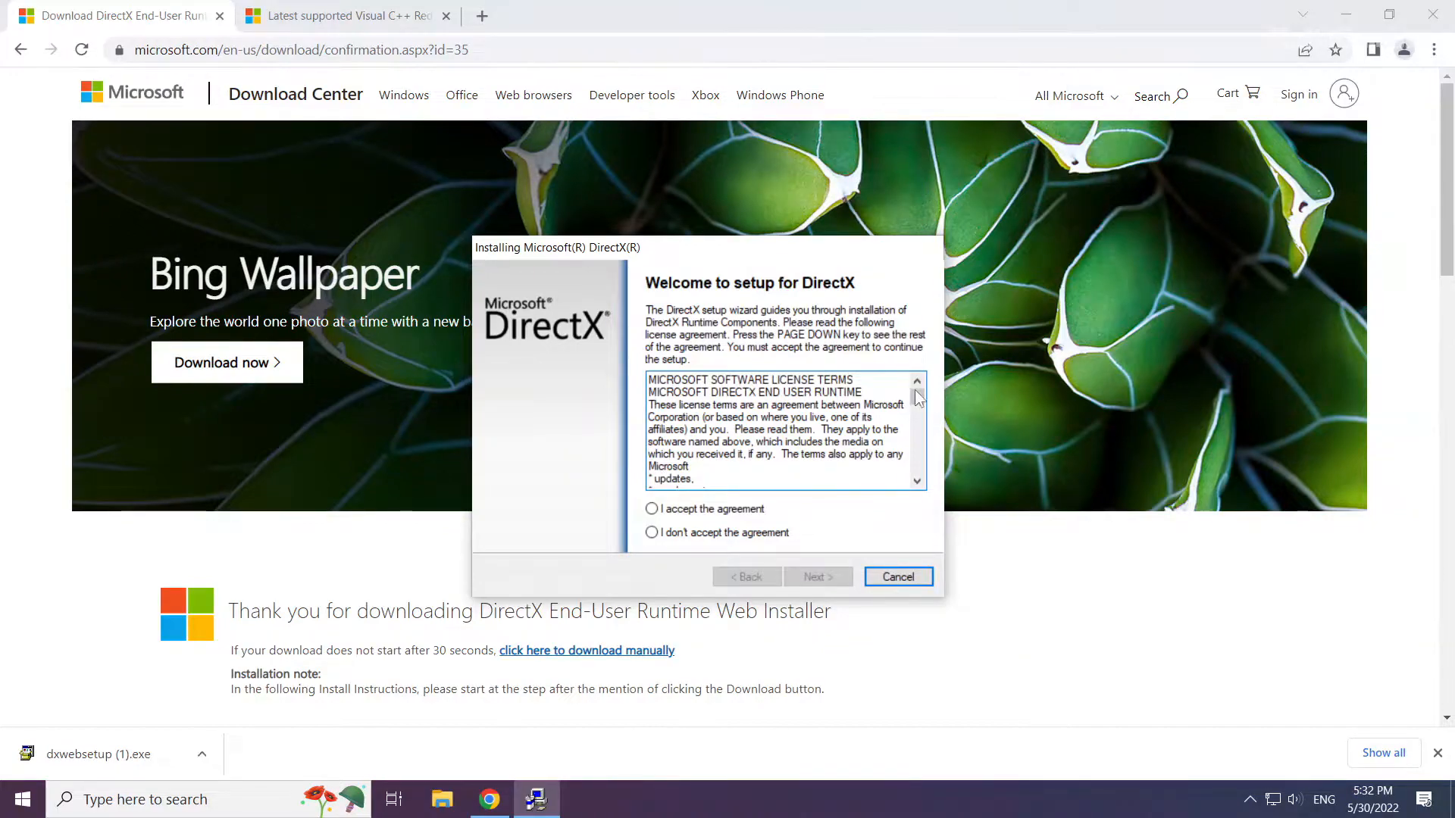
scroll("down", 3)
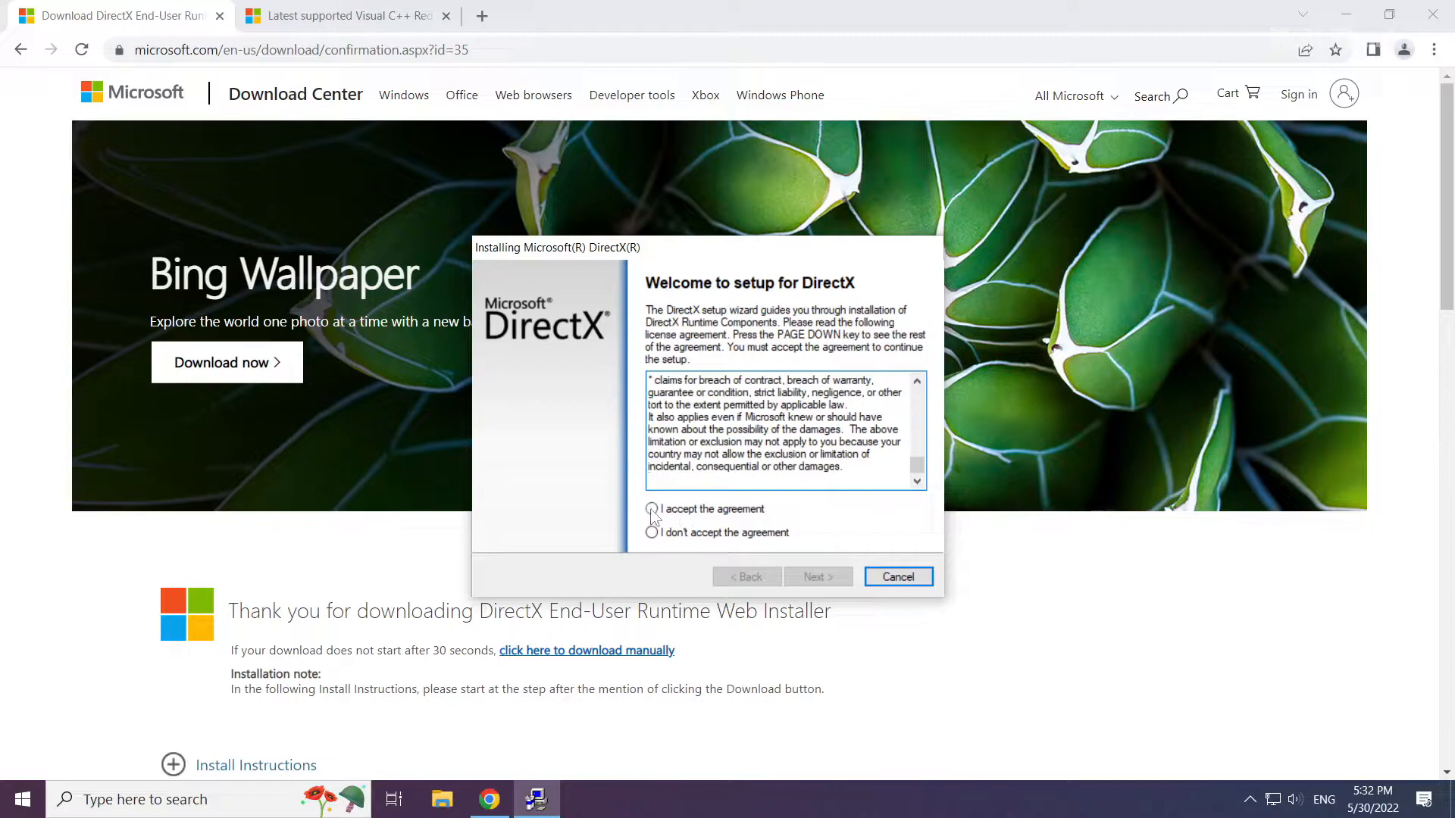
left_click(651, 510)
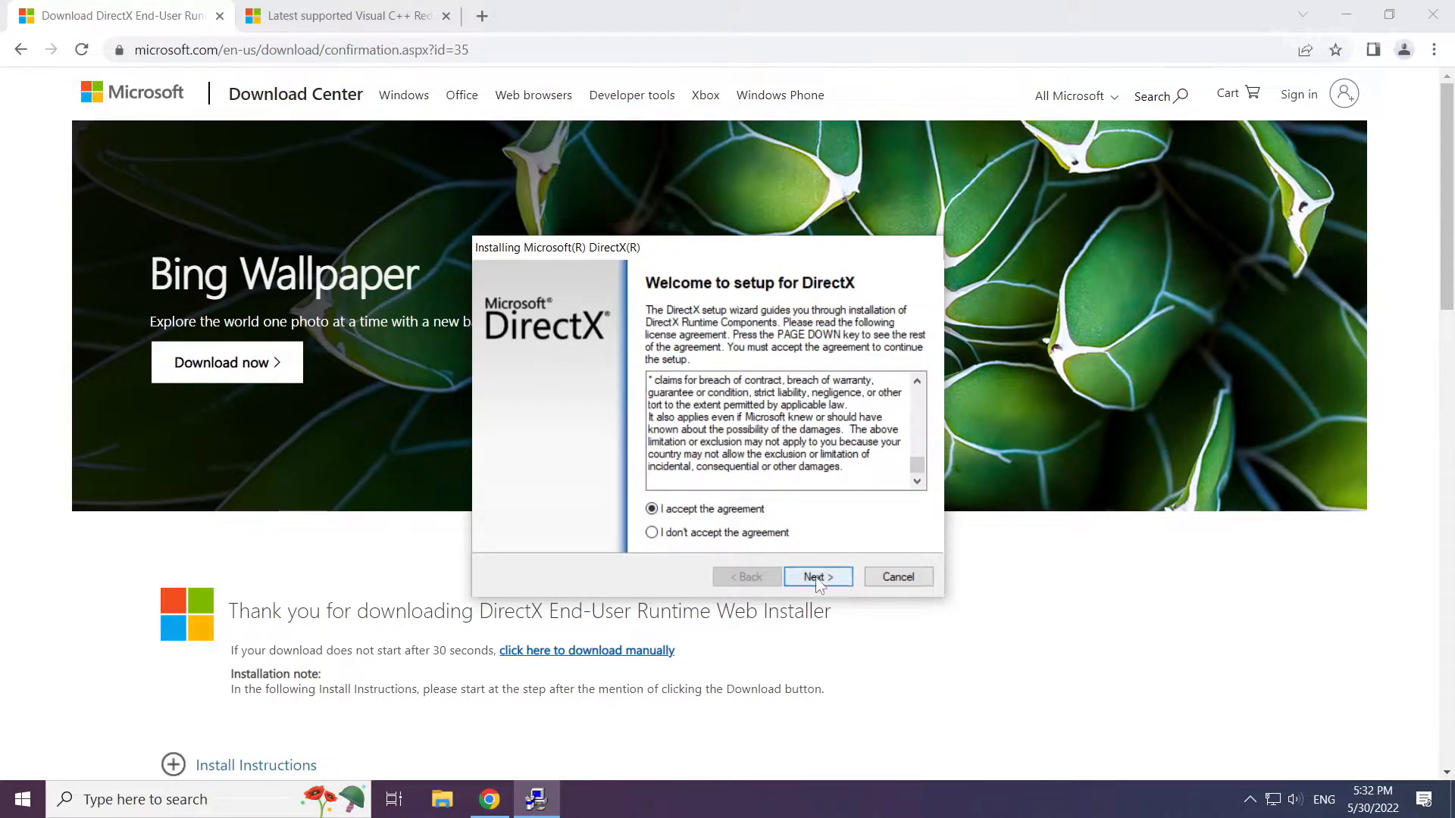
left_click(815, 576)
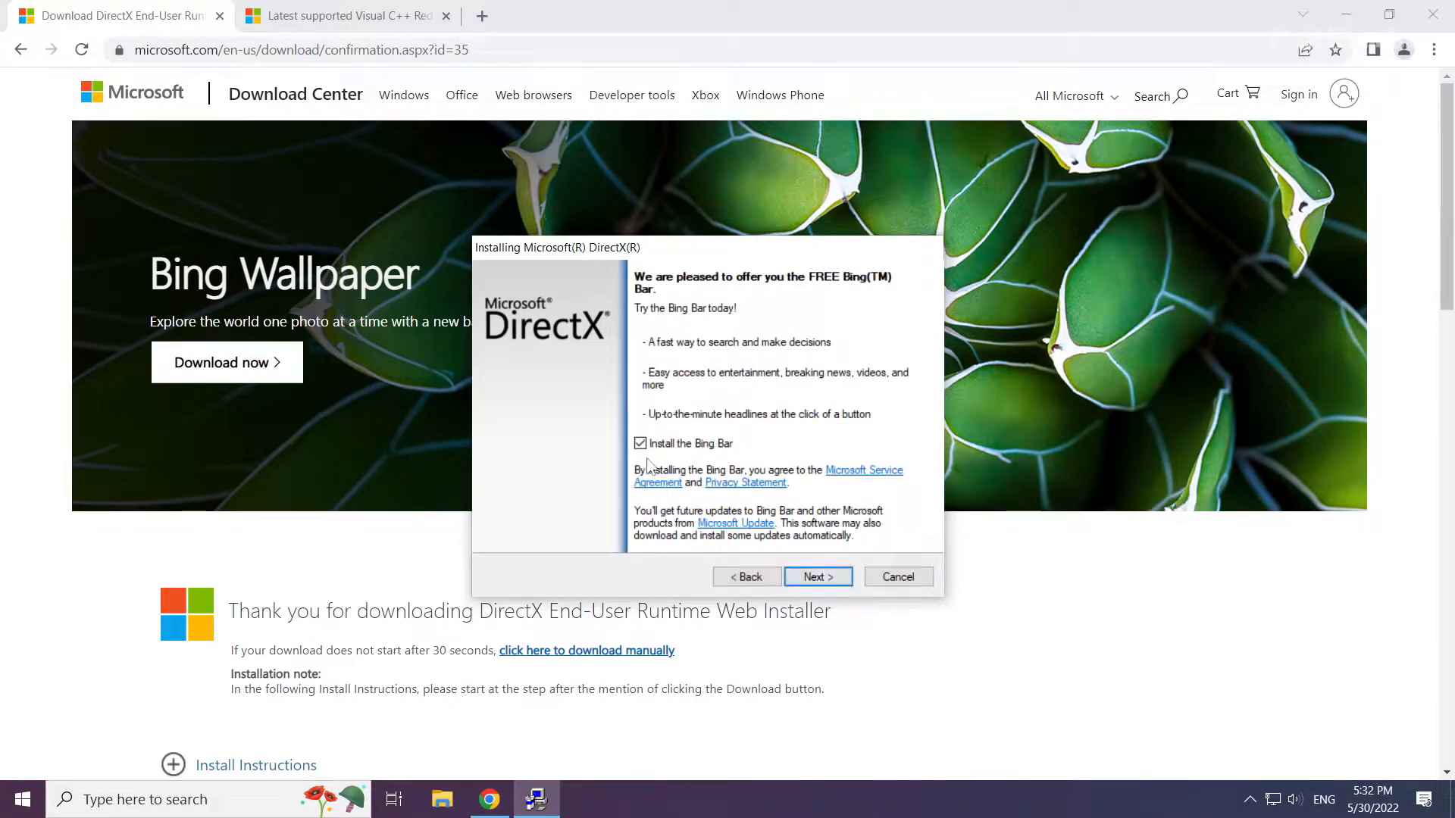
Decline the Bing Bar, run DirectX setup, and finish; DirectX already current.
left_click(639, 444)
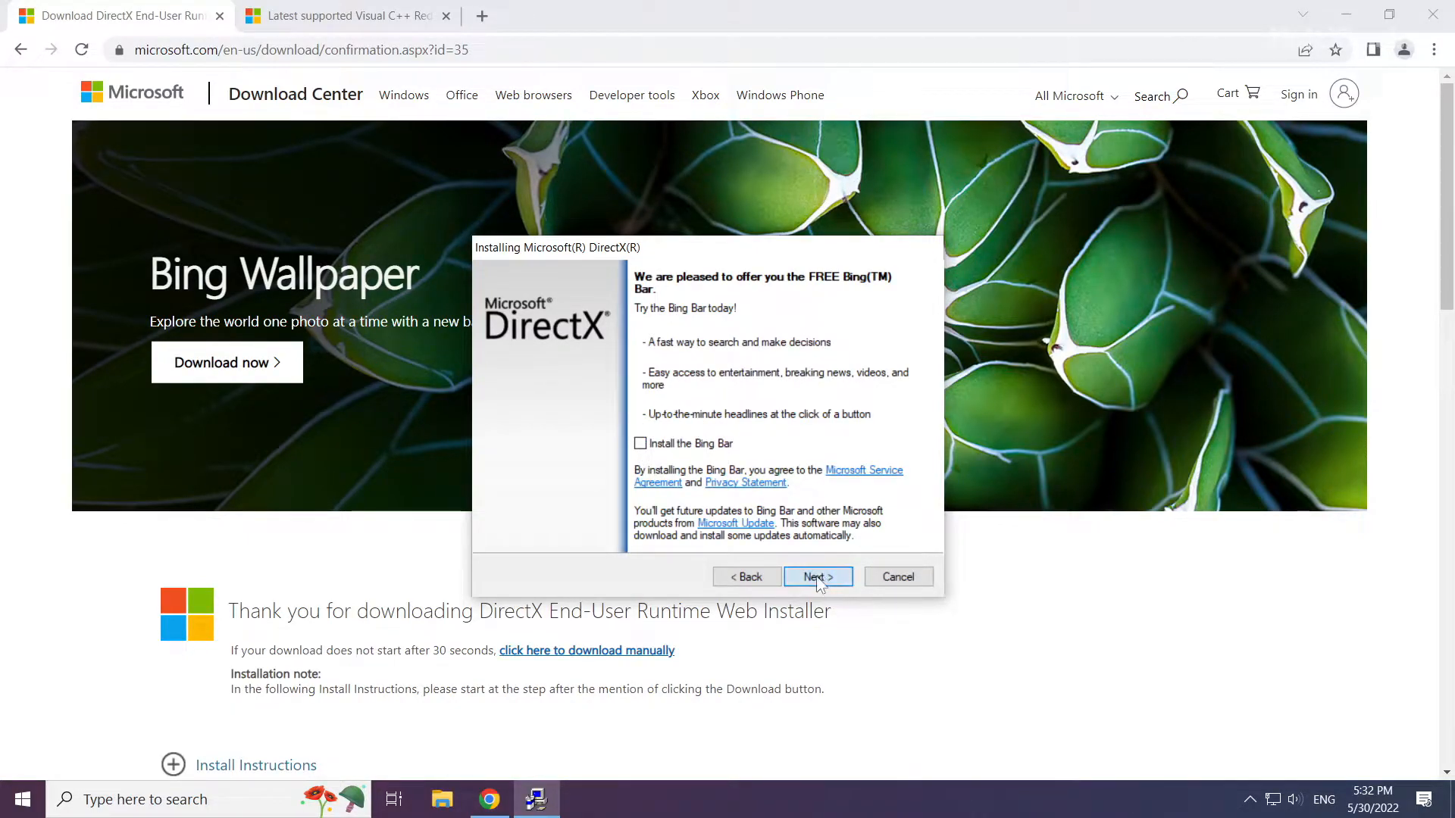
left_click(817, 576)
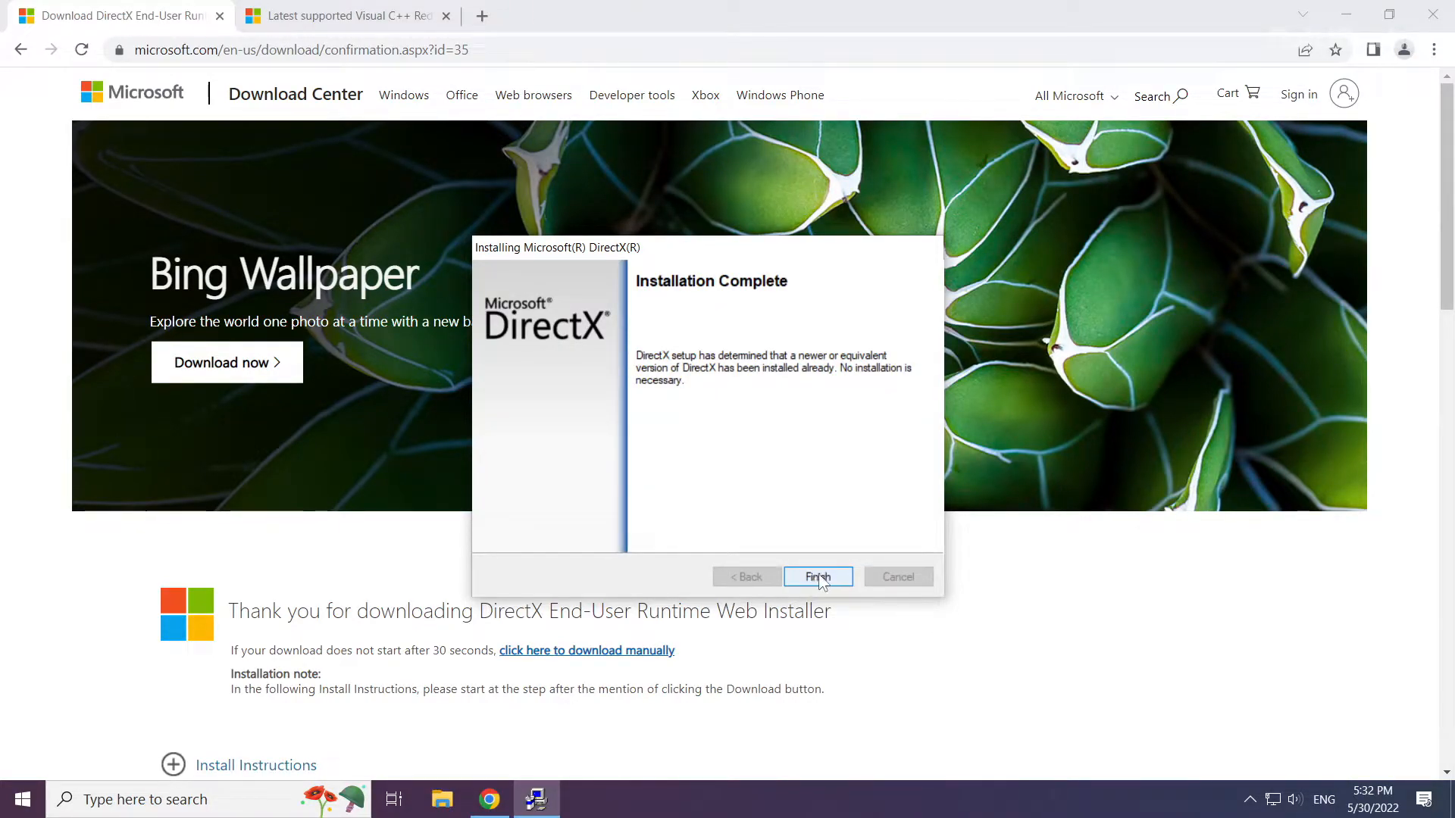
left_click(816, 576)
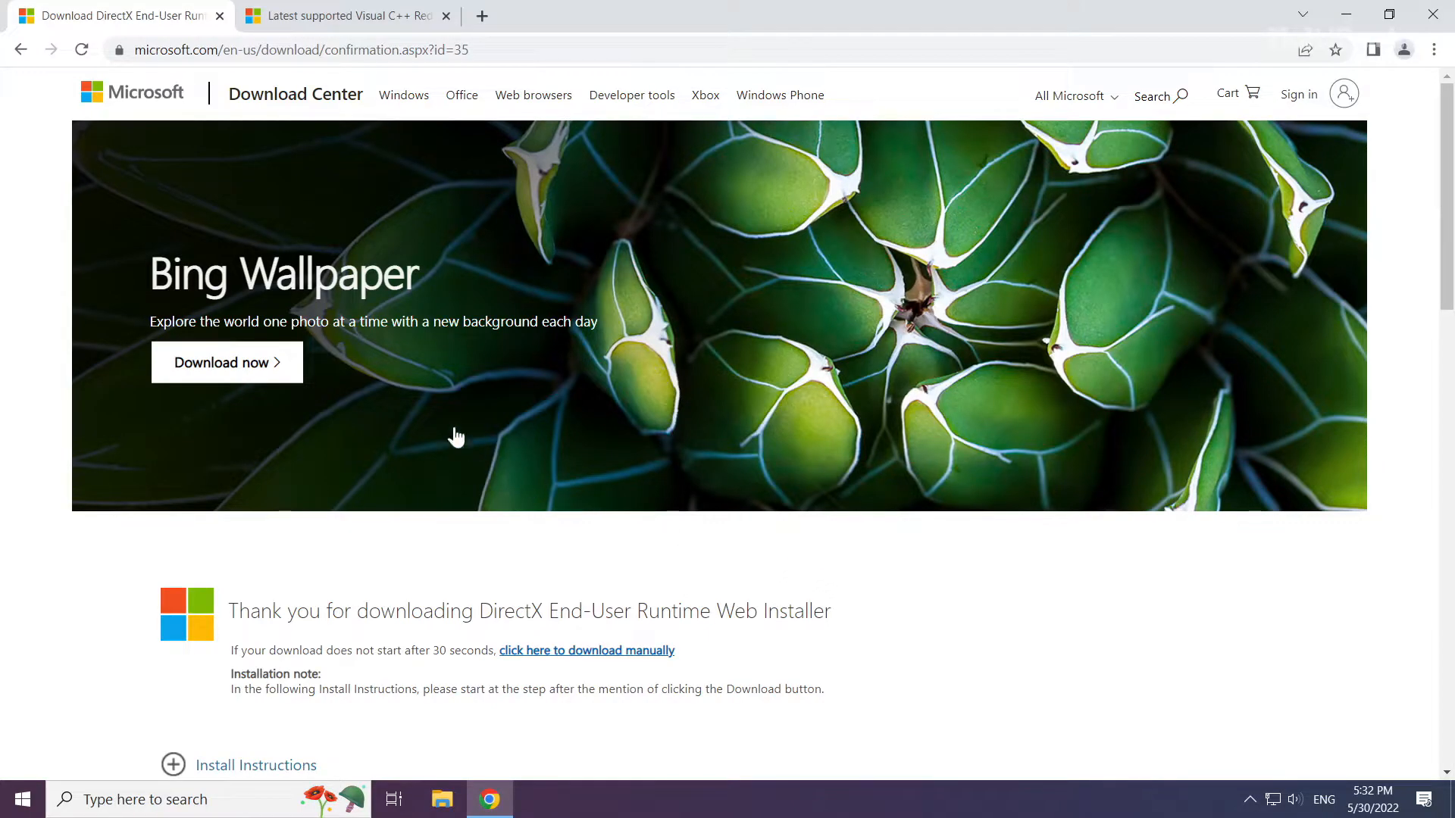
Close the DirectX tab and scroll to the Visual C++ Redistributable ARM64/x86/x64 table.
left_click(344, 15)
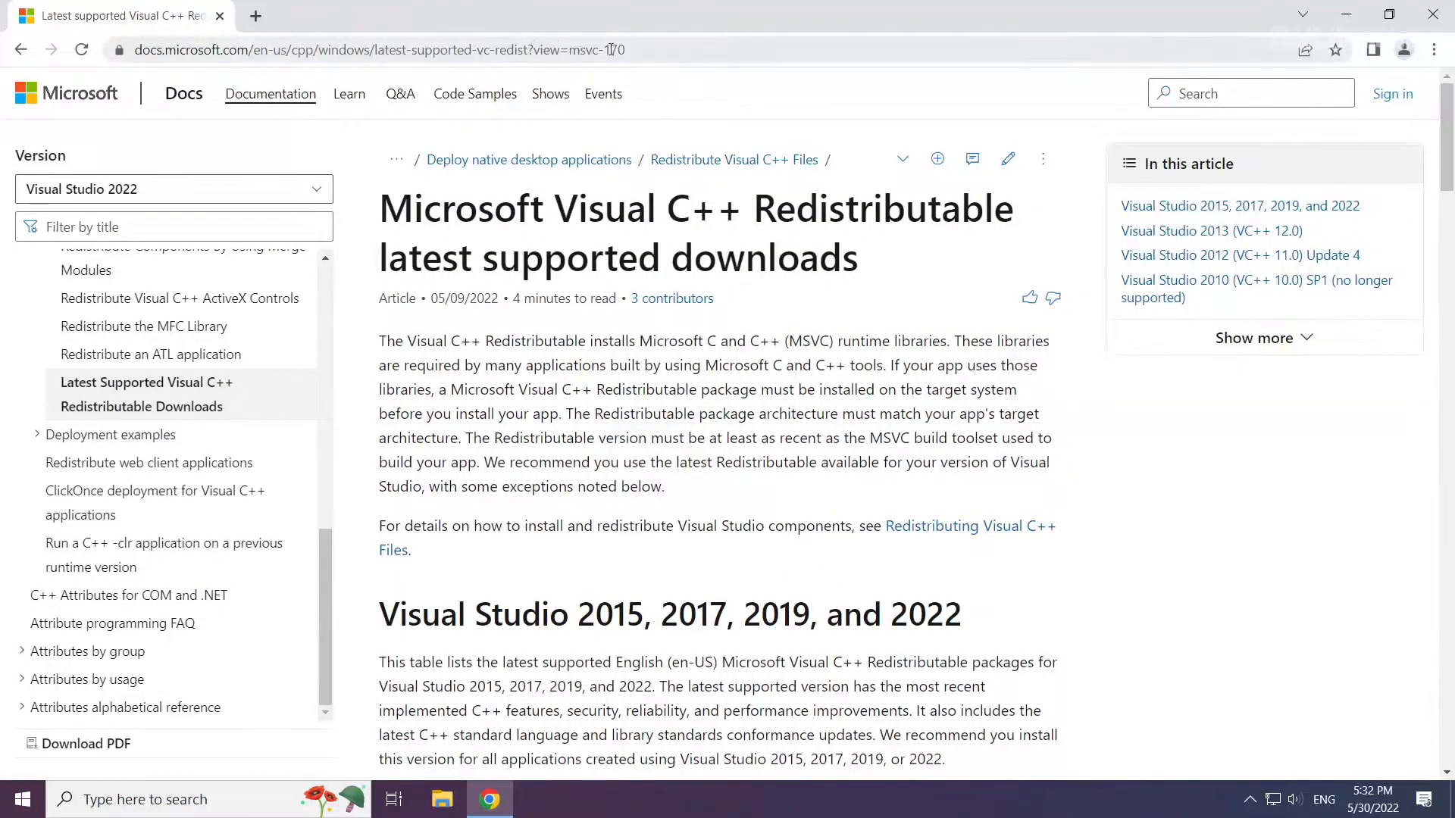
left_click(372, 48)
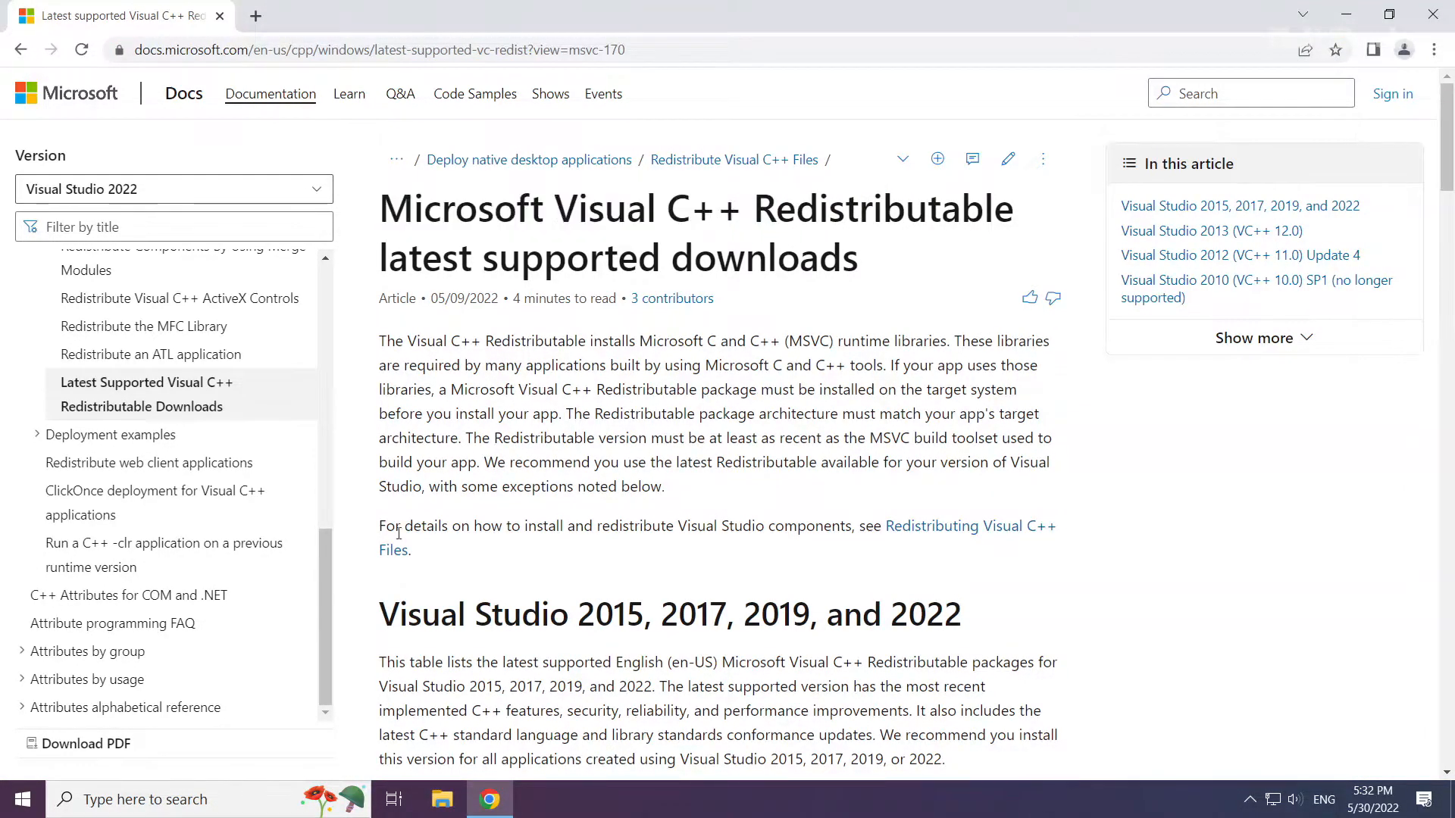
scroll("down", 3)
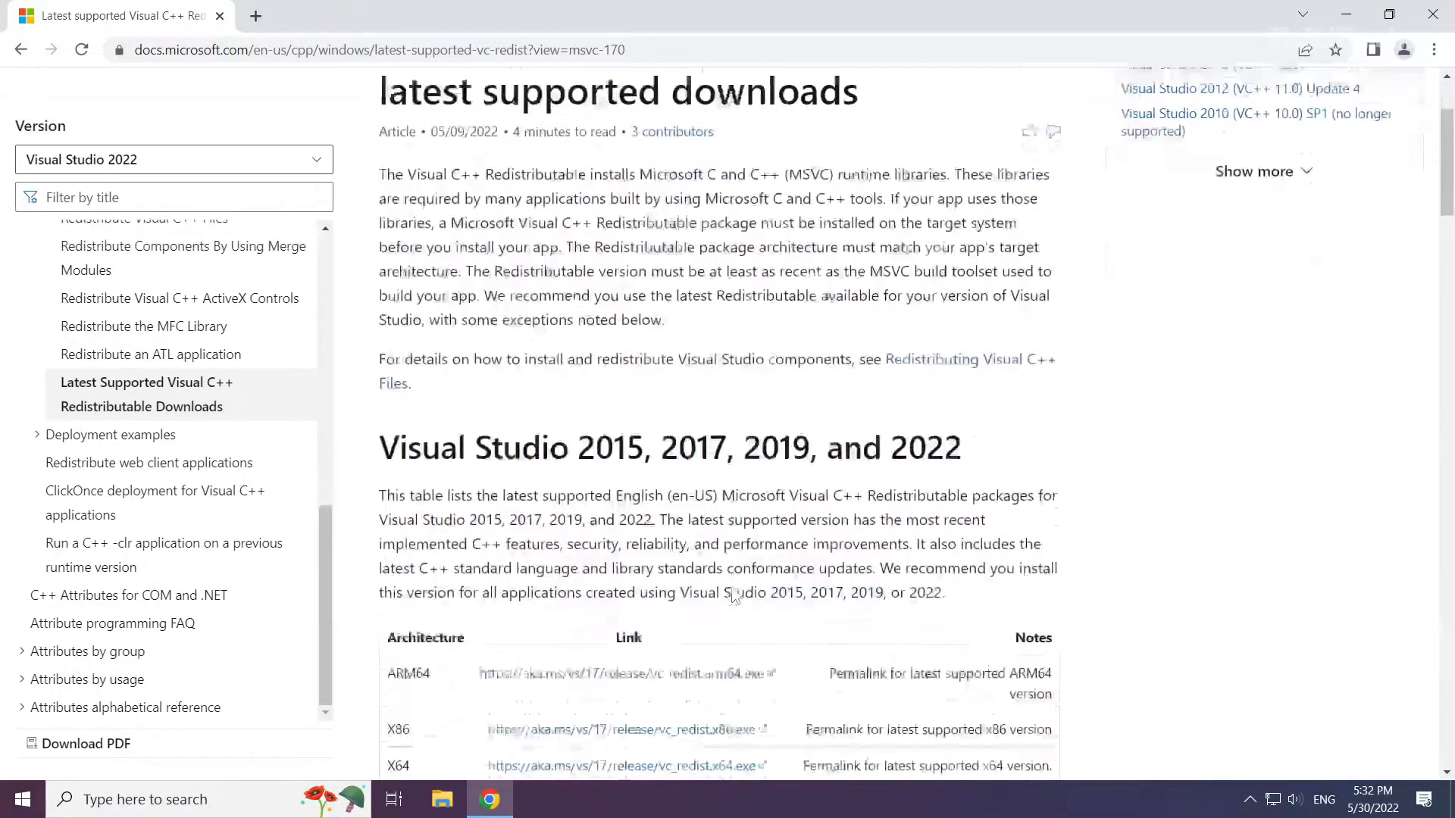
scroll("down", 3)
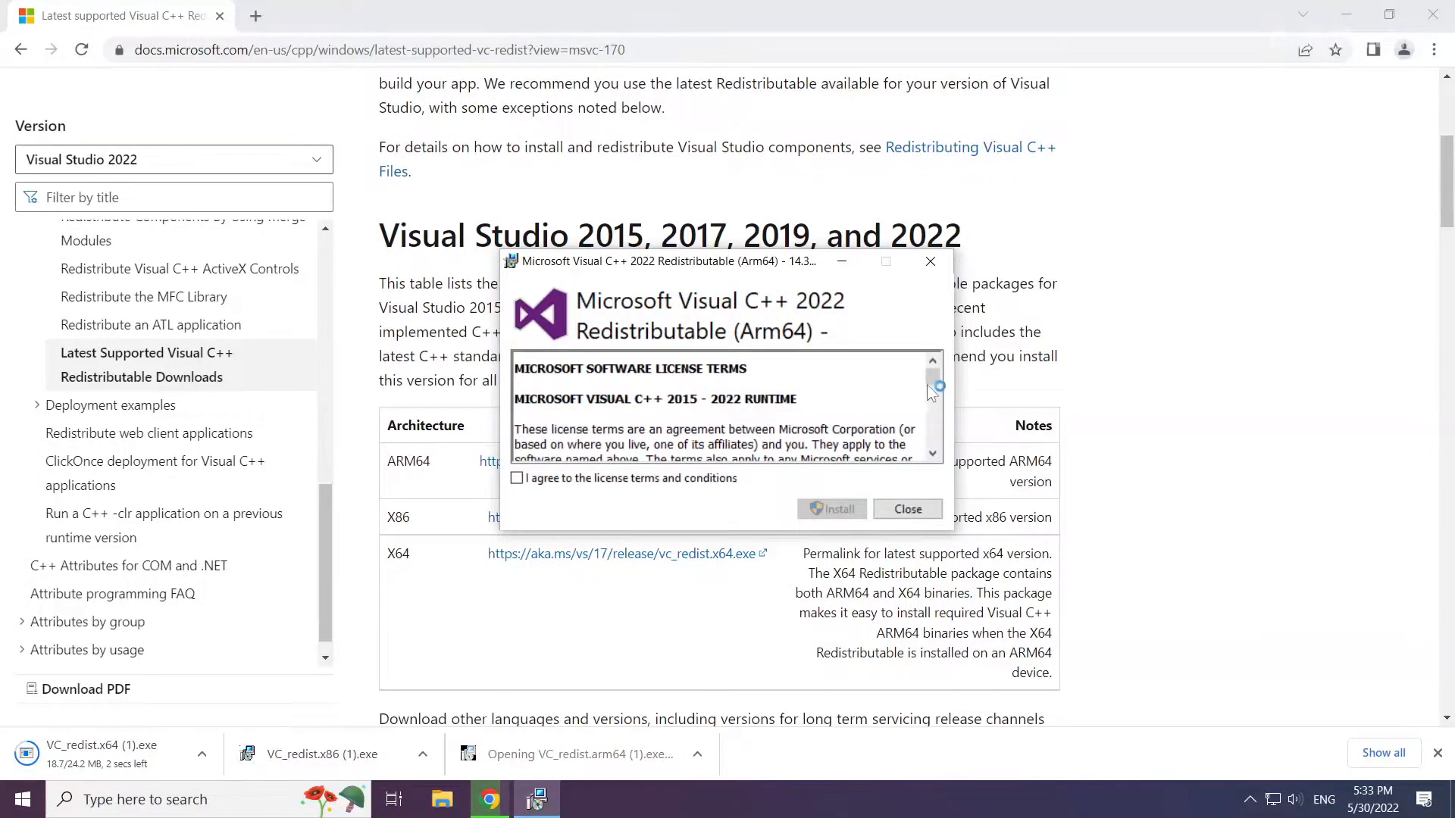
Accept licence terms and install the ARM64 and x86 redistributables, closing without restart.
scroll("down", 3)
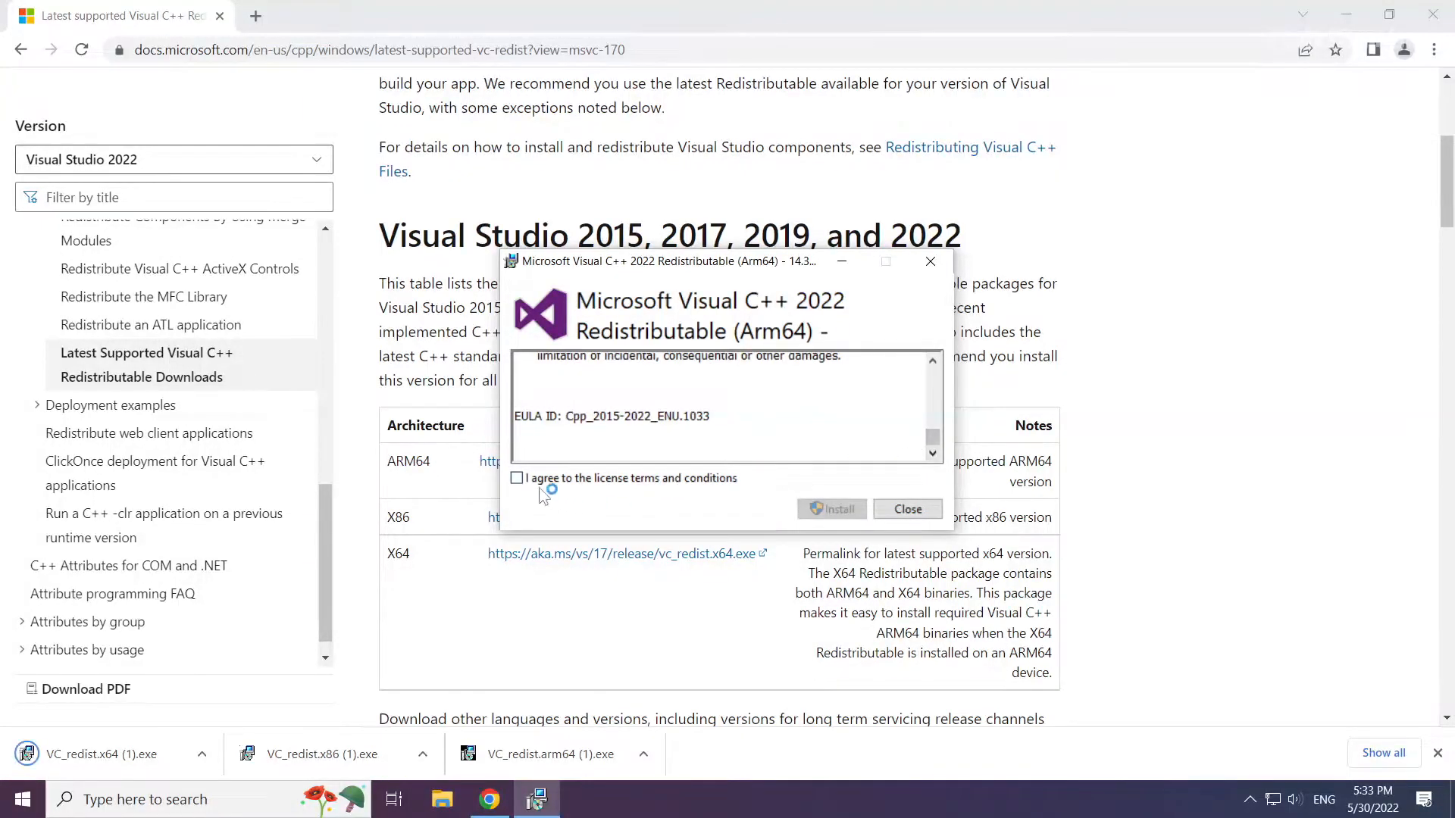
left_click(517, 477)
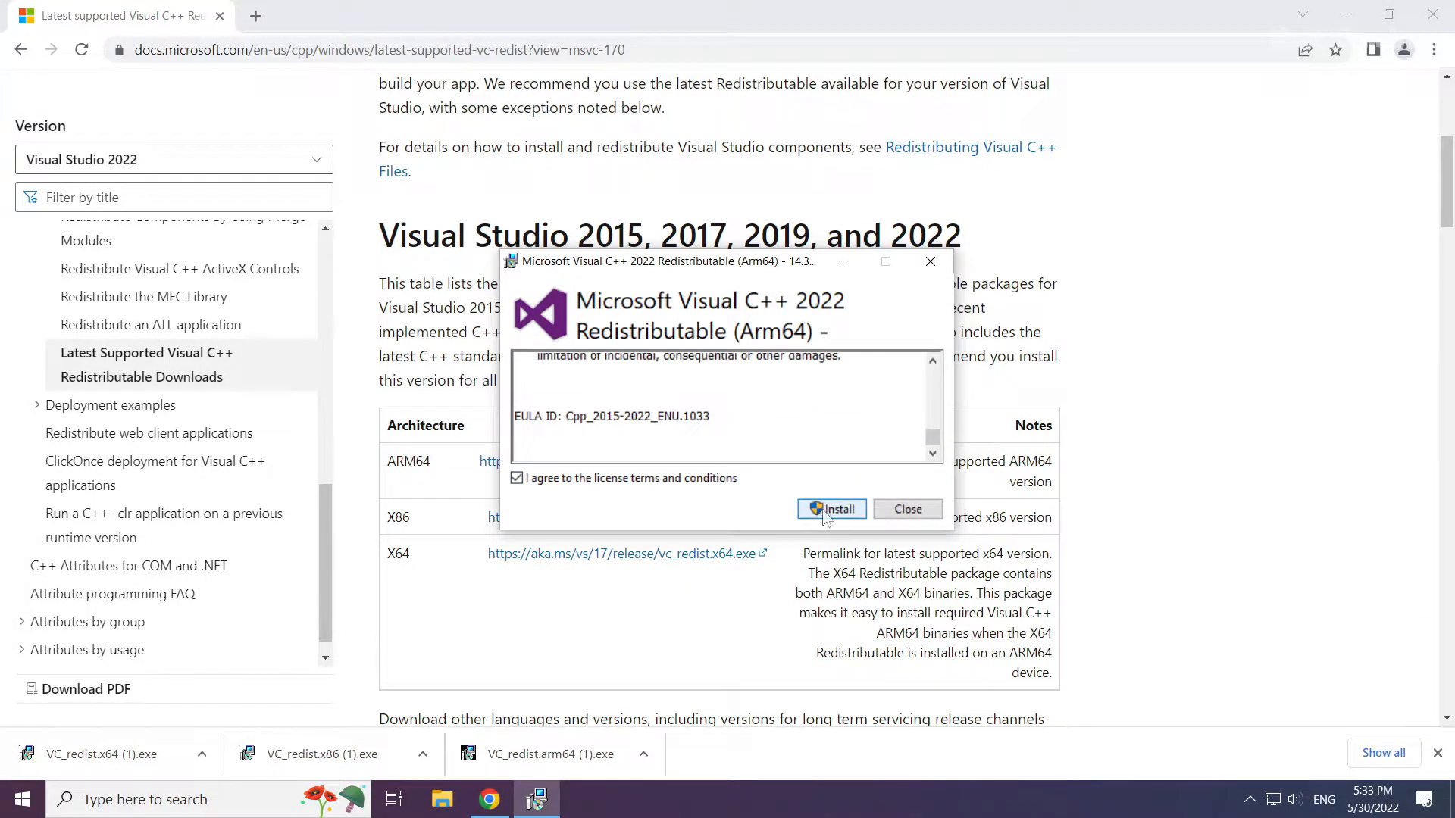
left_click(832, 509)
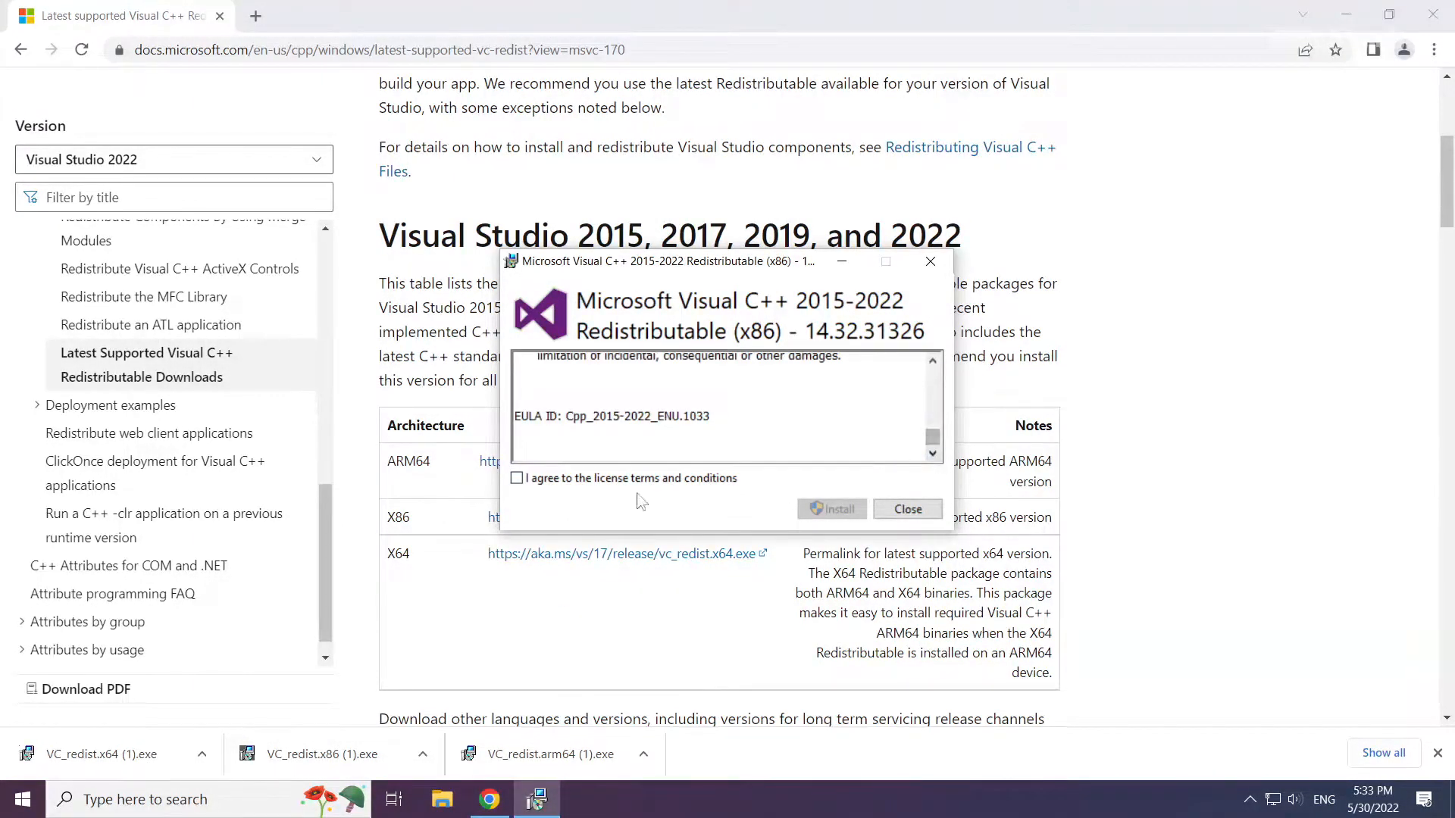
left_click(830, 509)
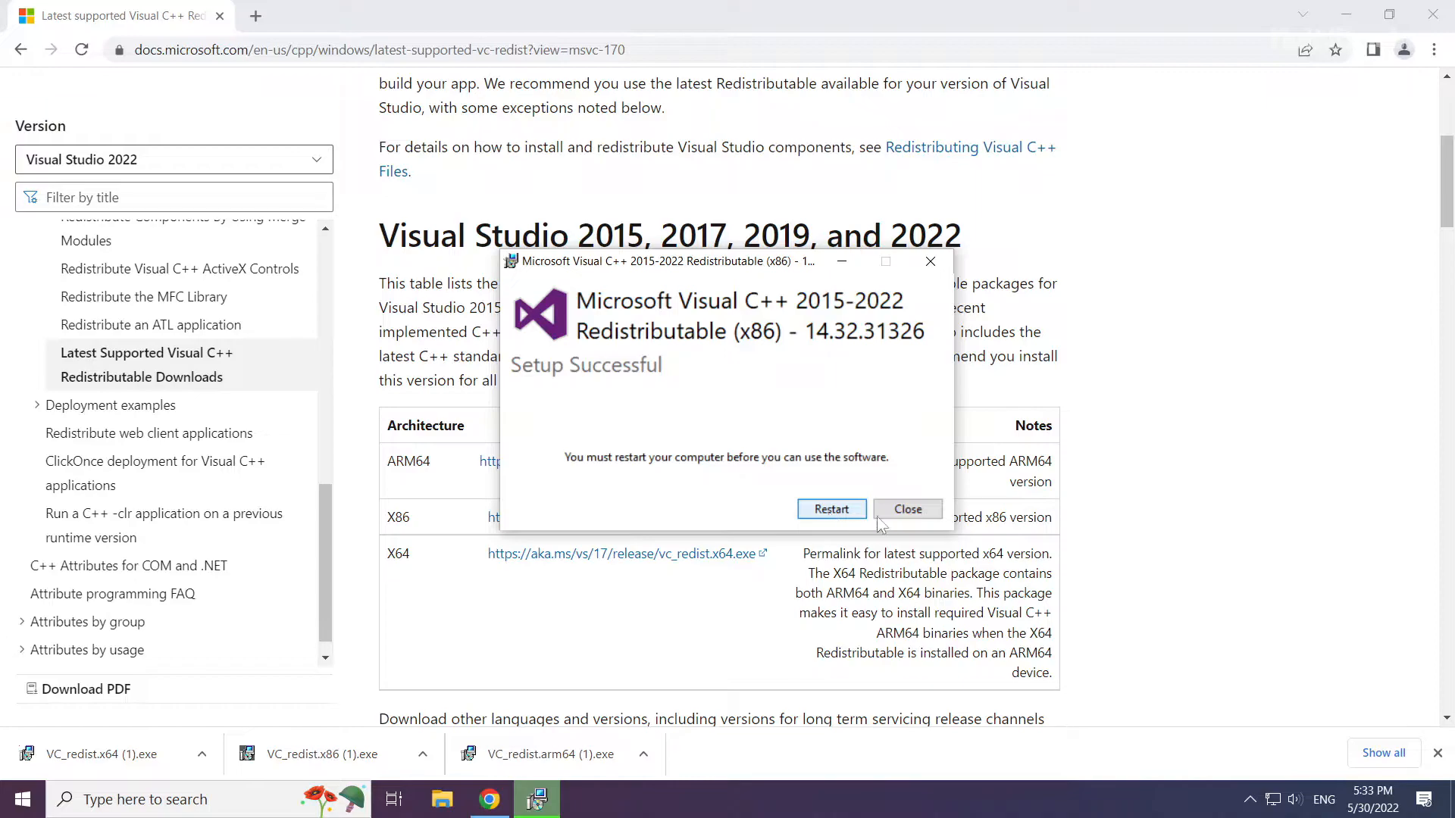
left_click(906, 509)
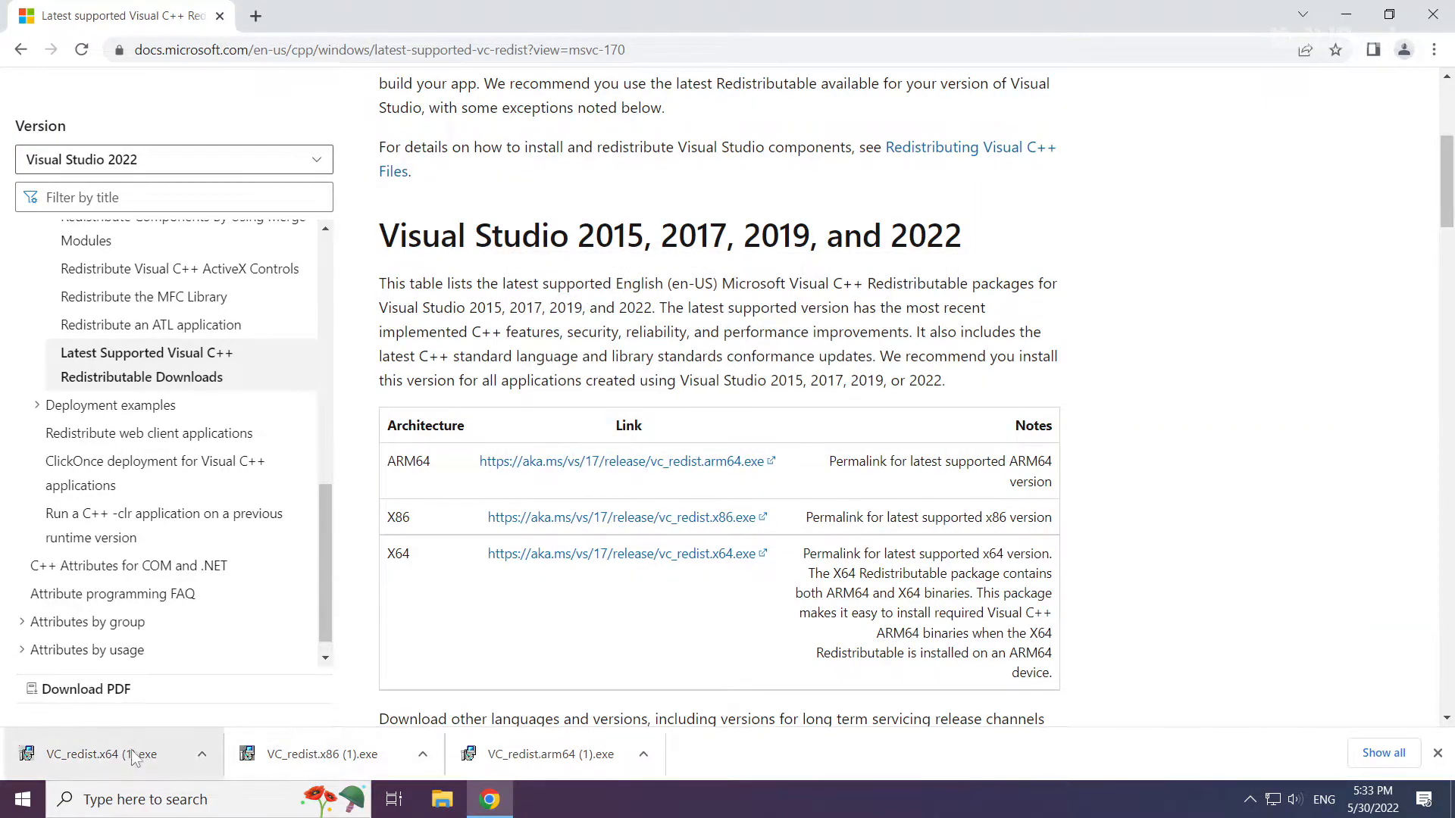
left_click(110, 753)
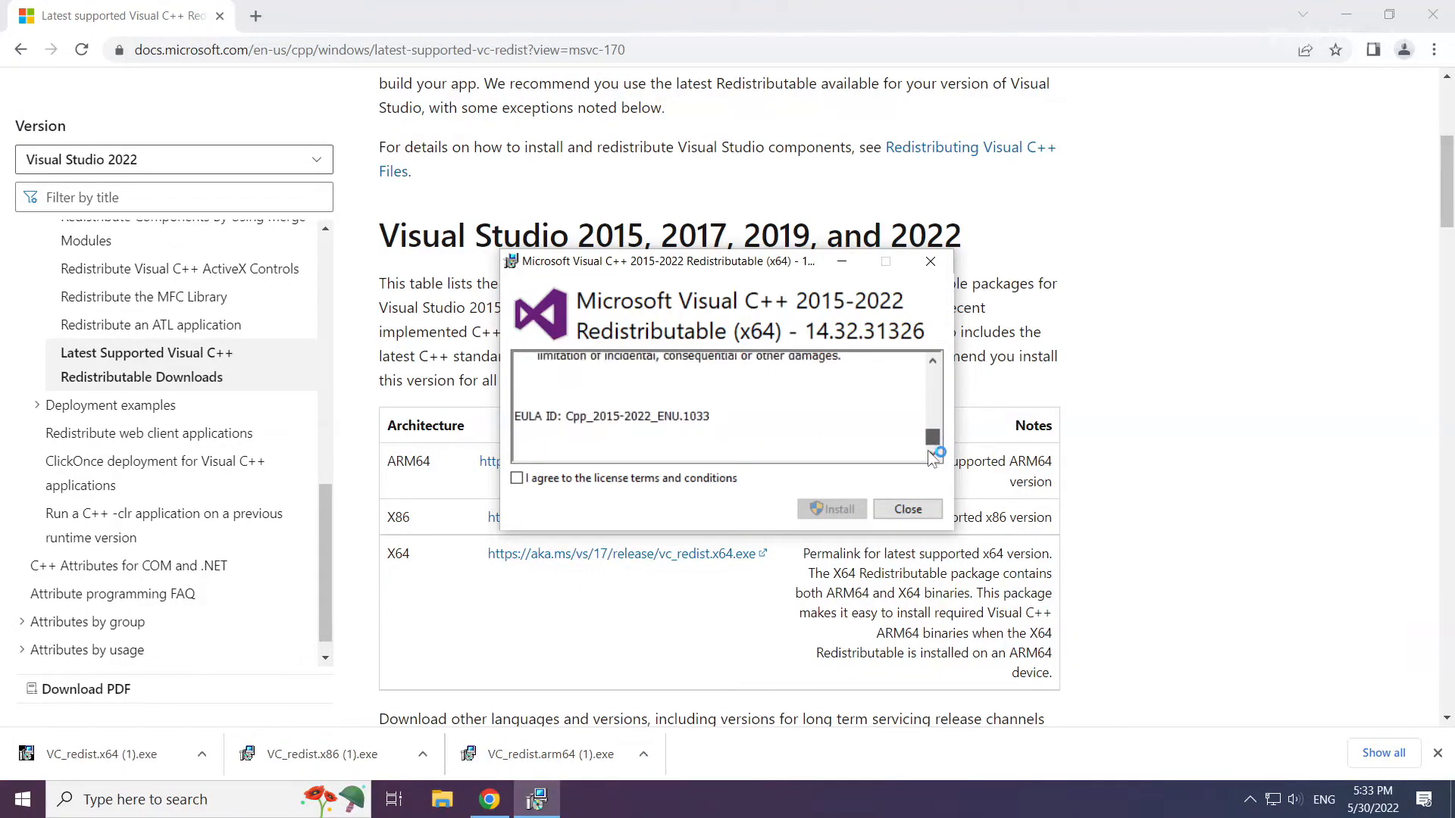
left_click(517, 478)
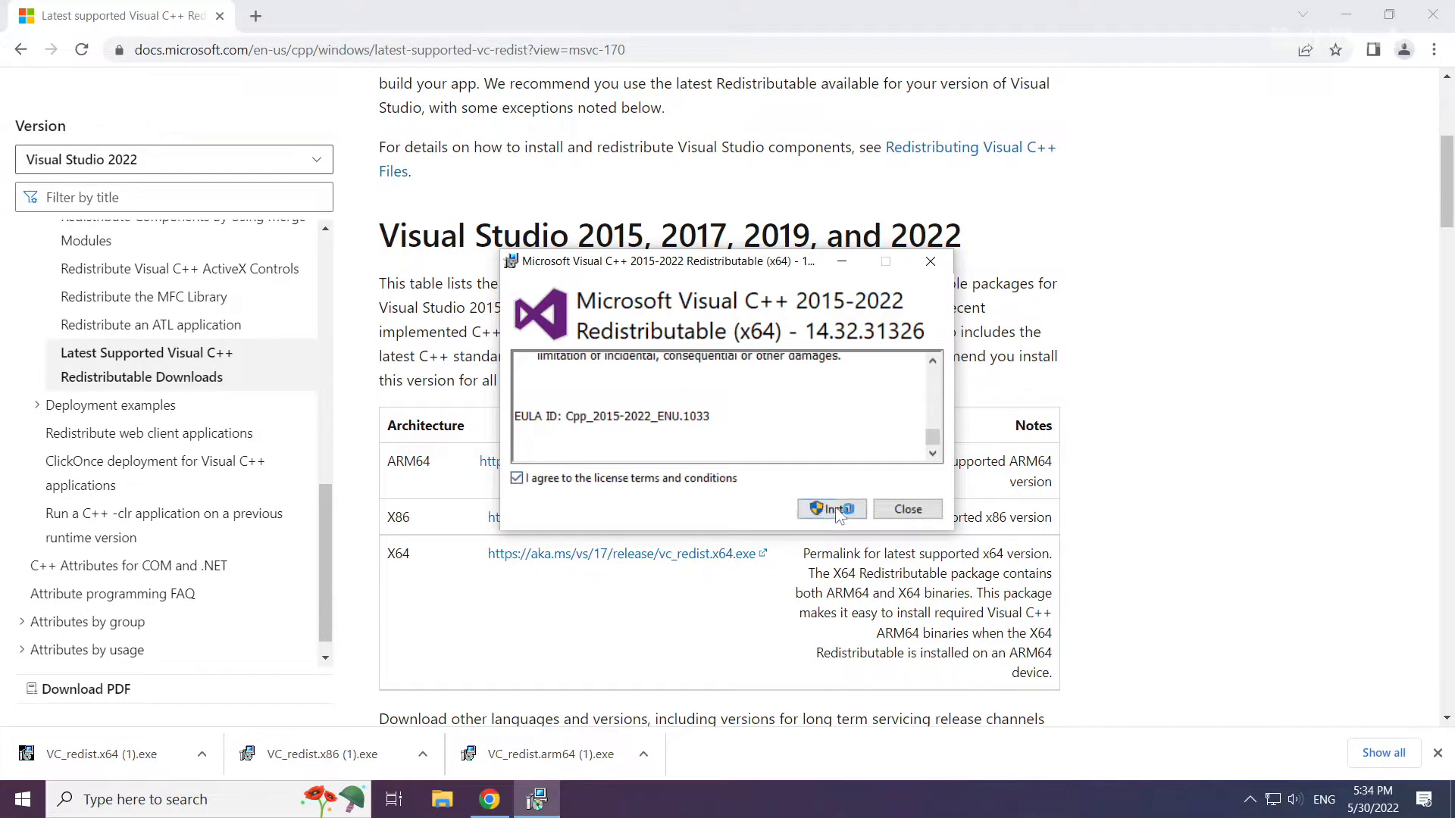
left_click(832, 509)
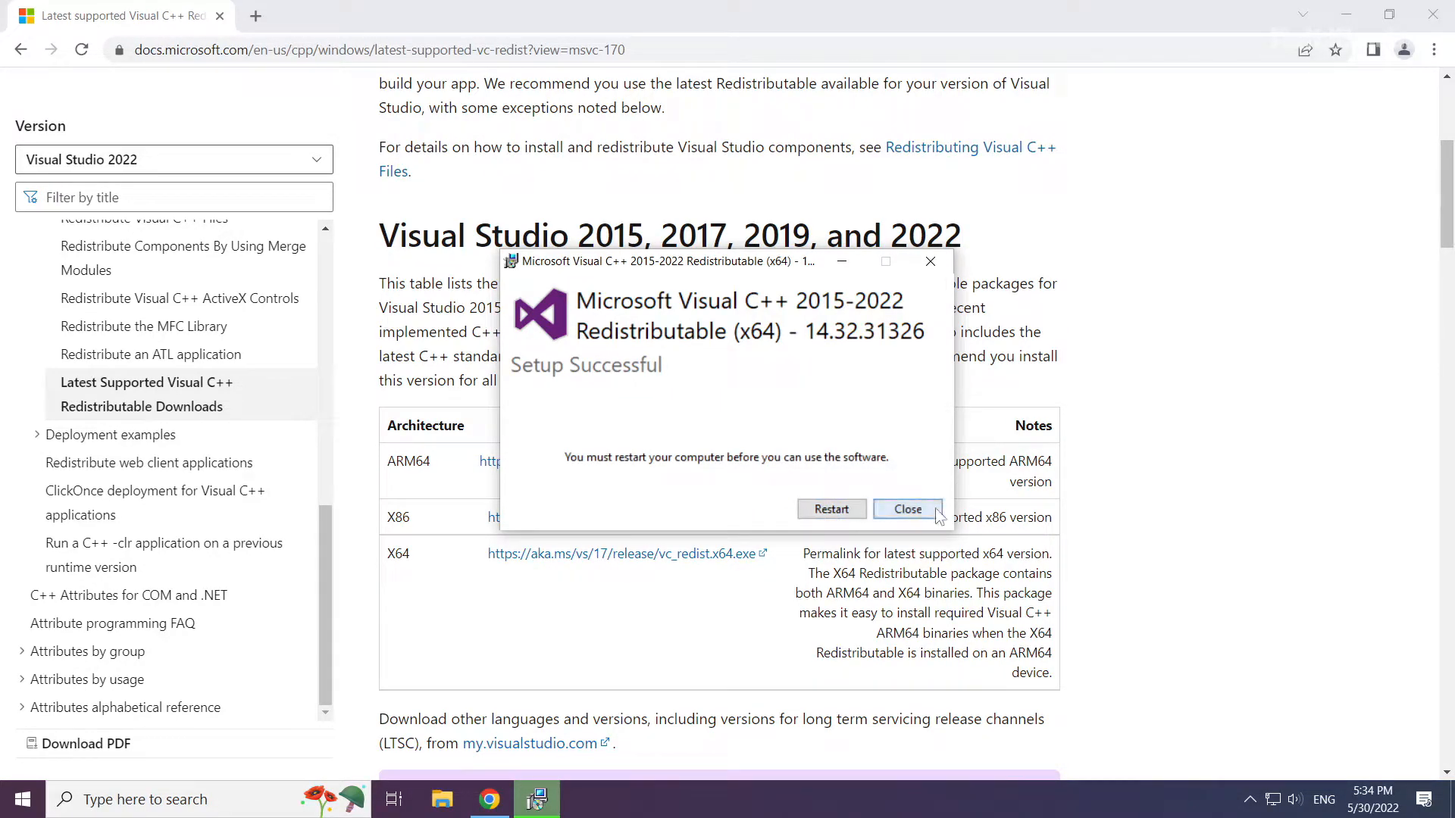
left_click(906, 509)
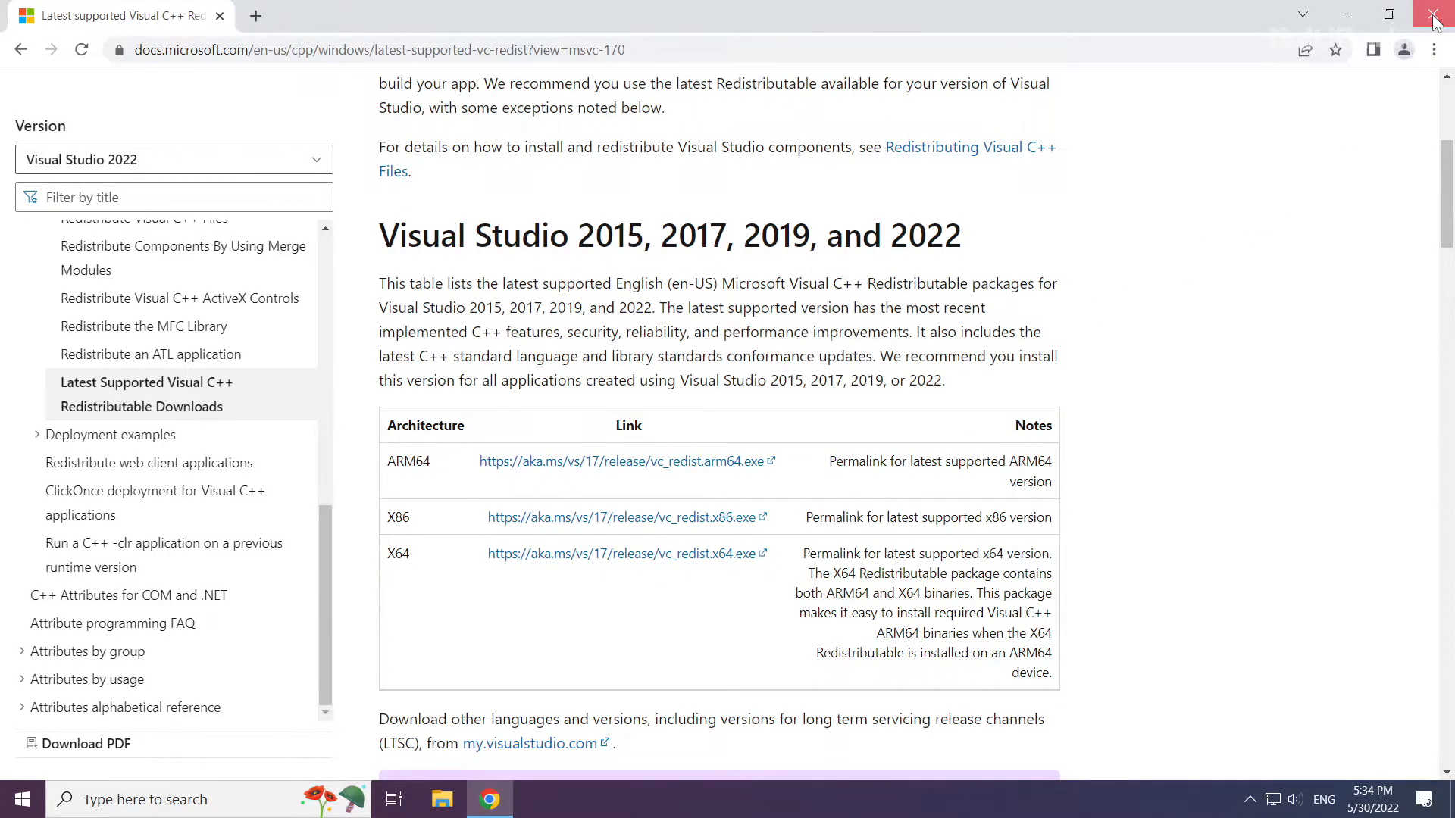
left_click(1435, 17)
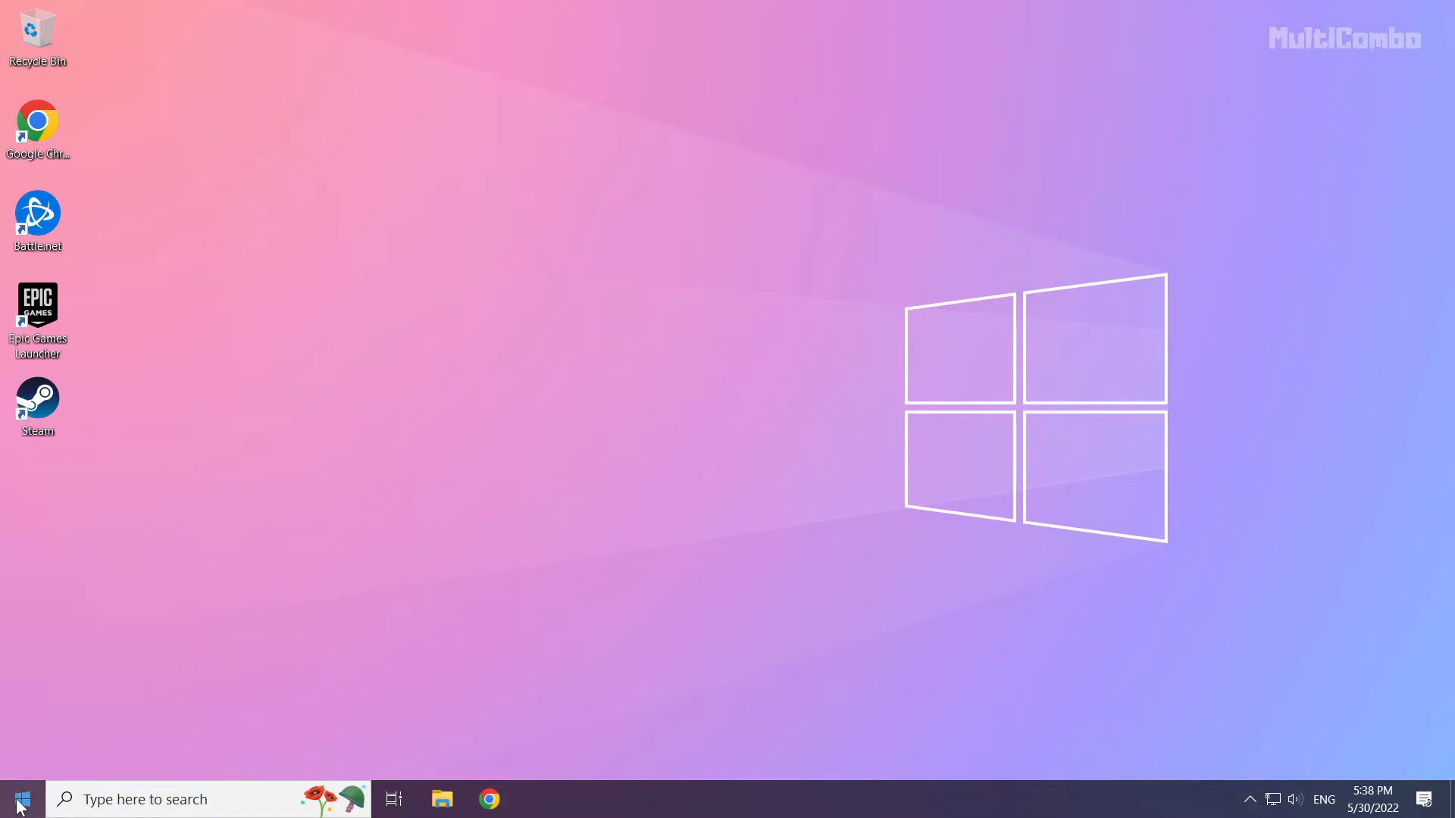
Launch Task Manager from the Start button's quick link menu.
right_click(20, 798)
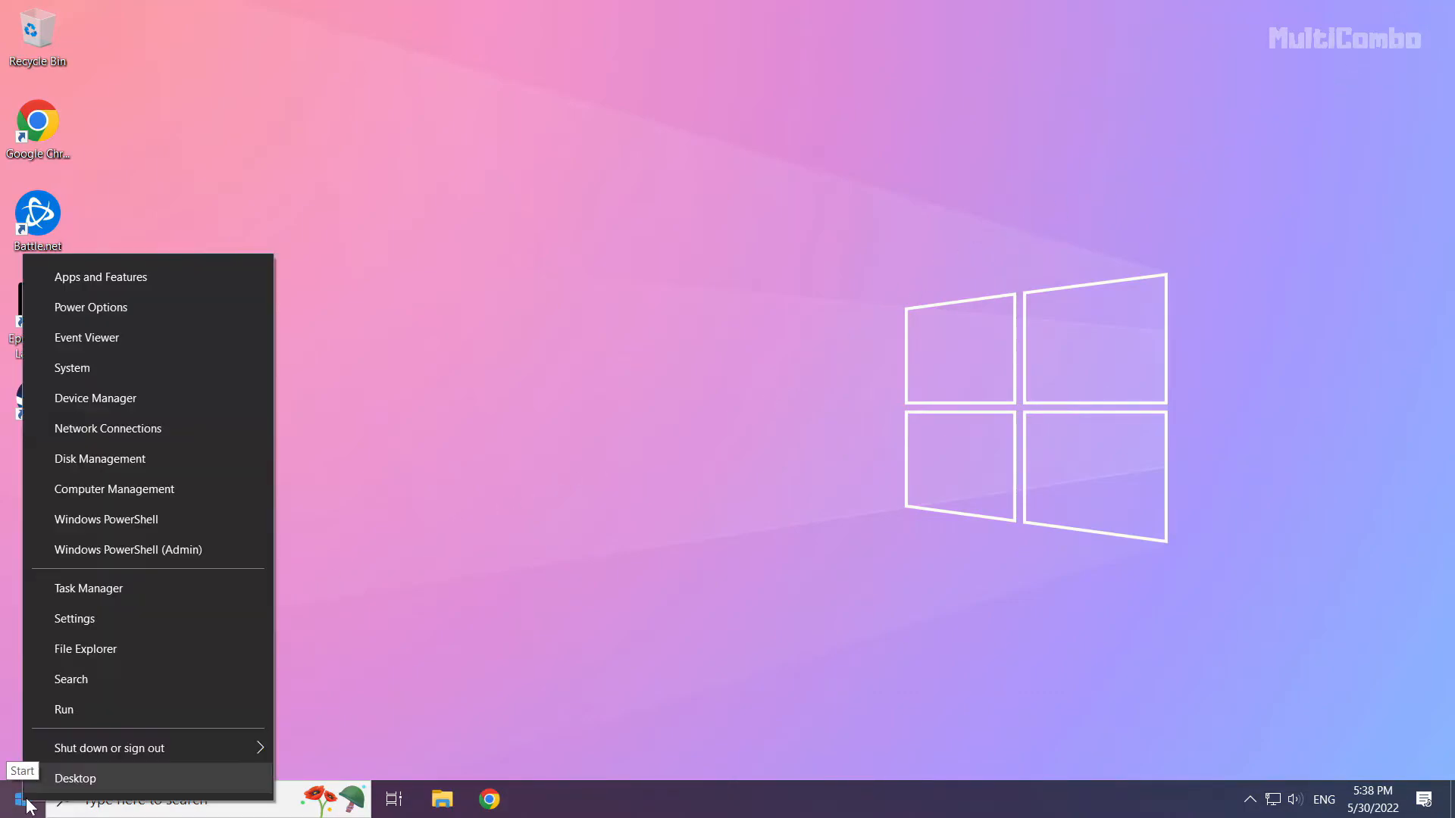
mouse_move(183, 588)
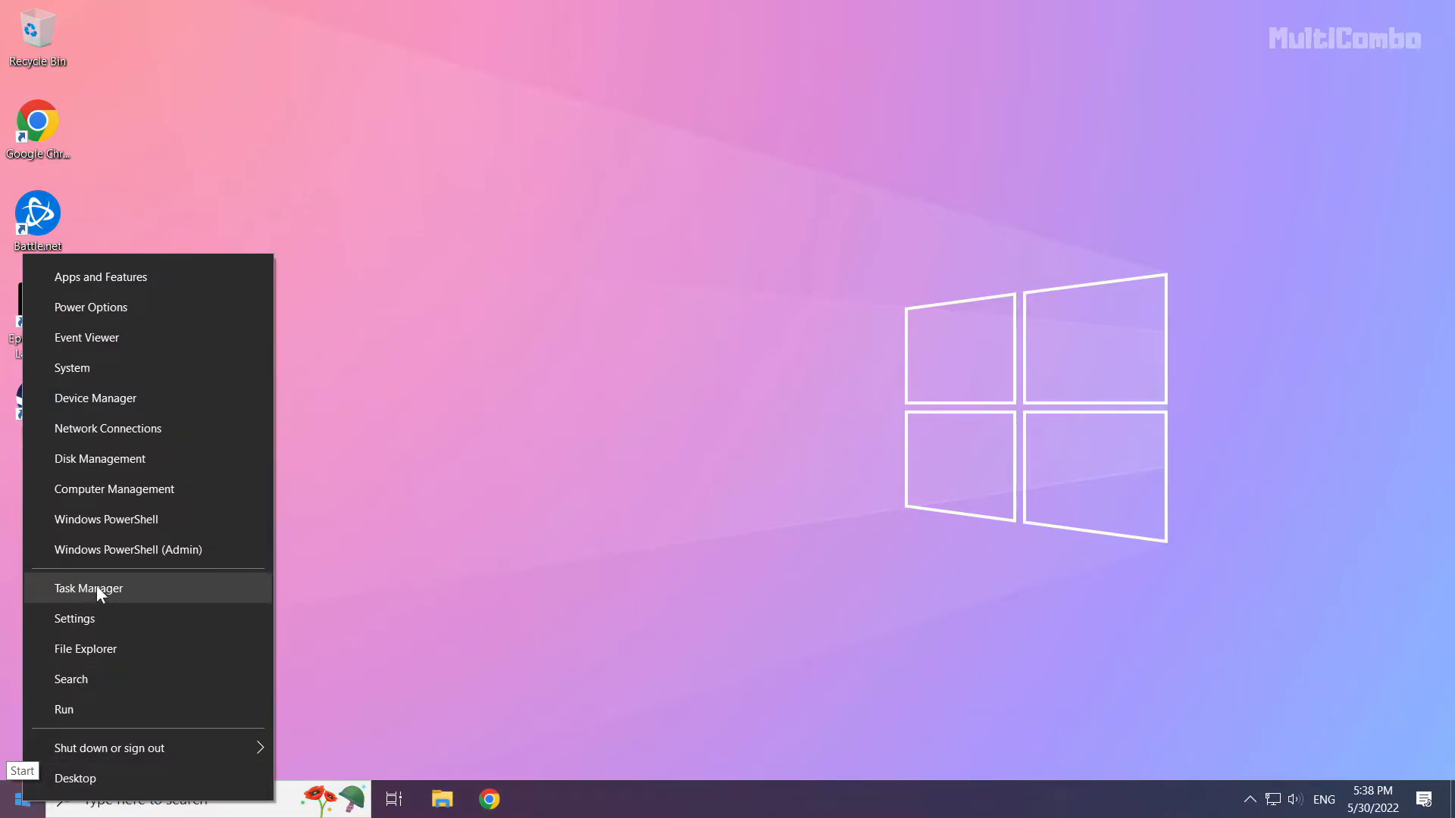
left_click(88, 588)
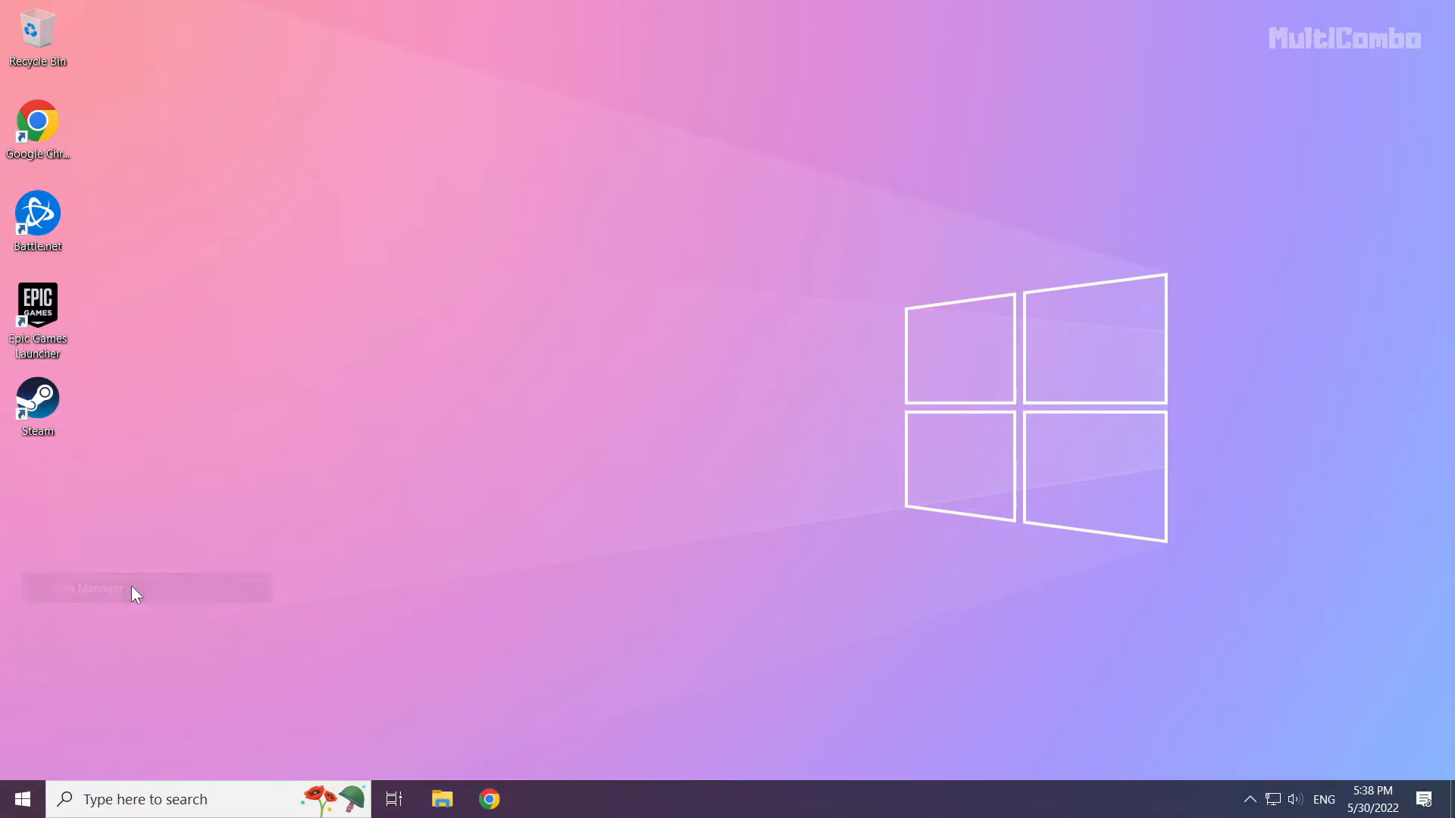
left_click(88, 588)
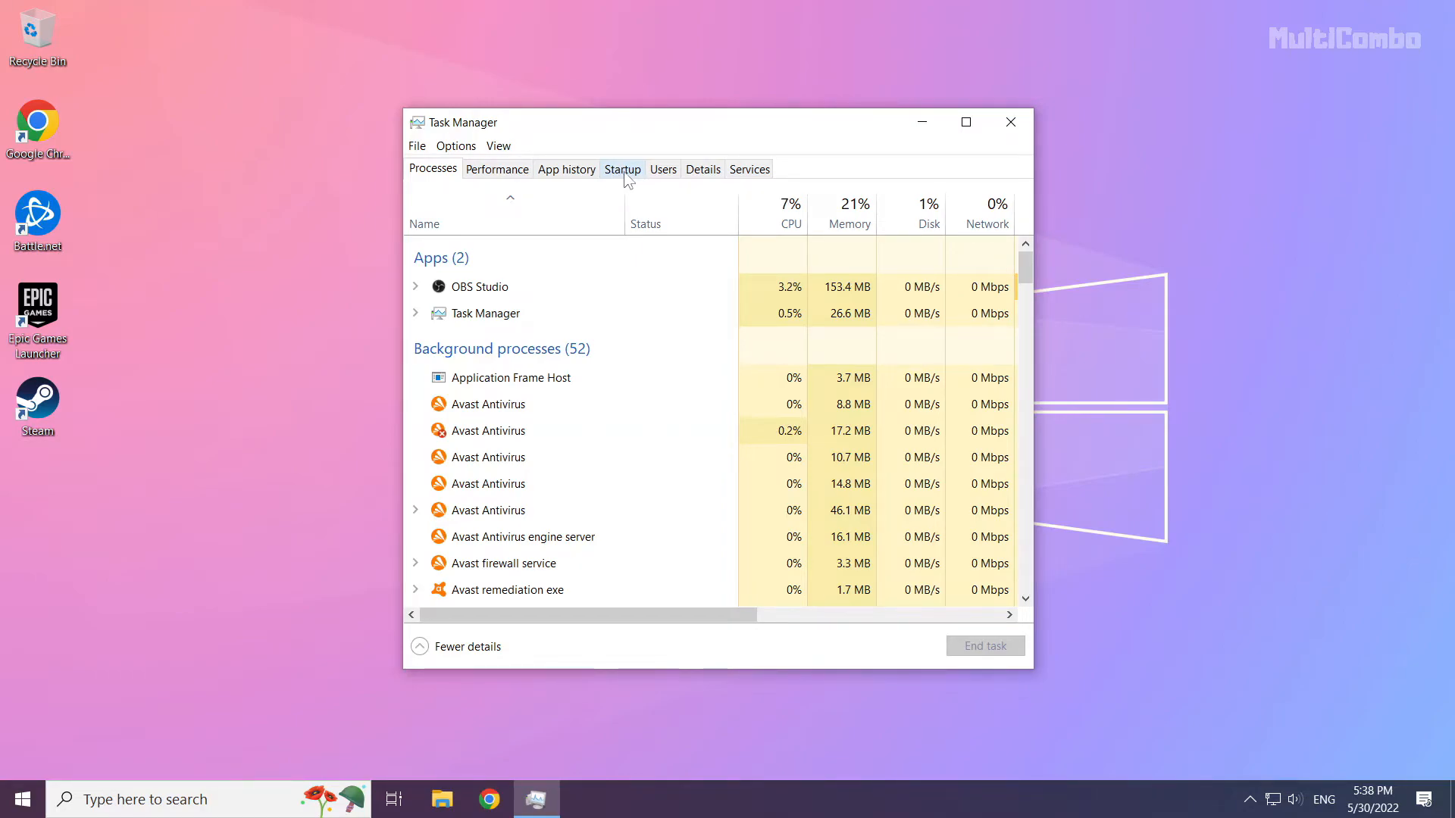
On Startup, disable Microsoft Edge, Java Update Scheduler, Hamachi Client and Cortana, then close Task Manager.
left_click(621, 168)
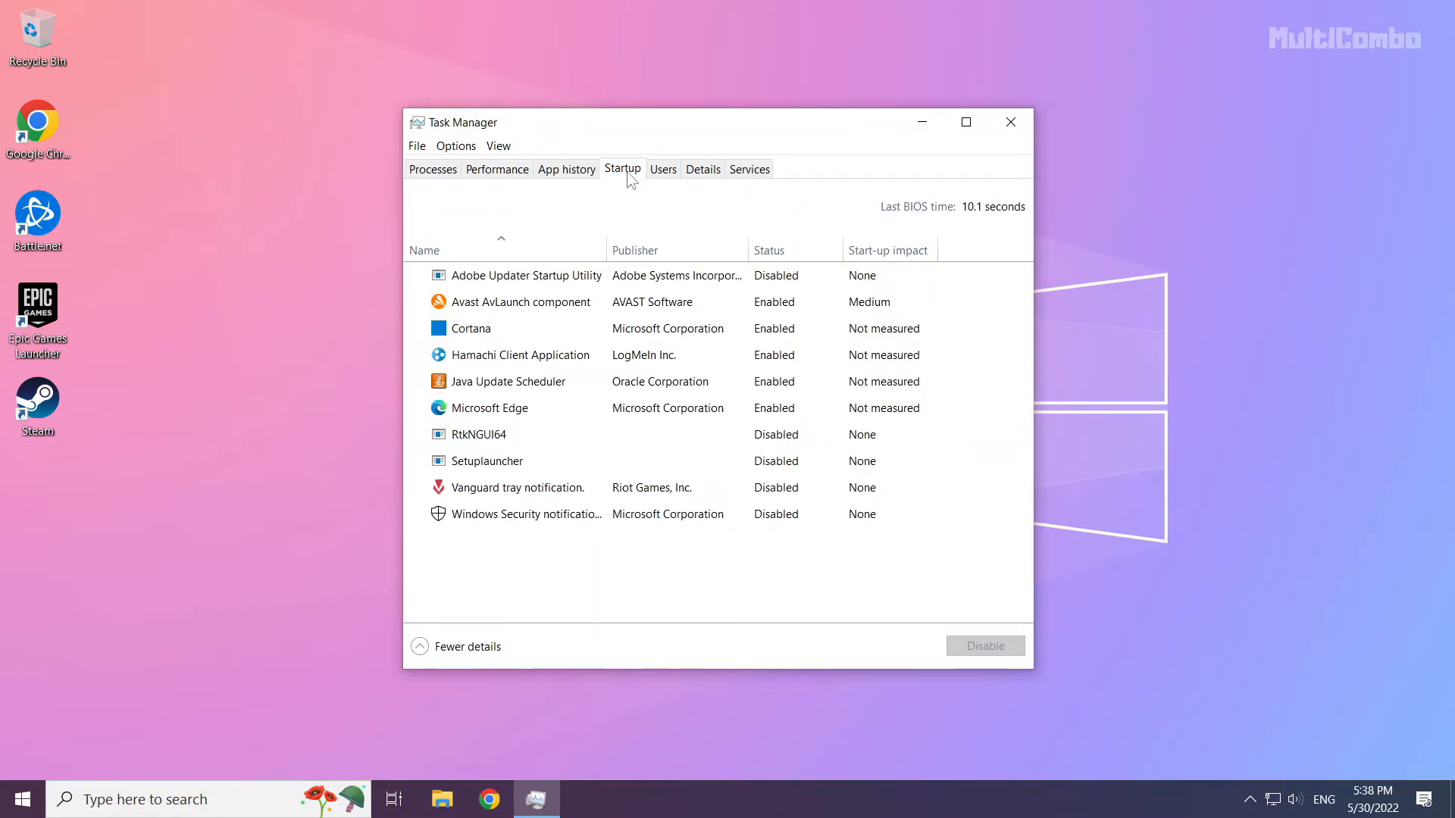
left_click(509, 382)
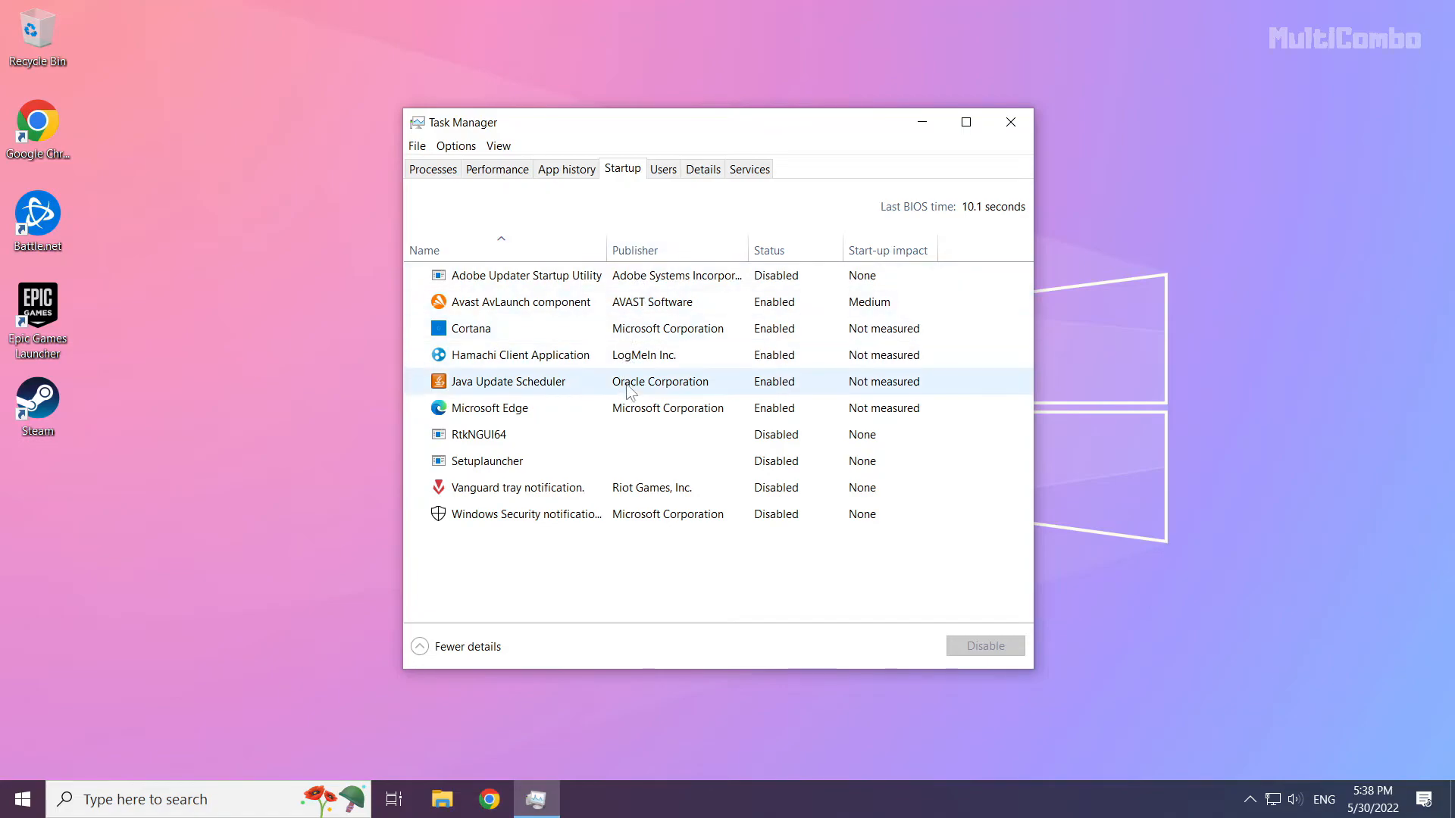
left_click(489, 408)
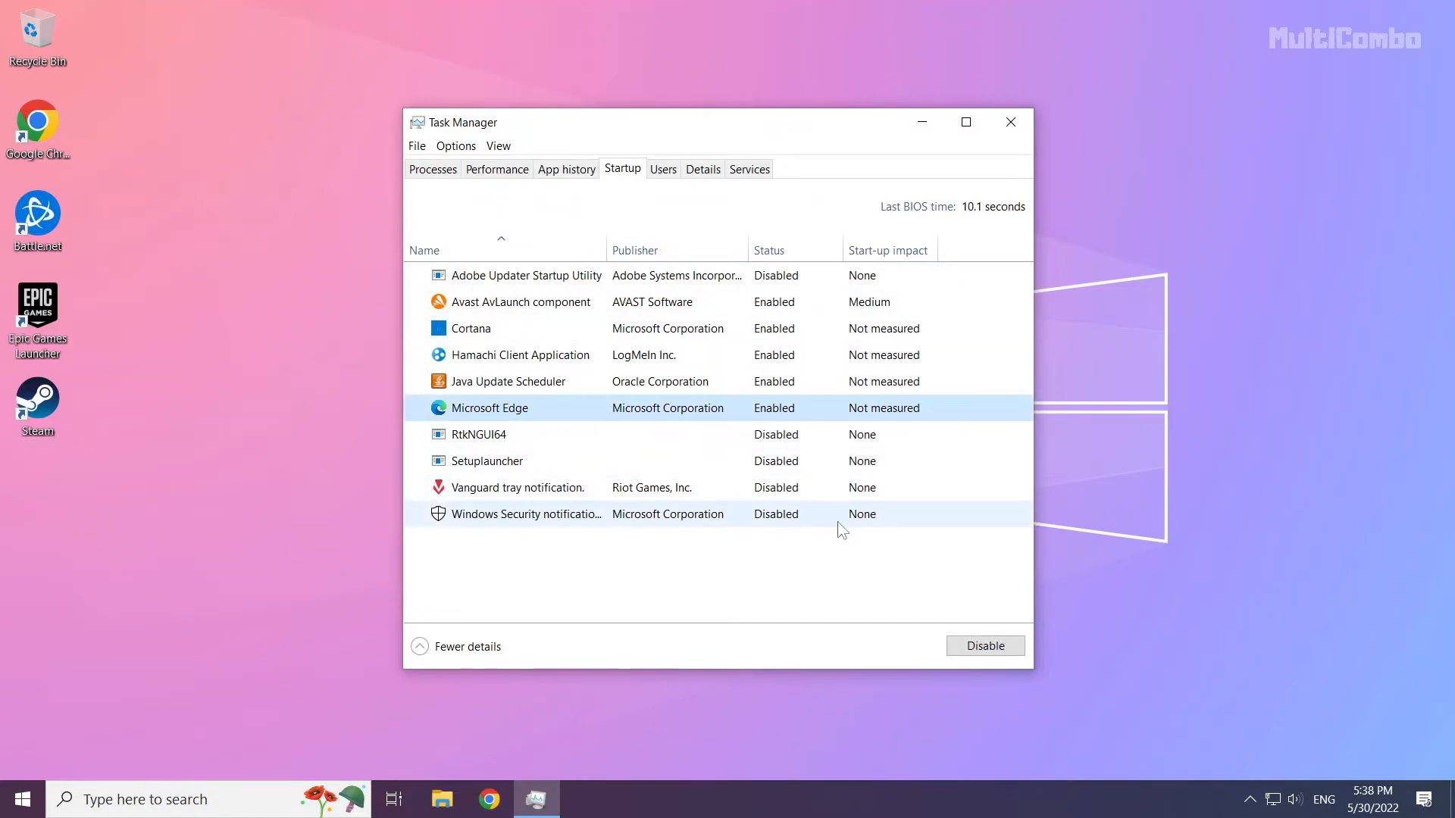
left_click(985, 646)
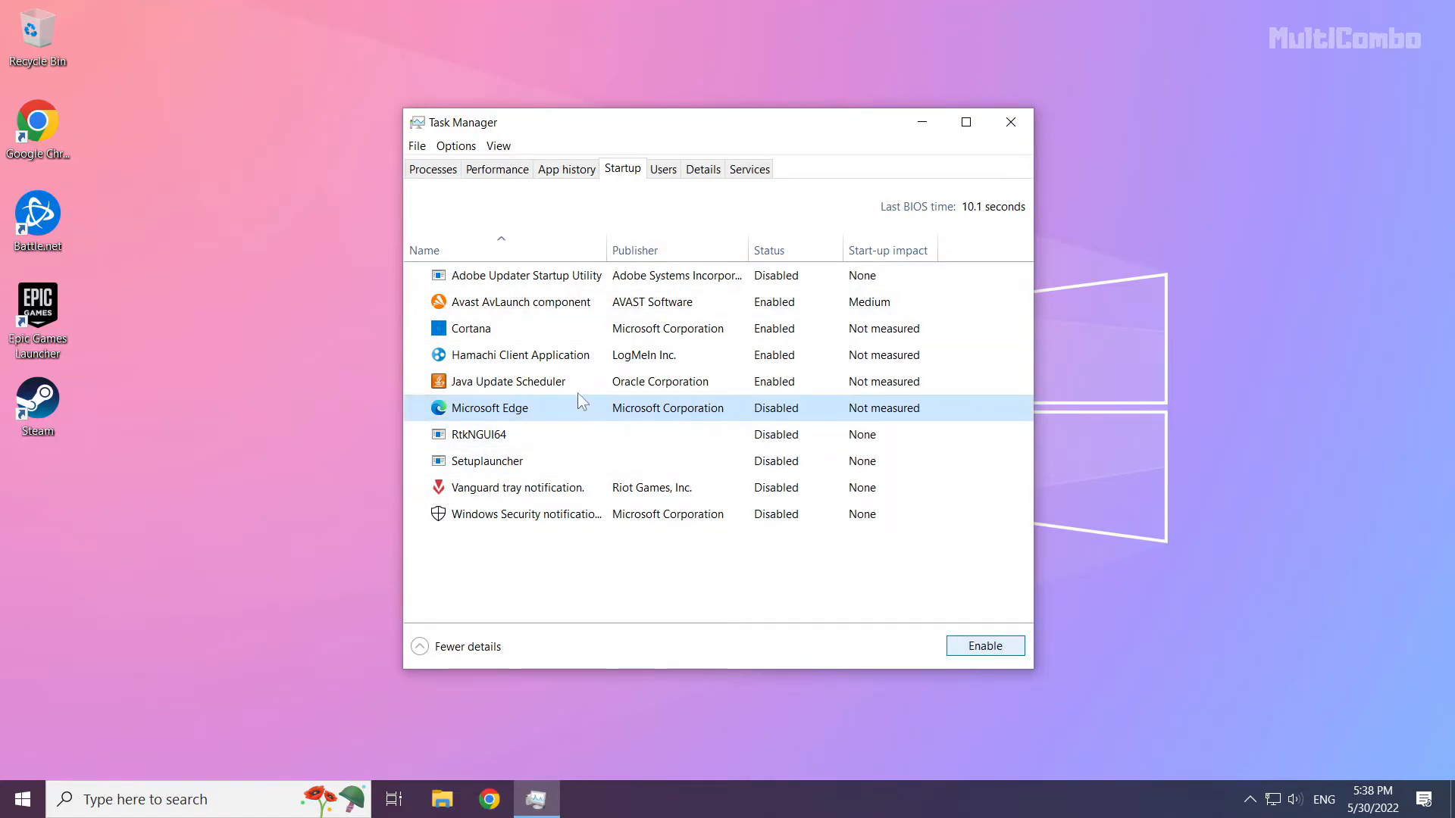
left_click(508, 381)
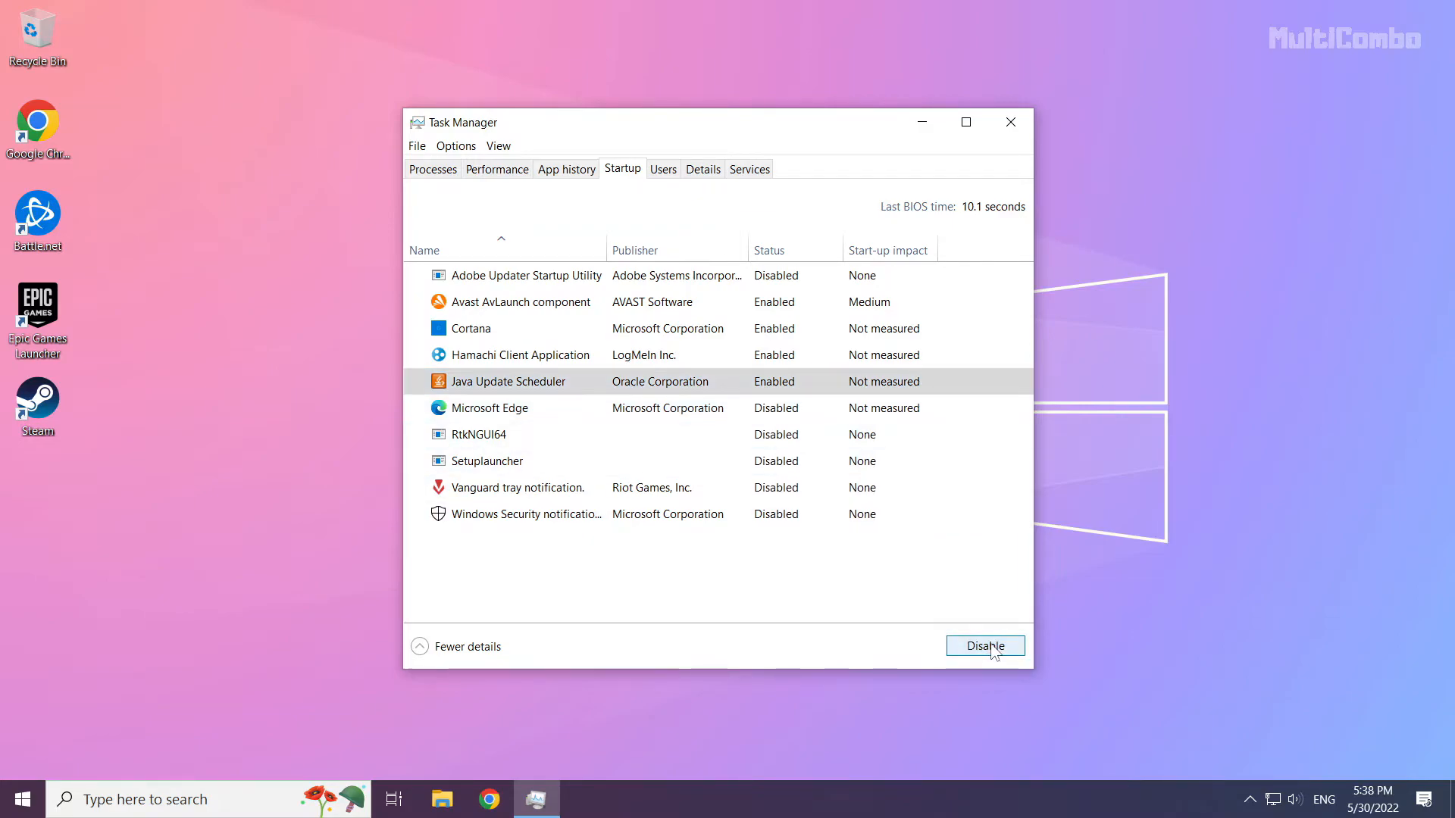
left_click(985, 646)
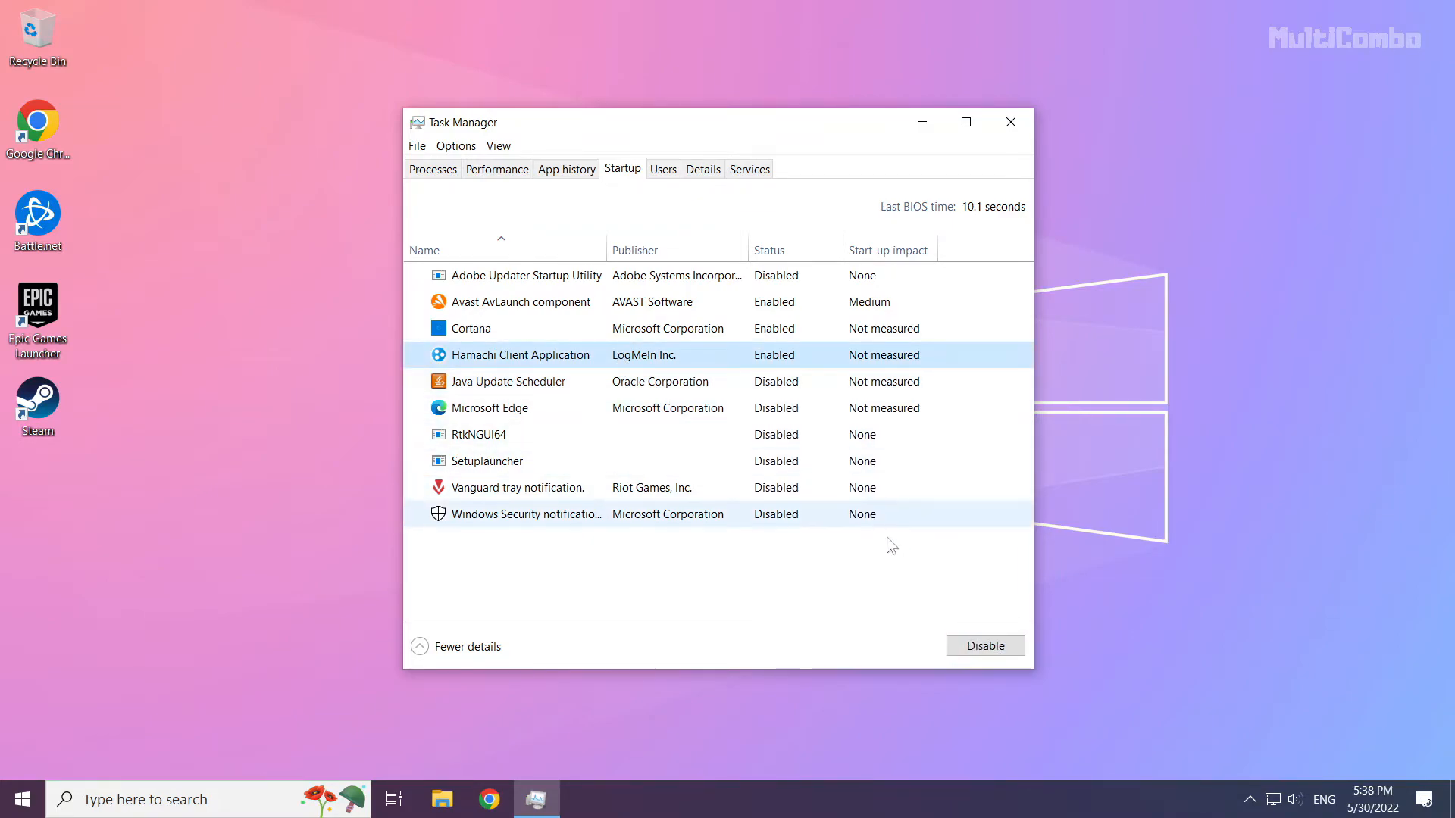
left_click(985, 645)
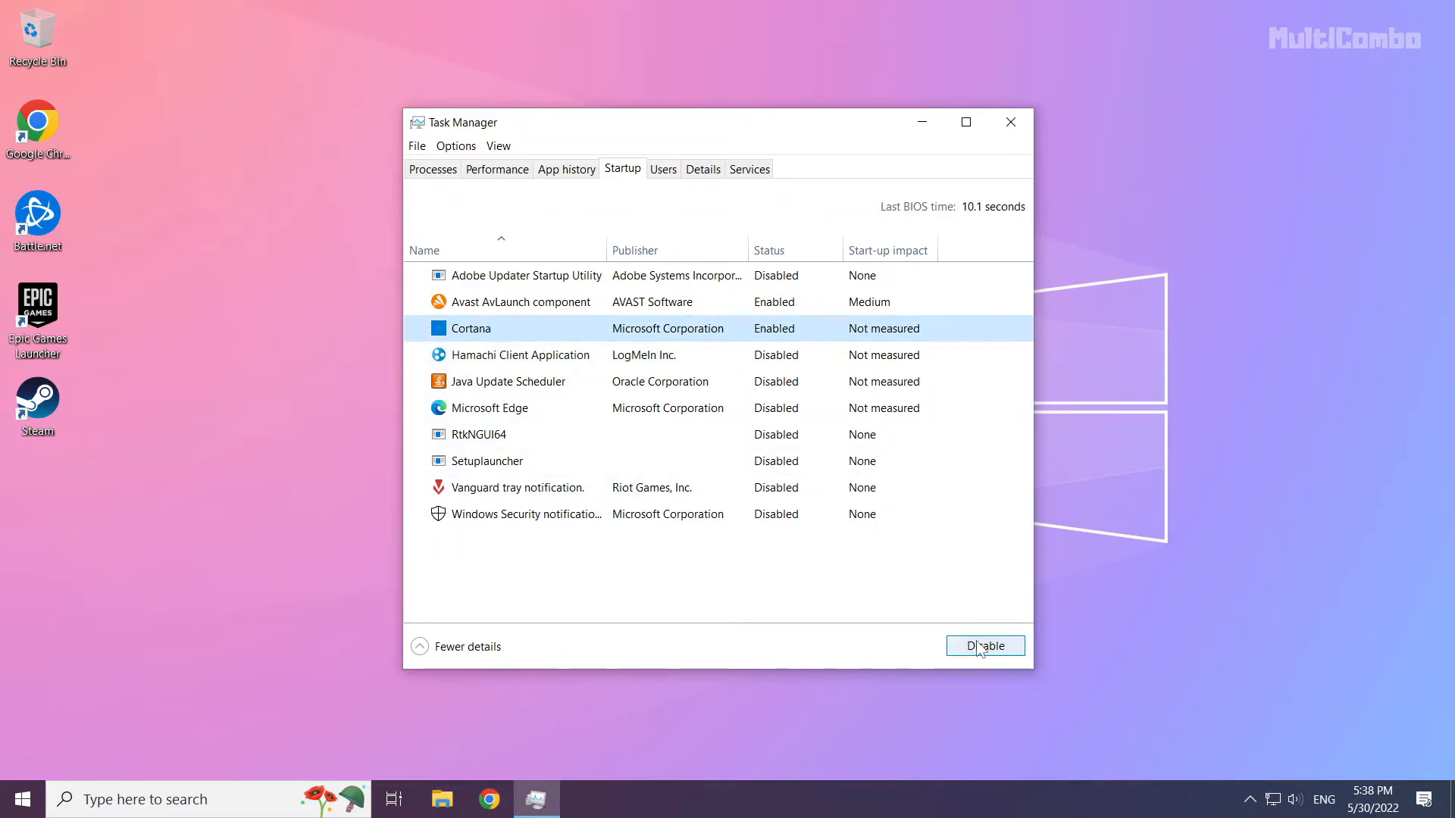
left_click(985, 646)
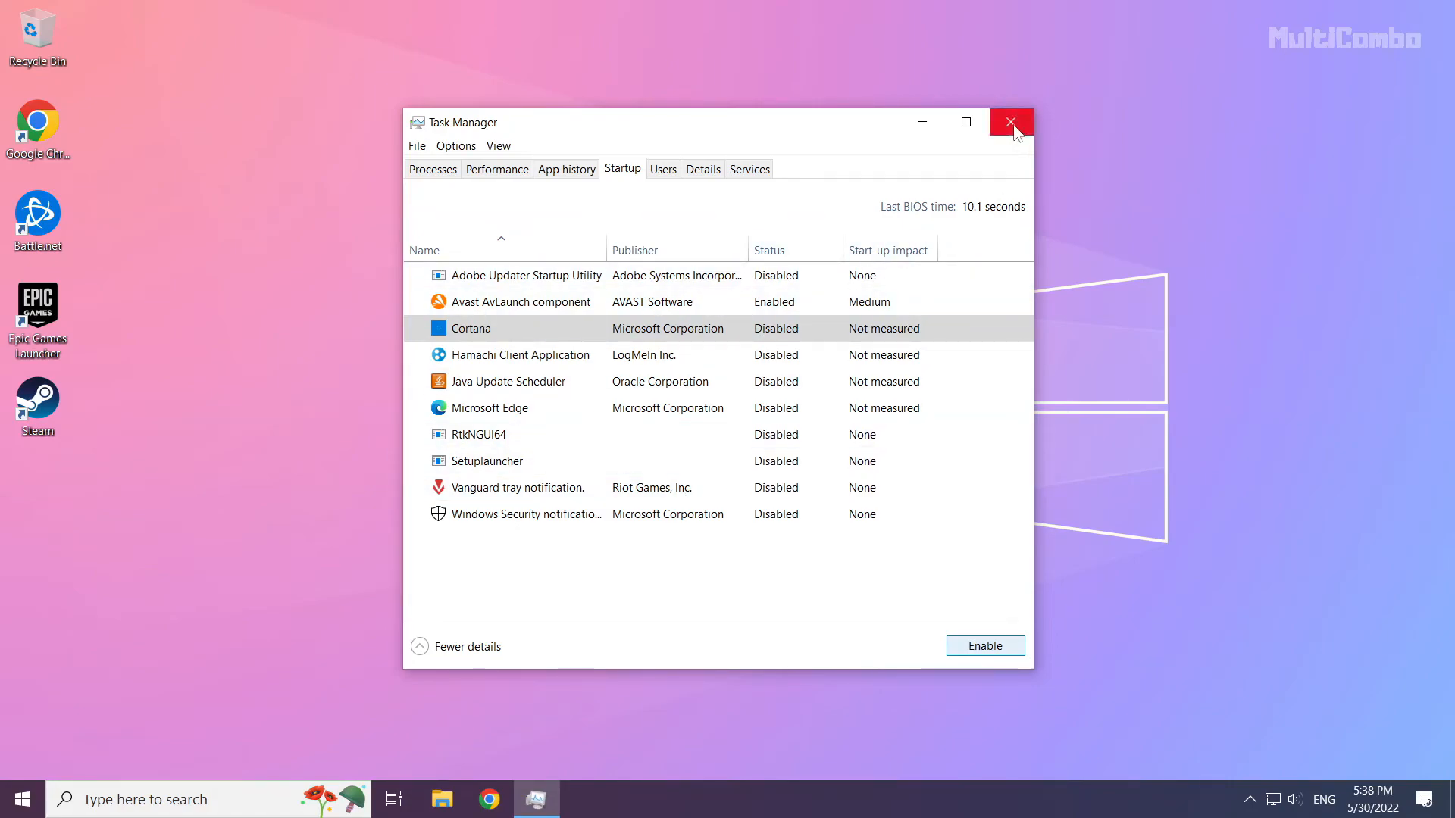
left_click(1010, 121)
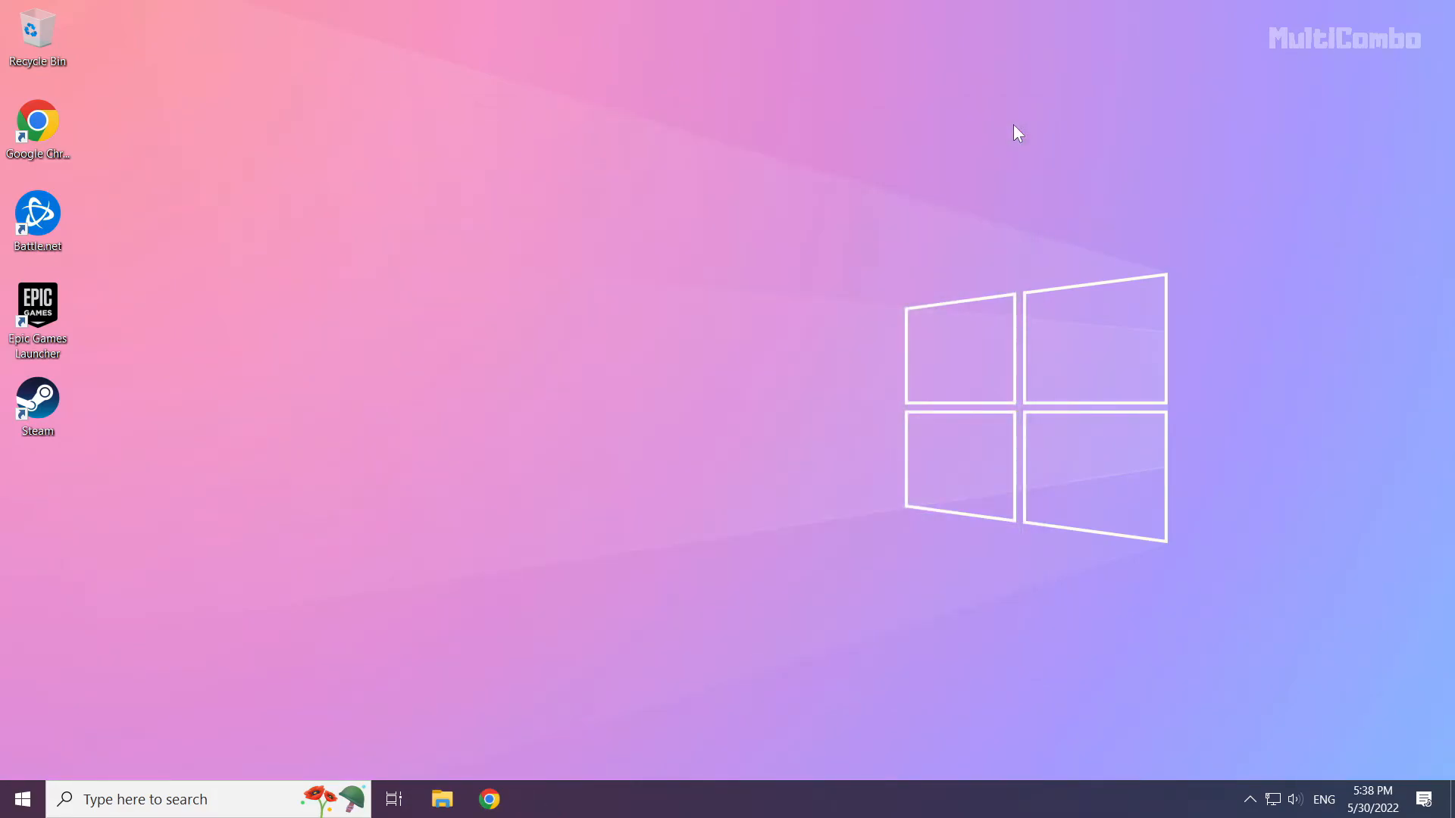
mouse_move(169, 658)
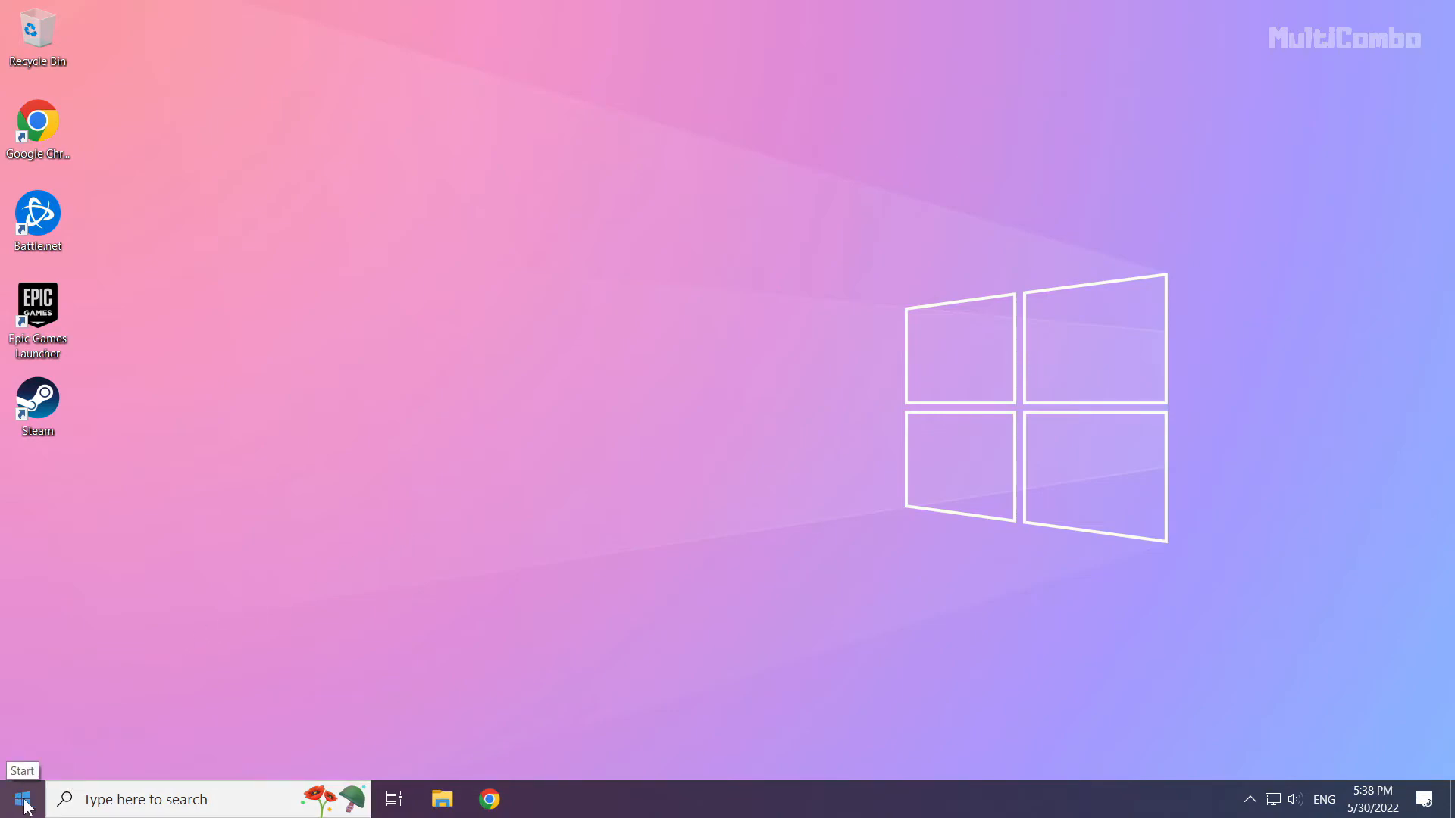
Show the Start menu's power options with Sleep, Shut down and Restart.
left_click(19, 799)
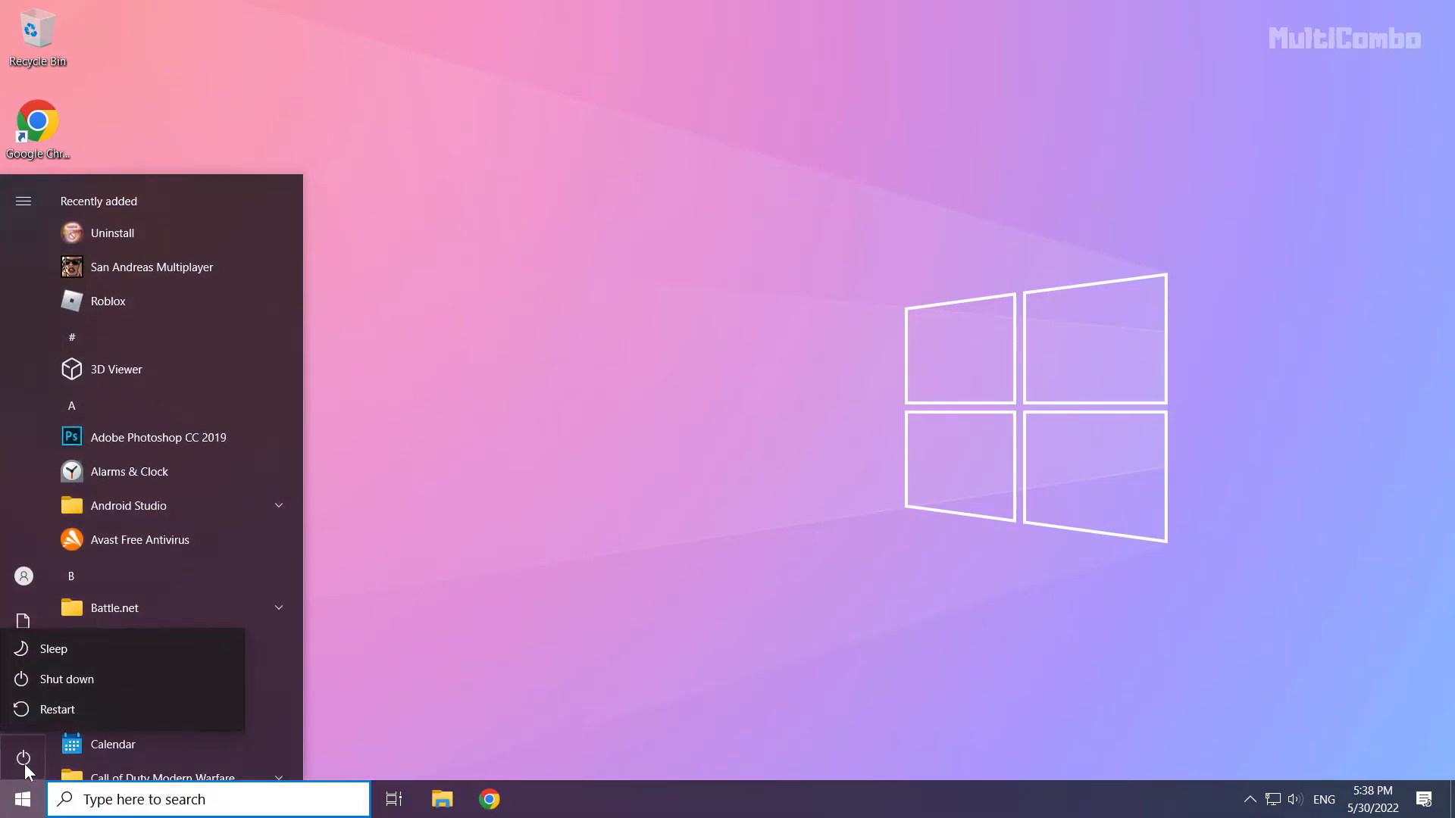